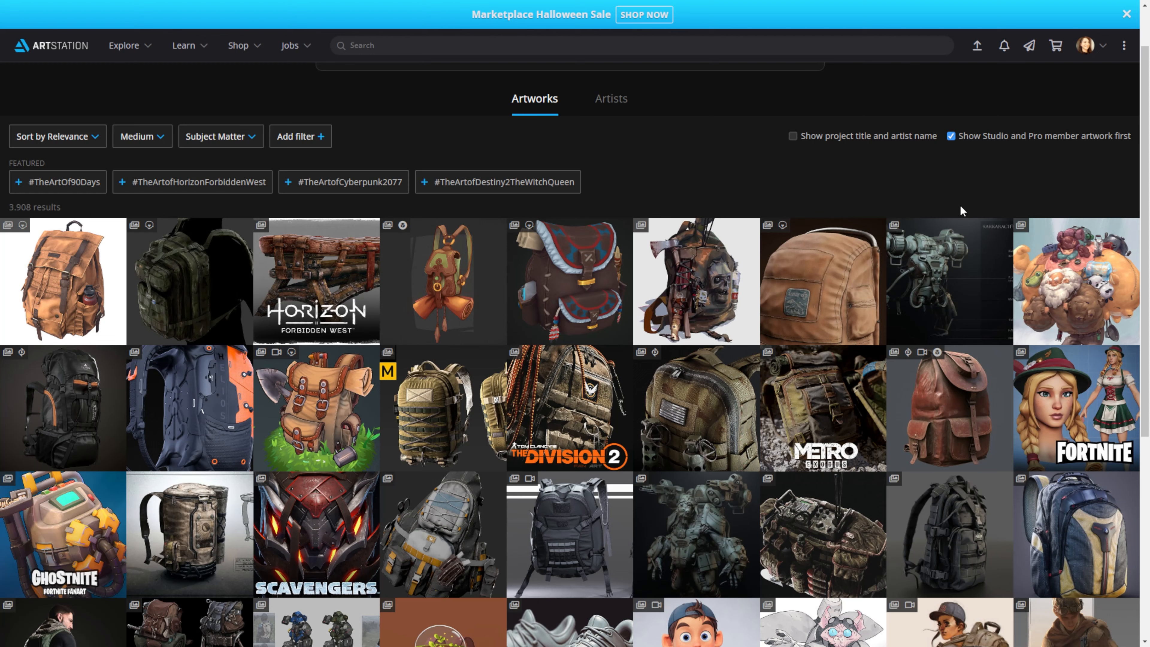
Scroll through the ArtStation backpack artwork results for reference.
scroll("down", 3)
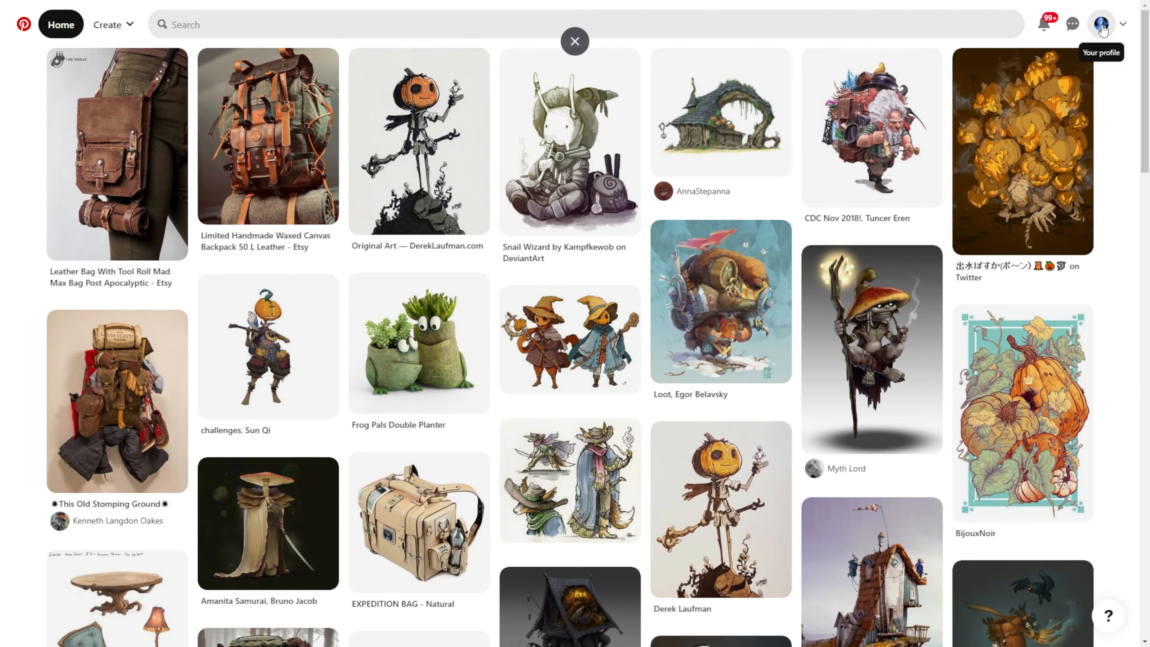
Browse the saved backpacker board of 20 reference pins from the profile.
left_click(1102, 23)
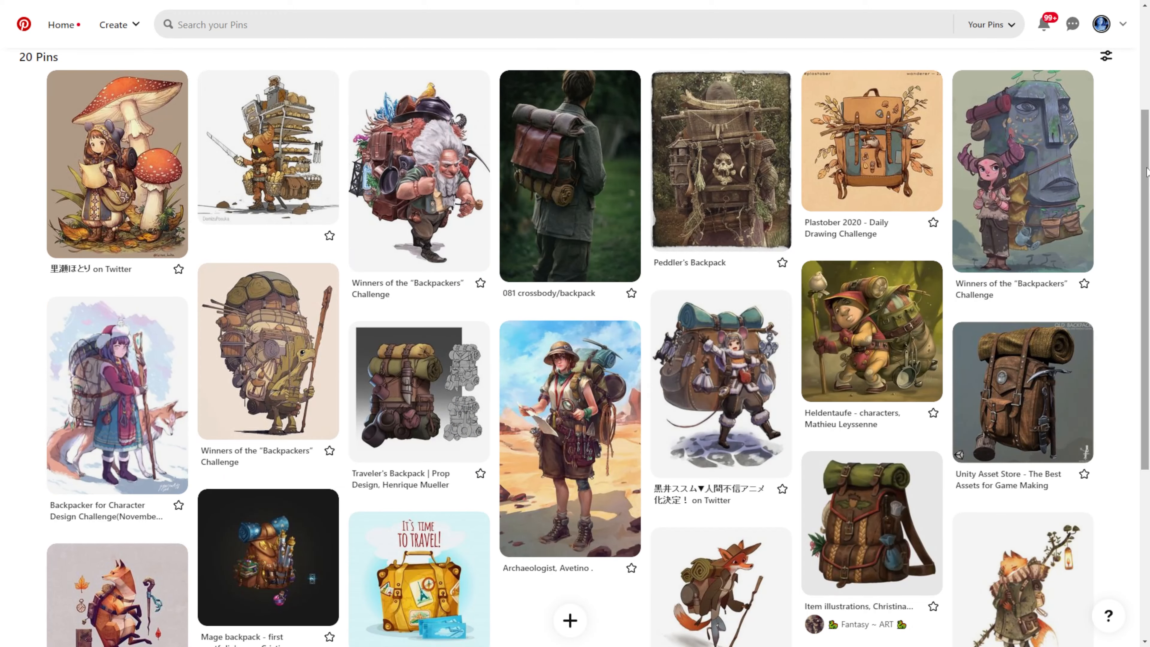
scroll("down", 3)
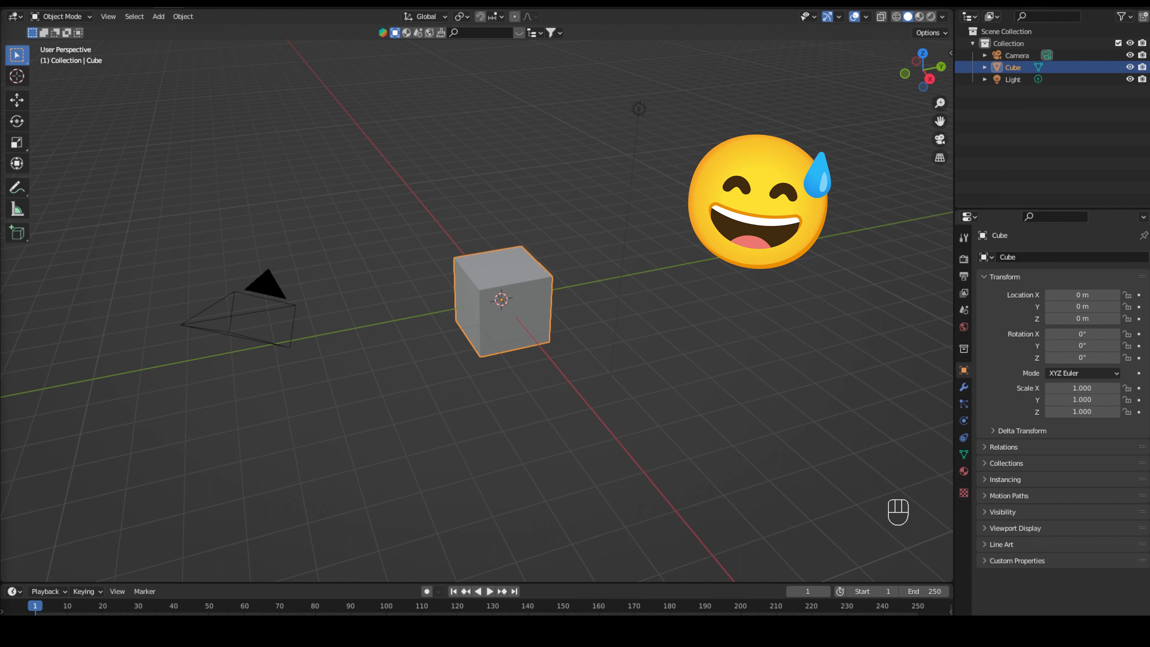
Smooth the cube with a Subdivision Surface modifier and extrude its top edge into a flap.
left_click(963, 386)
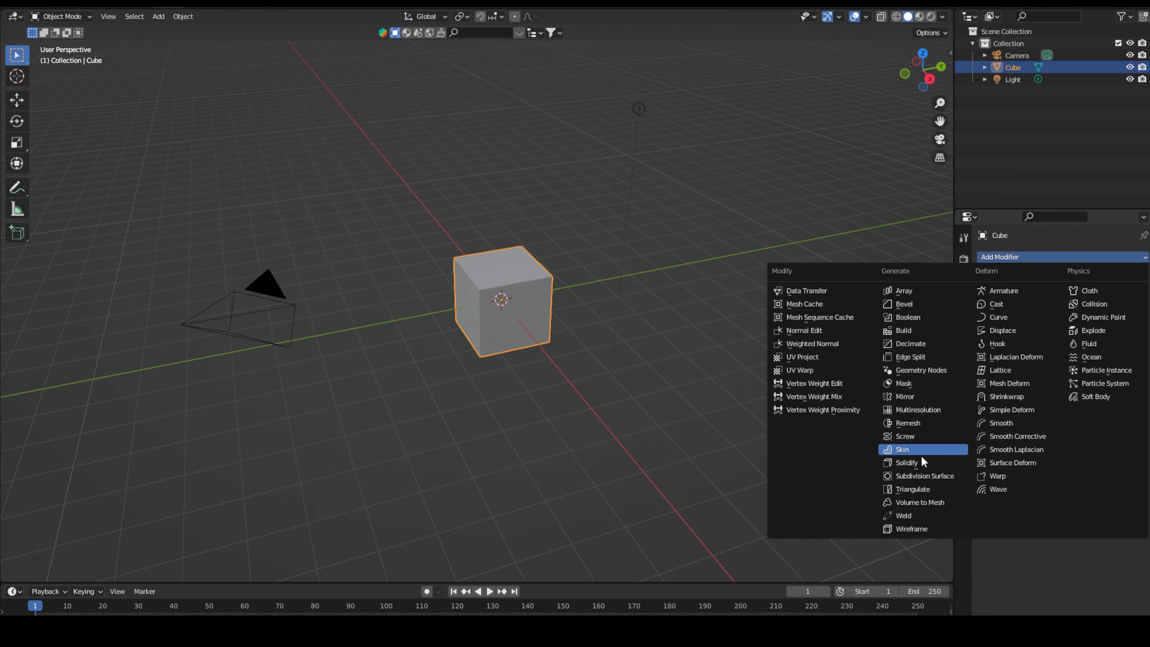
left_click(906, 463)
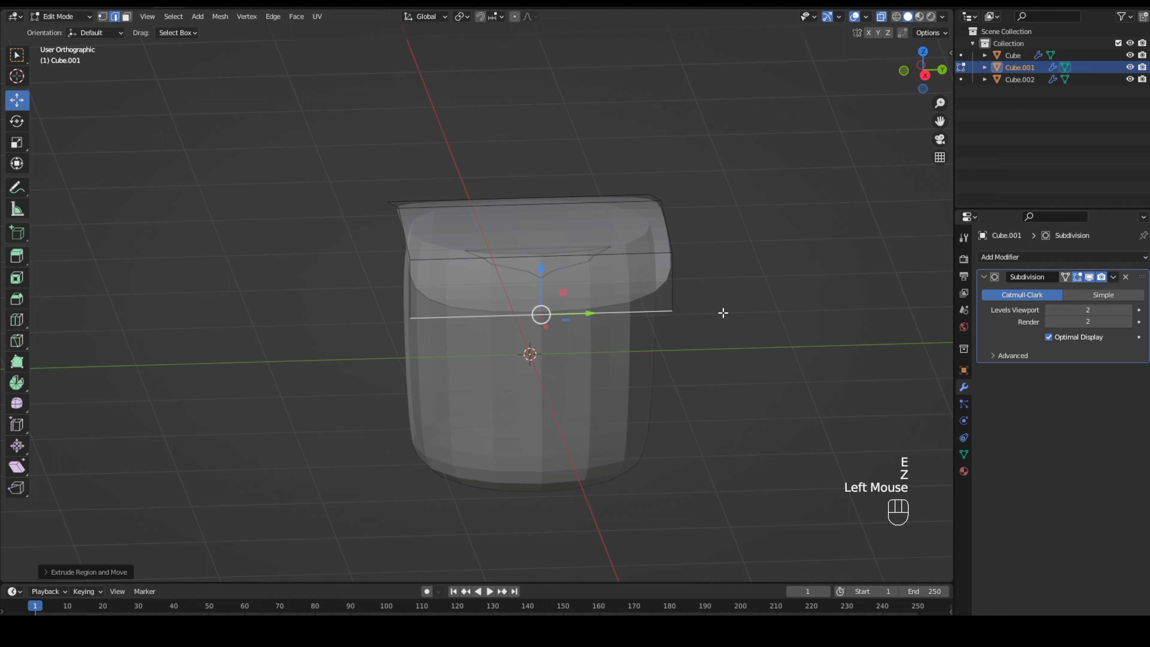
key("s")
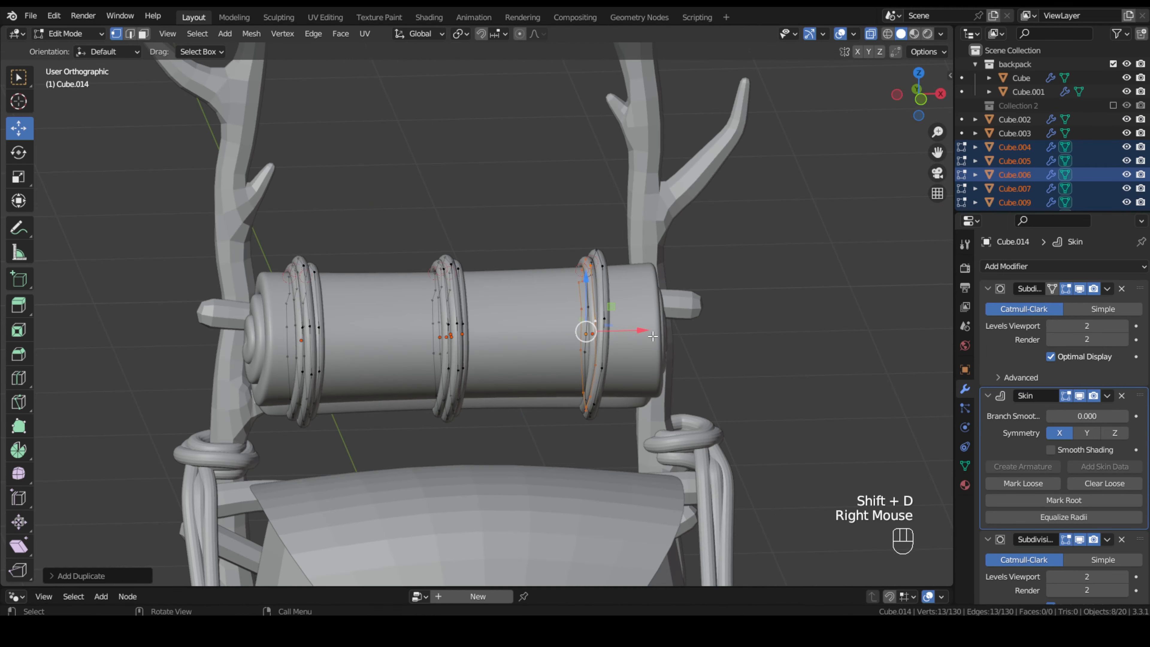
Duplicate rope rings on the bedroll, a spider leg and a branch stub, placing each beside the originals.
key("KP_1")
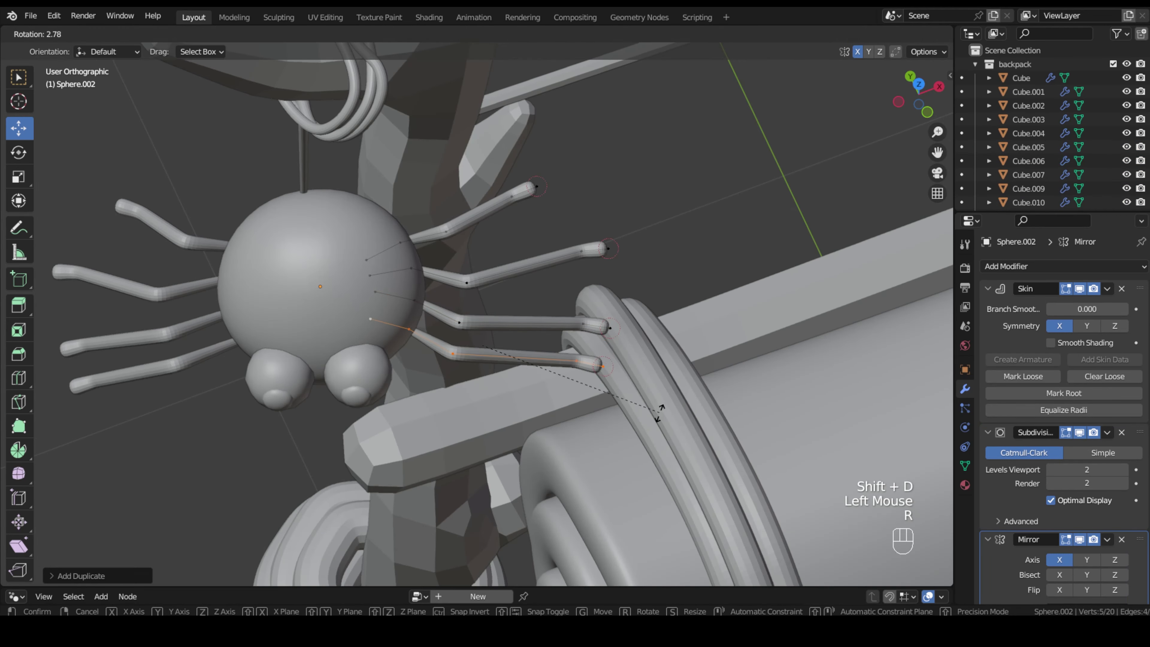
key("Tab")
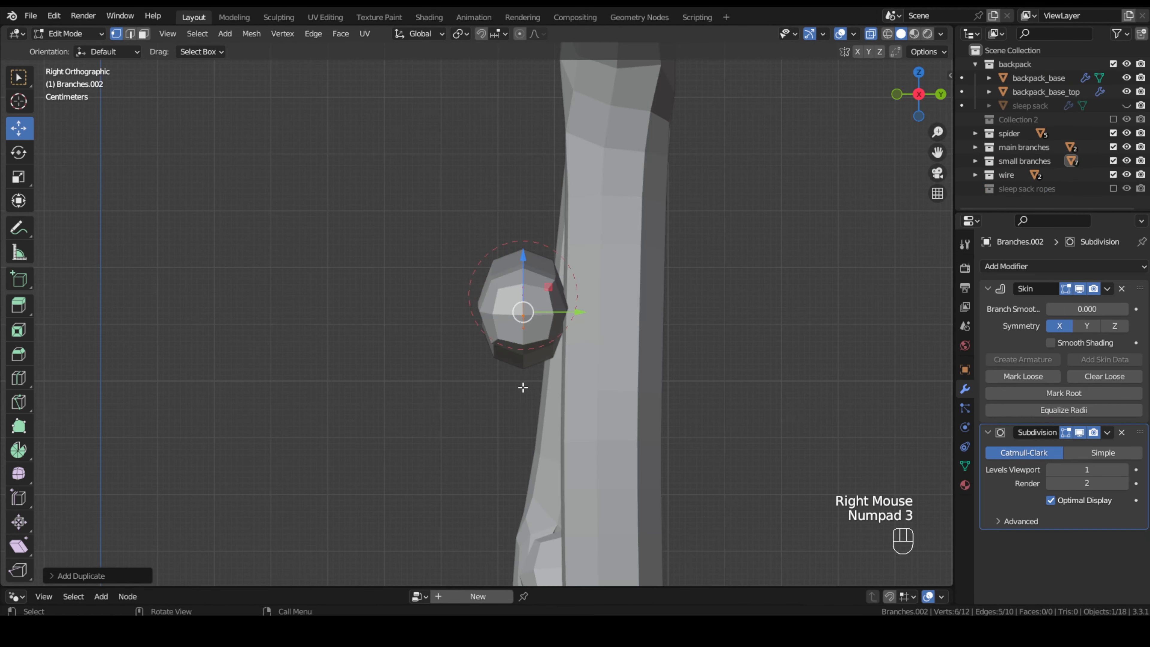
left_click_drag(522, 313, 361, 314)
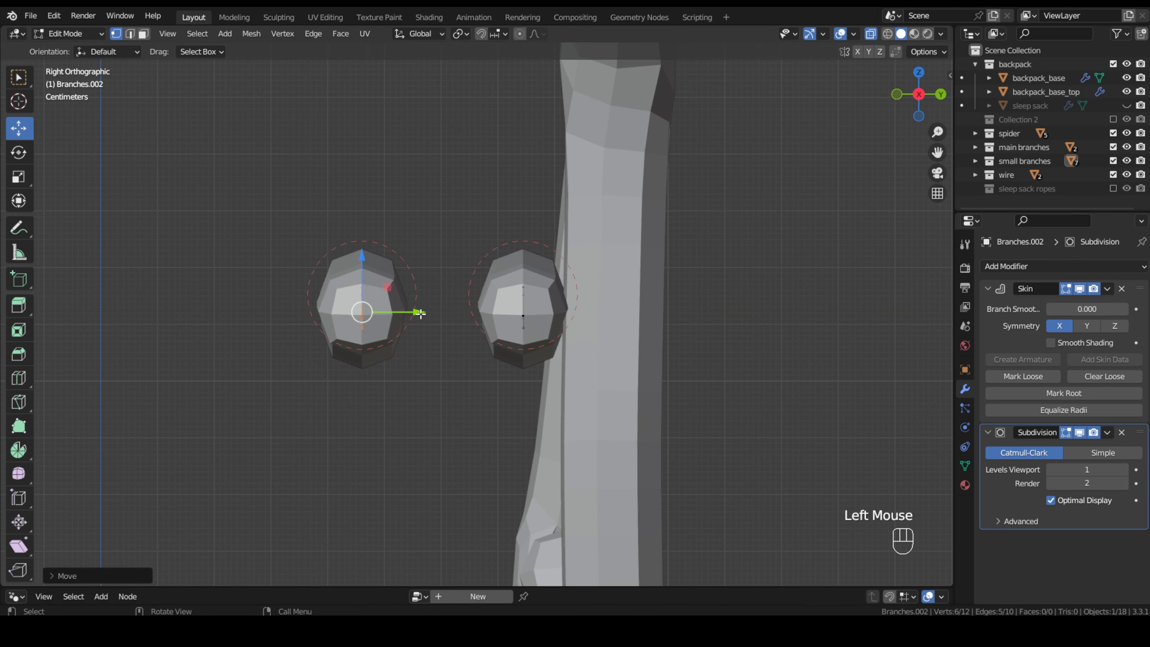
key("Tab")
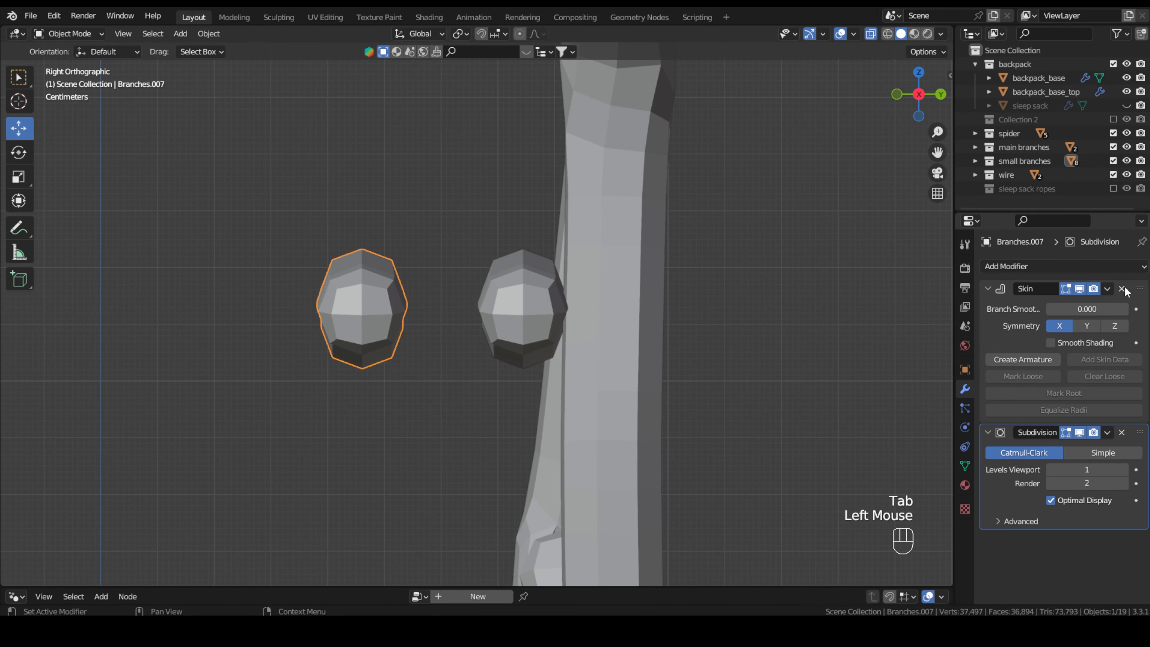
left_click(1006, 266)
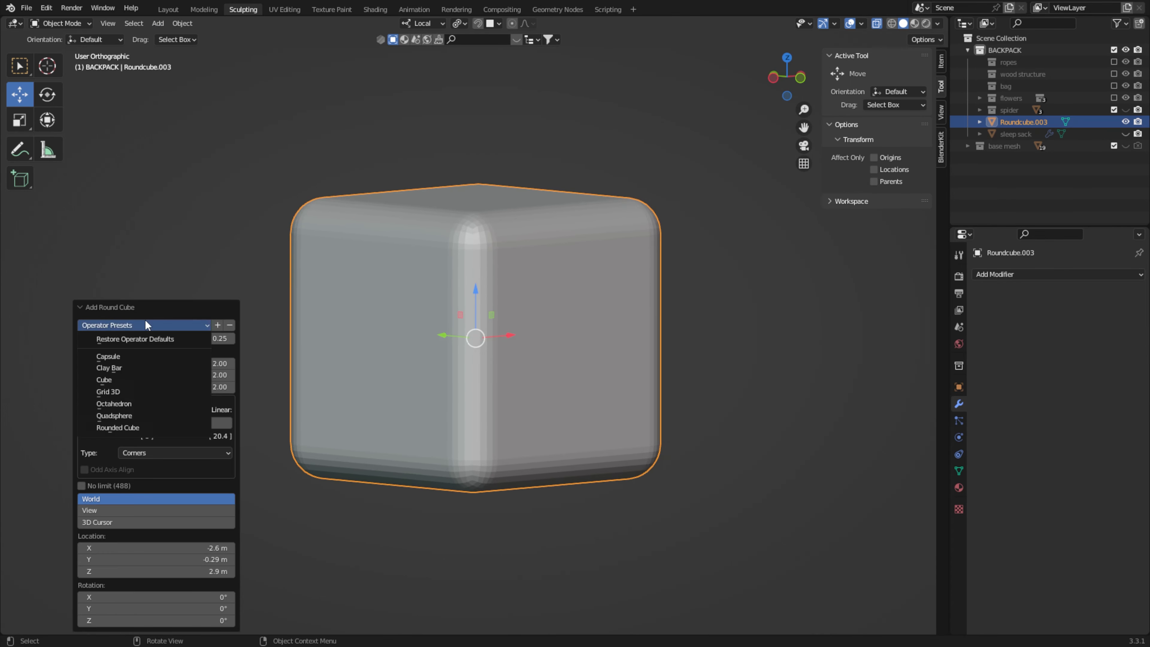
Make the spider head a sphere, mirror its eyes, and grab-sculpt the head flatter.
left_click(114, 416)
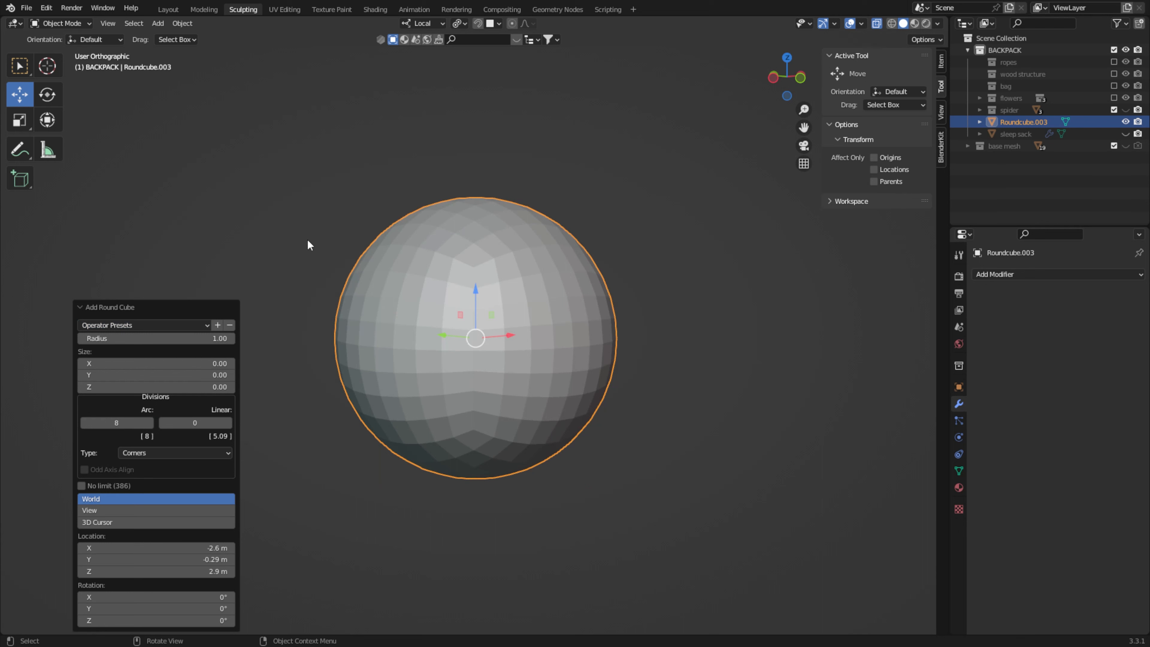
left_click(46, 8)
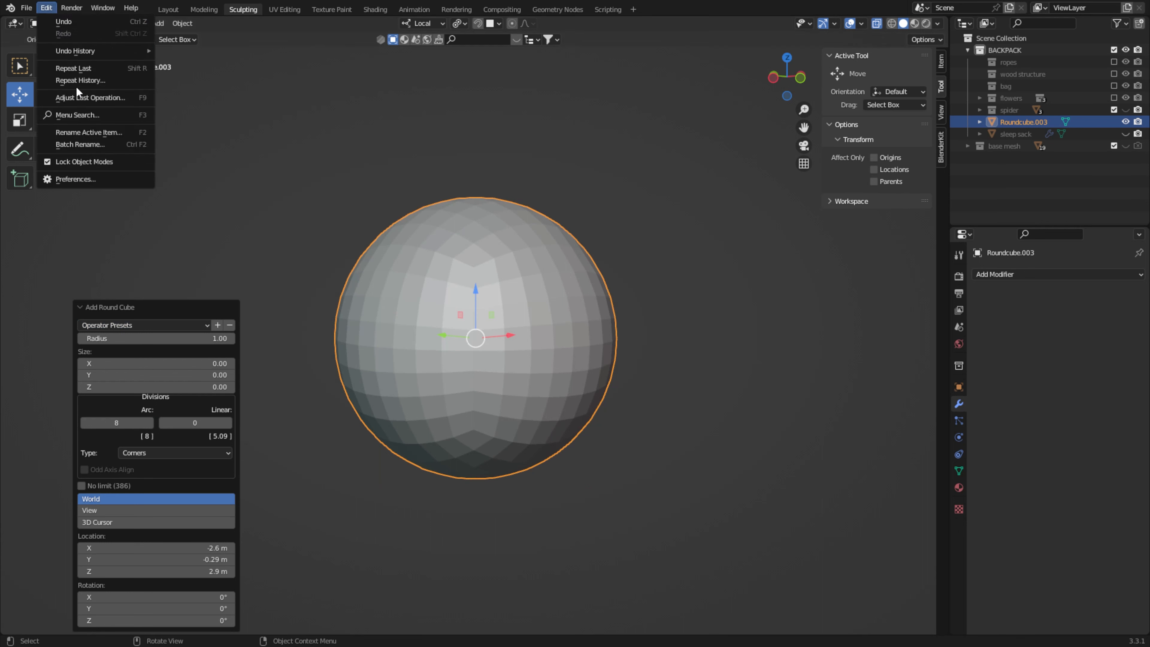
left_click(75, 179)
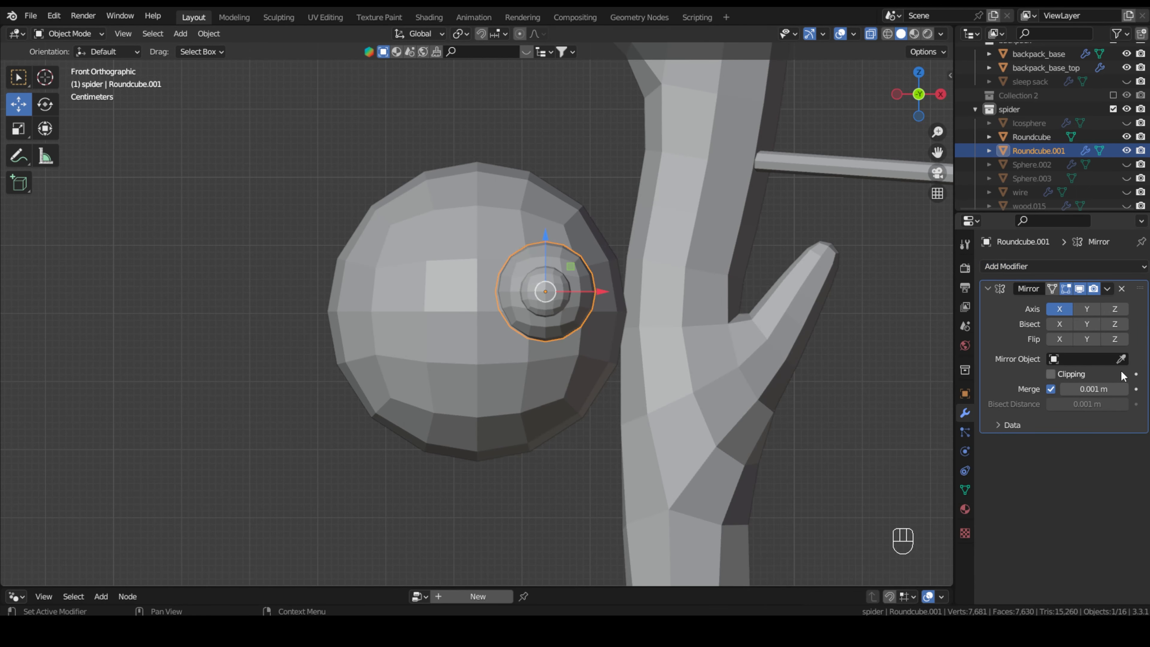
left_click(1087, 359)
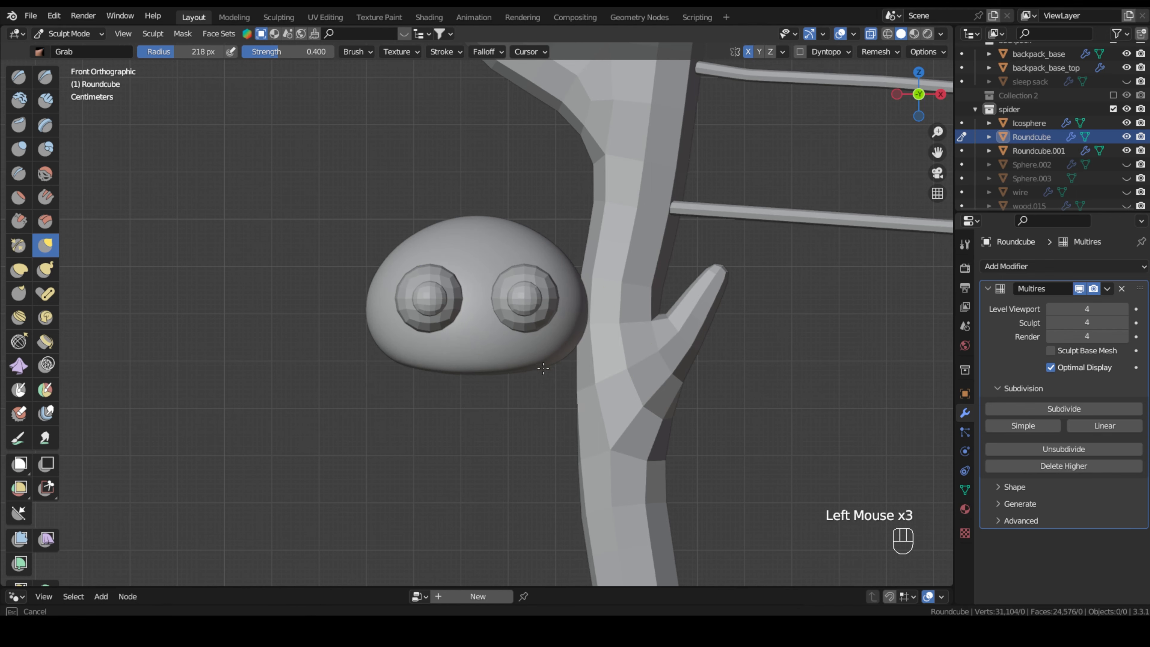
left_click_drag(543, 369, 399, 354)
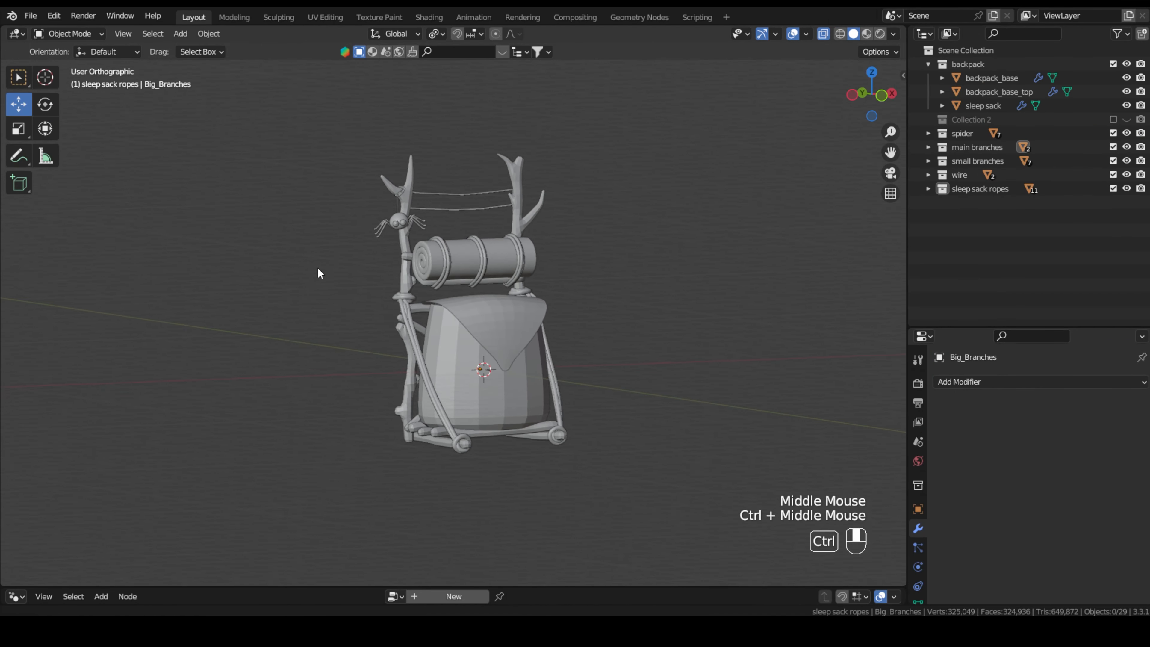
Orbit around the assembled backpack model to look it over.
left_click_drag(318, 273, 203, 329)
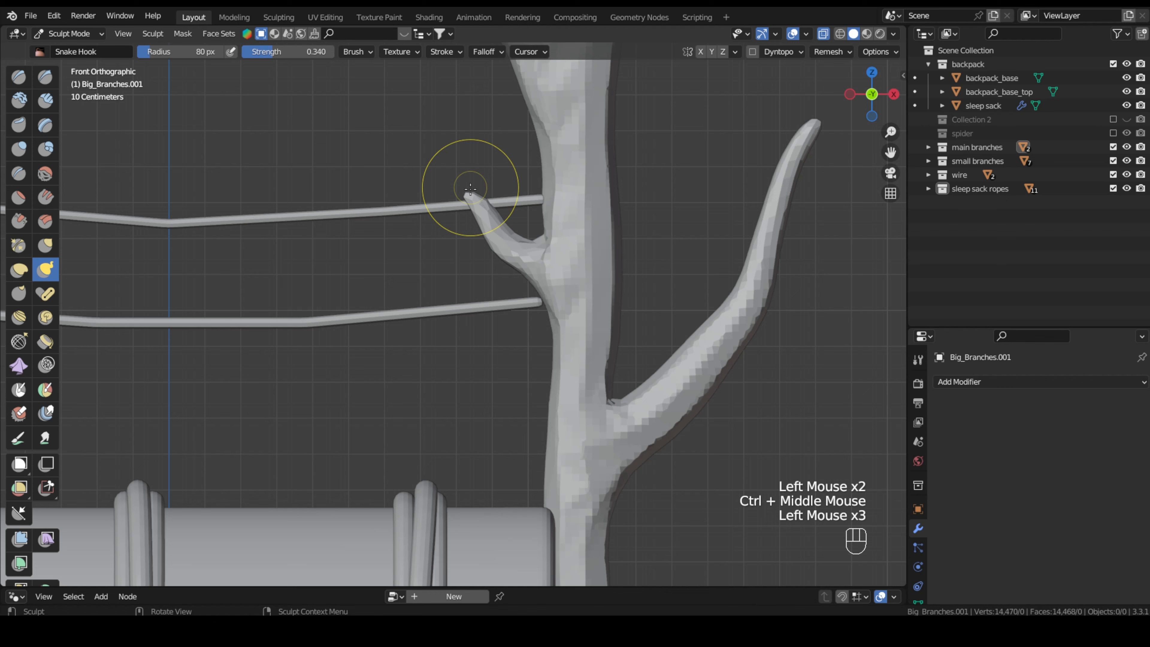
Snake-hook the twig tip into a curl over the wire.
left_click_drag(470, 187, 447, 173)
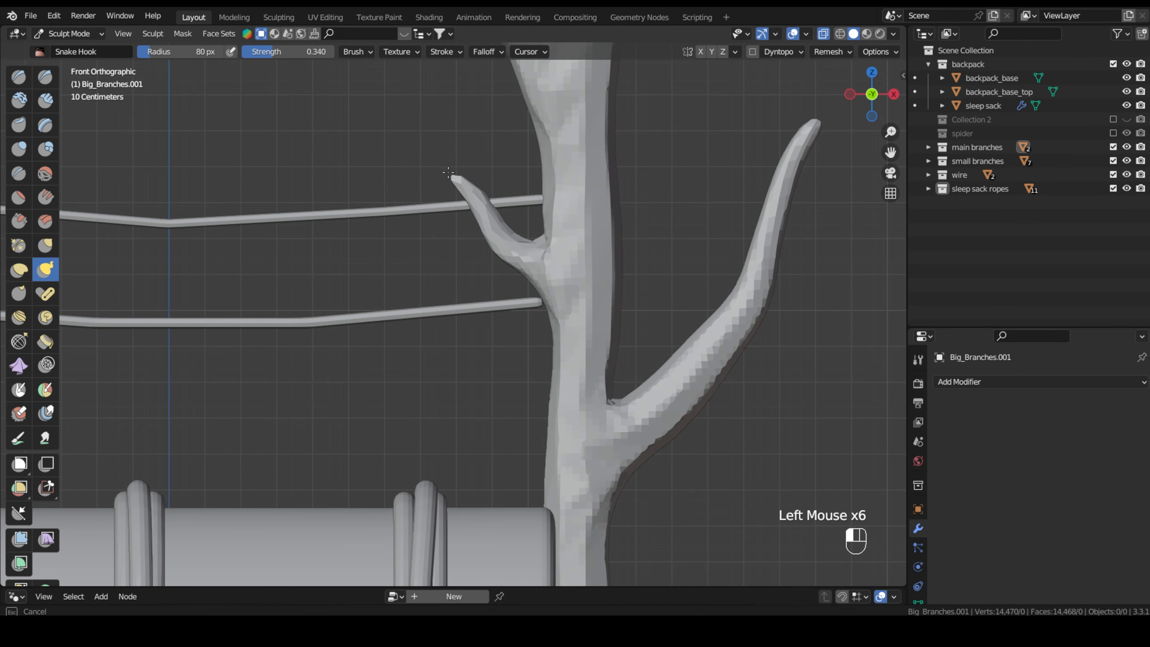
left_click(486, 202)
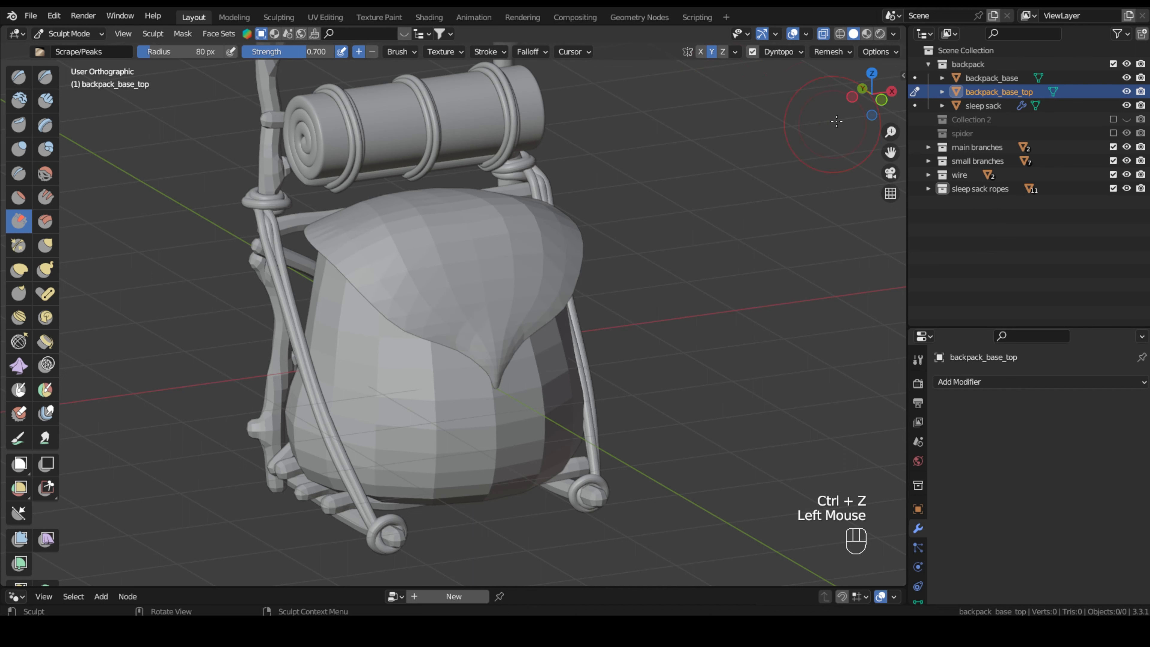
Enable Dyntopo constant detail on the backpack flap with resolution 6.
left_click(802, 51)
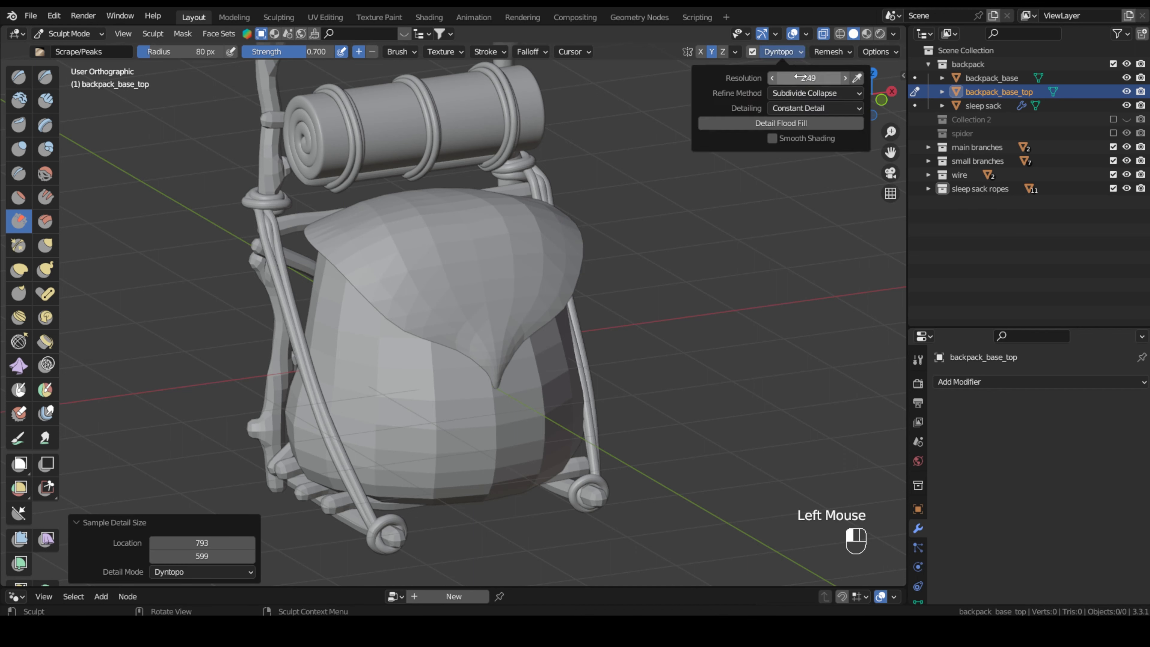
left_click(806, 78)
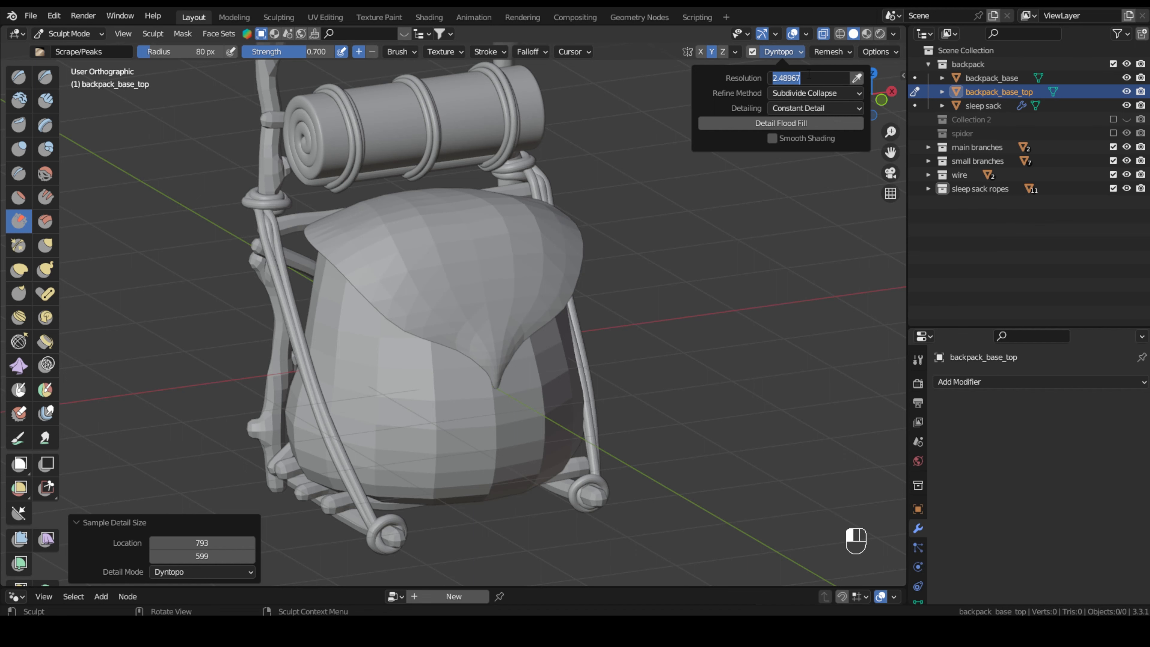
type("6")
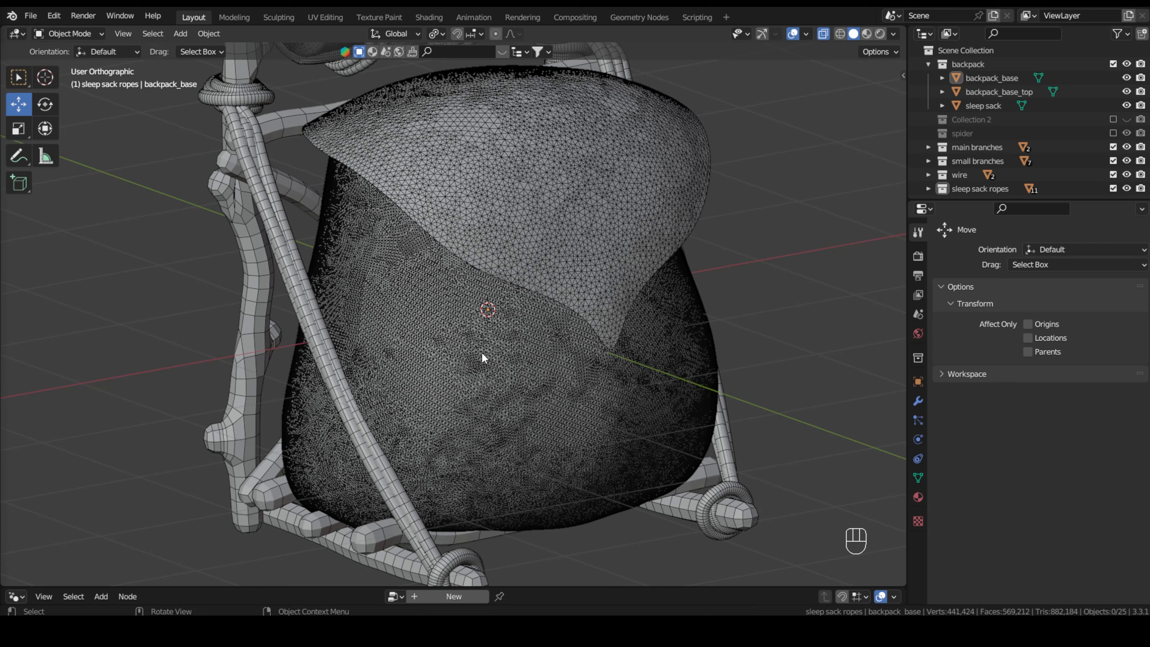
mouse_move(479, 359)
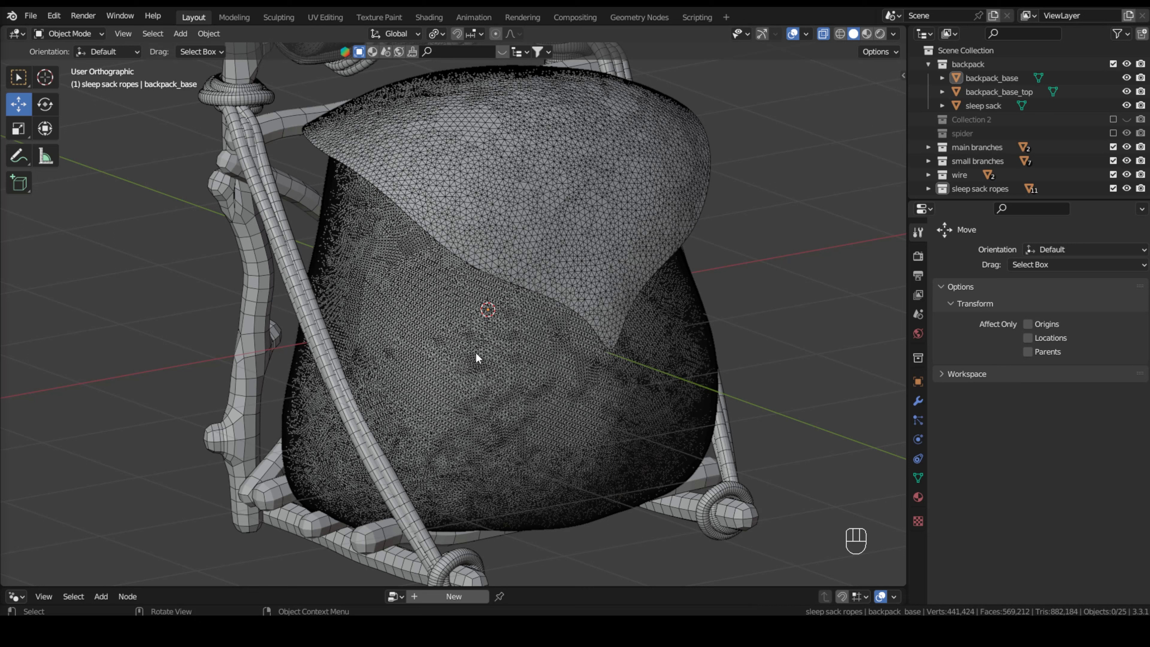
QuadriFlow-remesh the backpack base to 4000 faces with Preserve Sharp, mesh boundary and Smooth Normals.
left_click(480, 359)
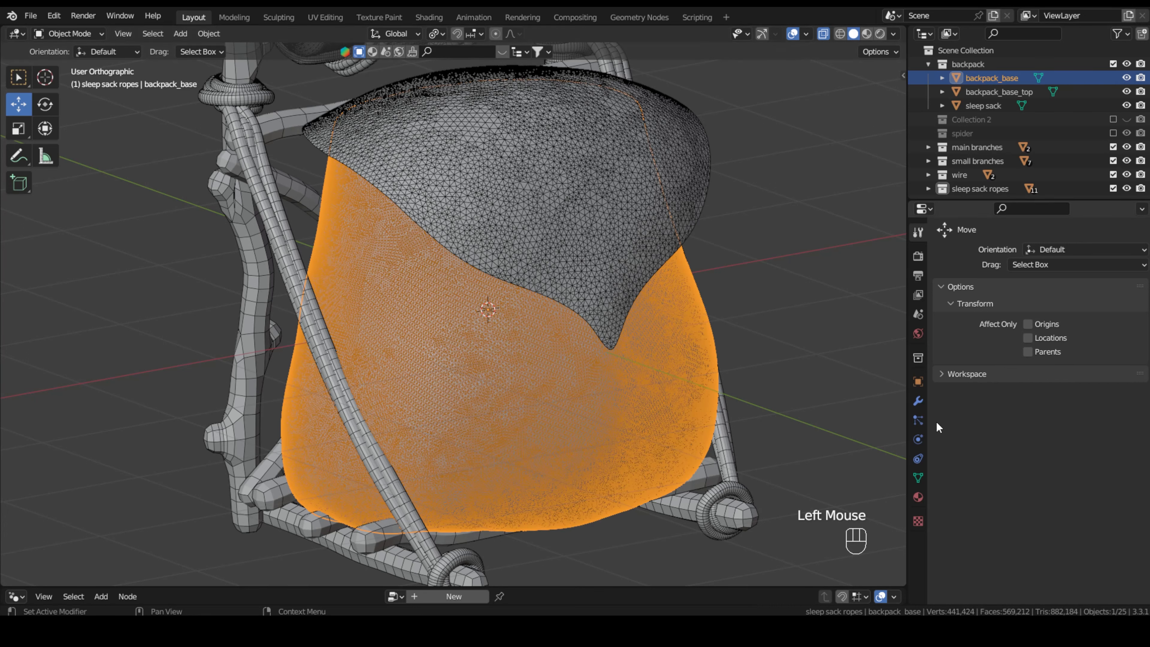
left_click(918, 478)
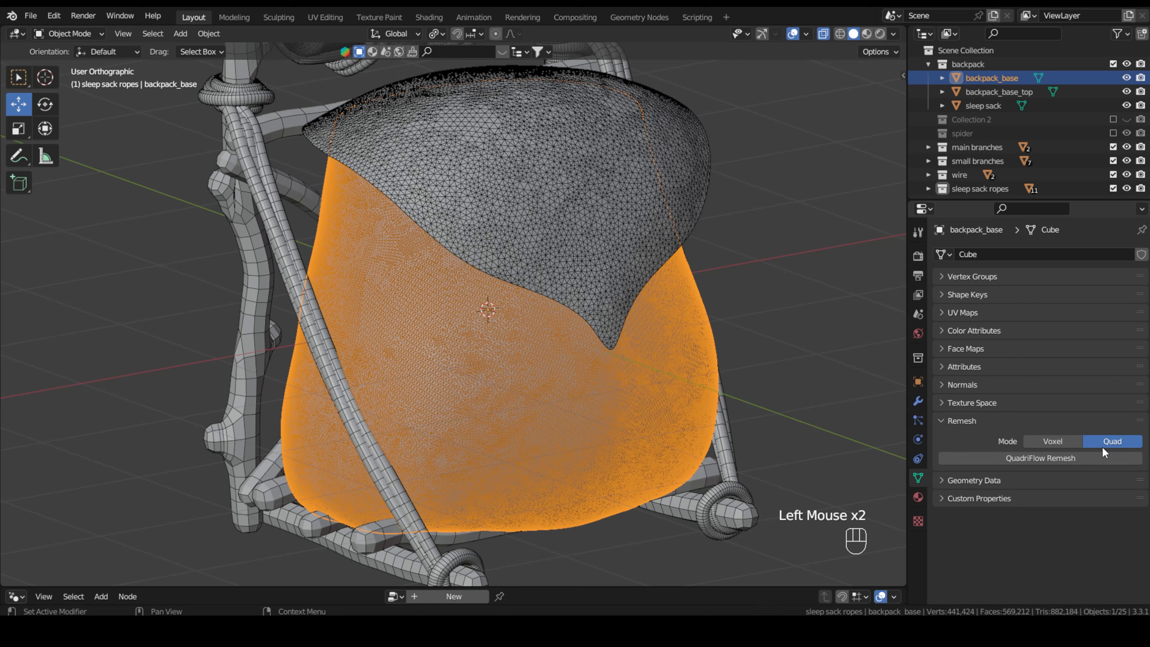
left_click(1041, 458)
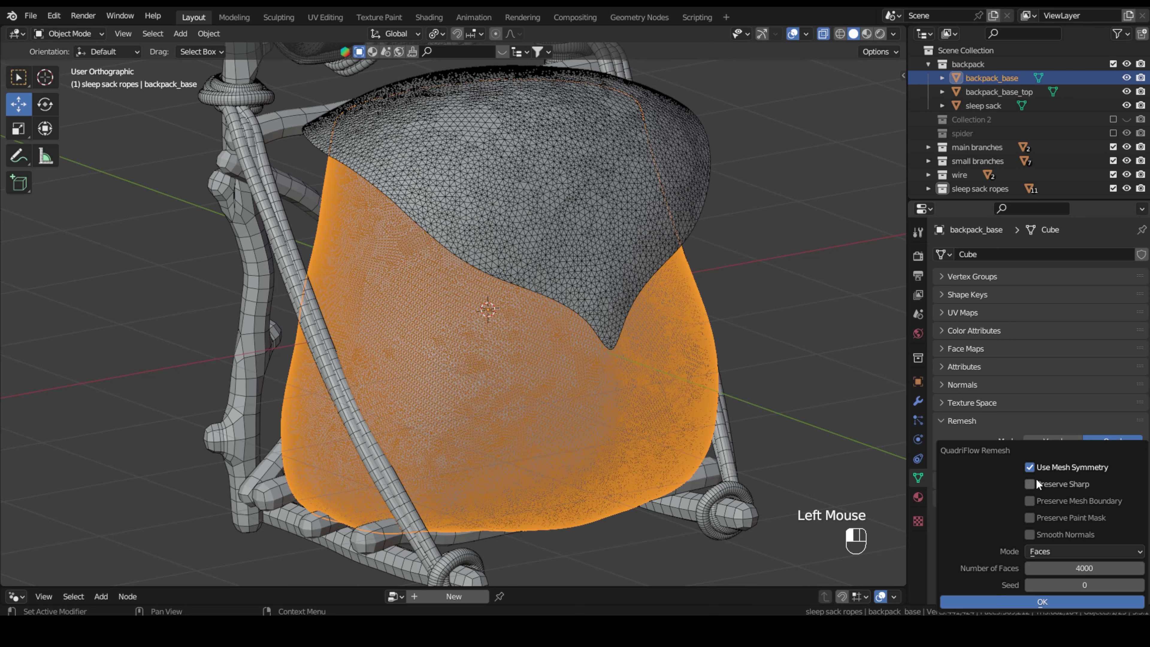
left_click(1029, 500)
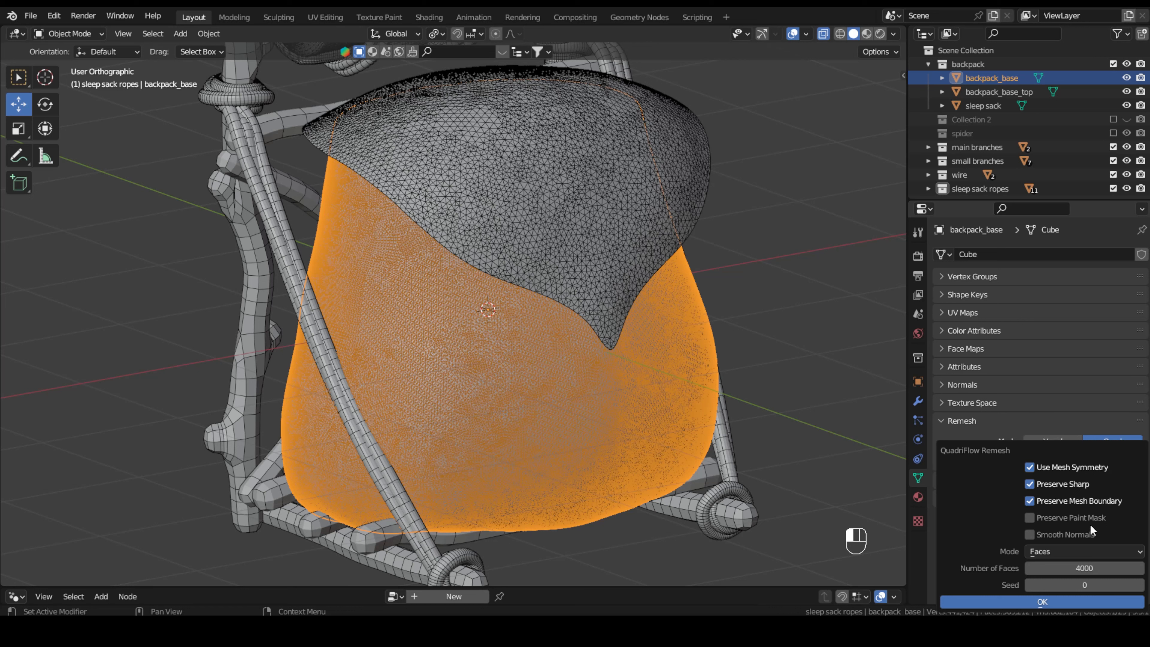
left_click(1029, 534)
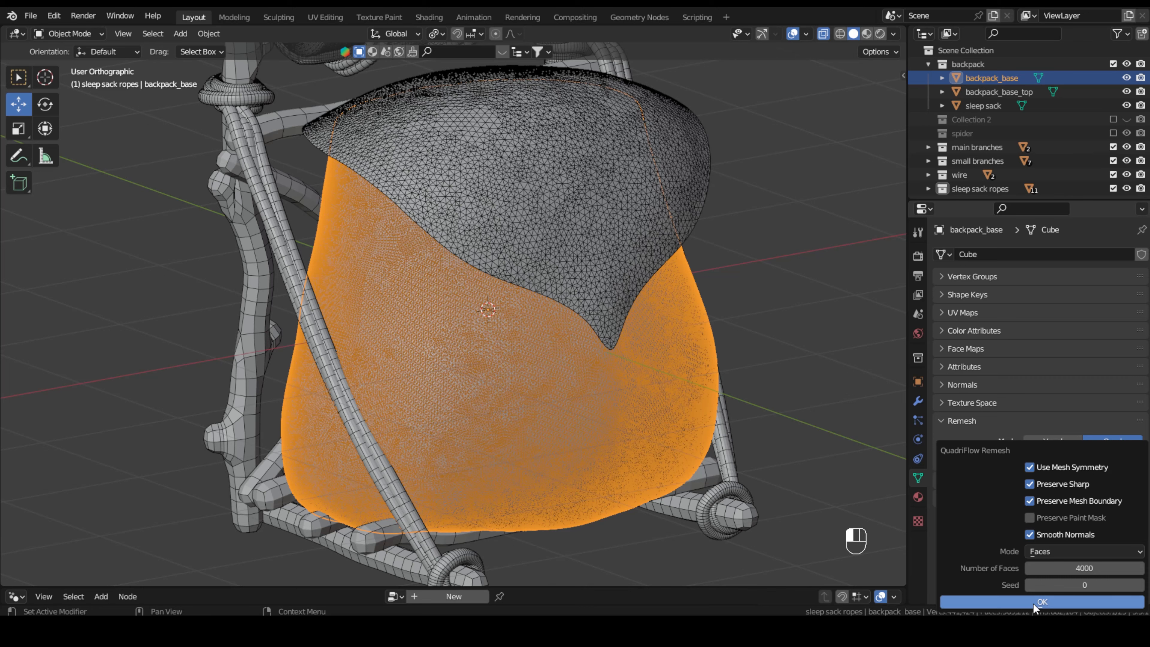
left_click(1042, 602)
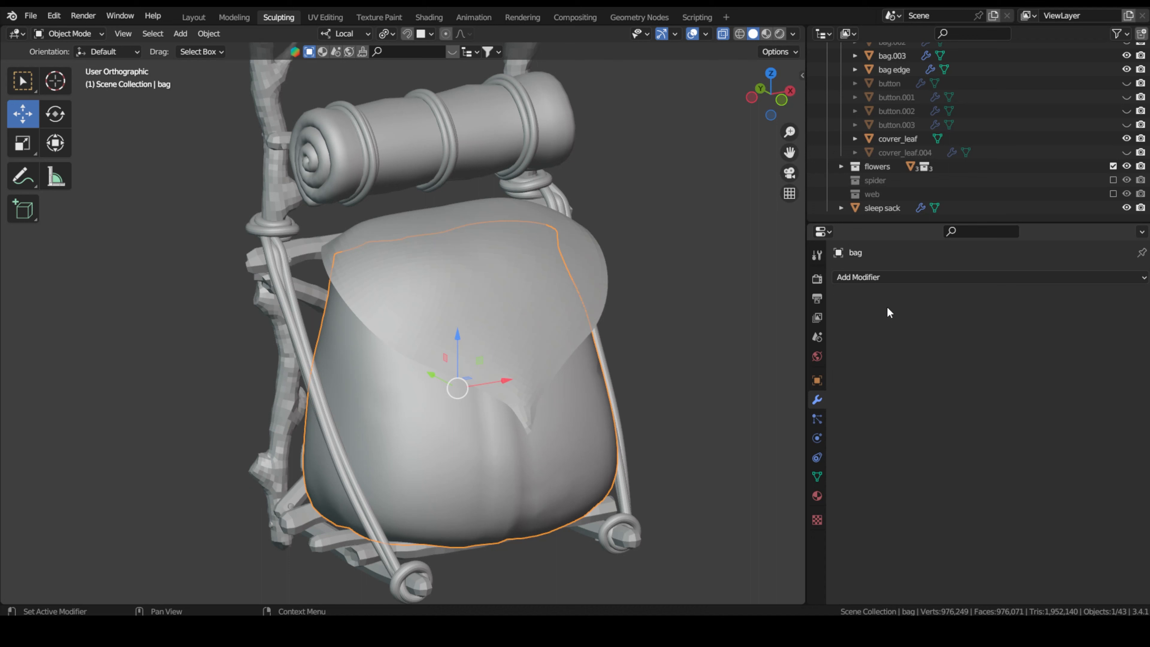
Add a Multiresolution modifier to the leaf flap, subdivide it and duplicate the flap.
left_click(859, 277)
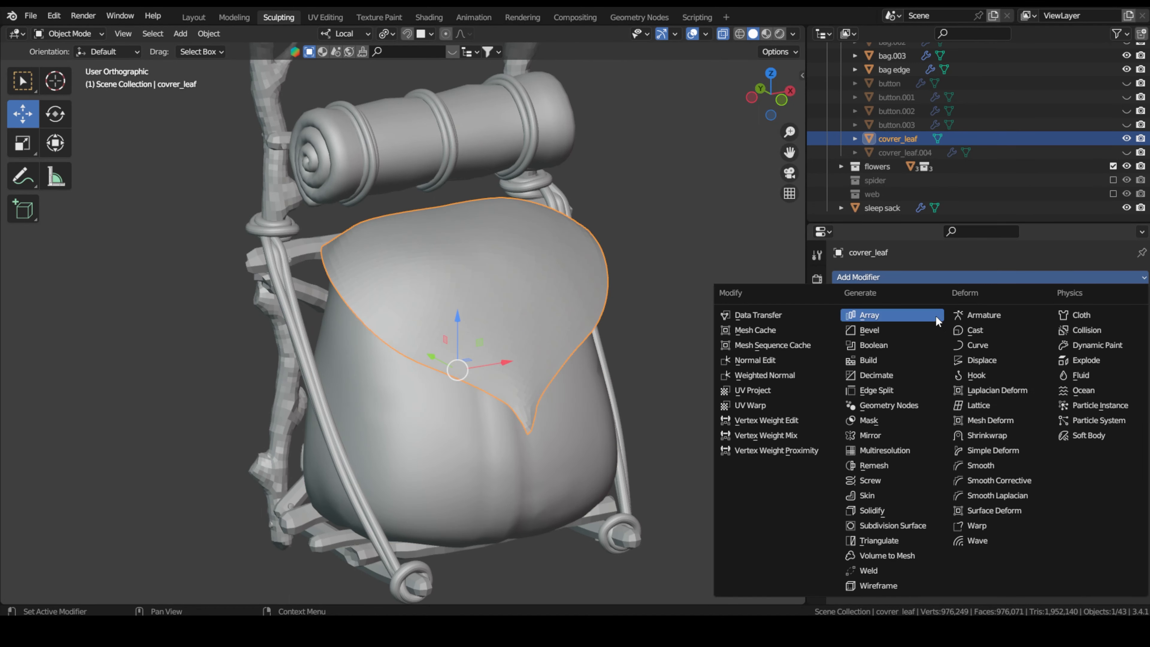
left_click(884, 451)
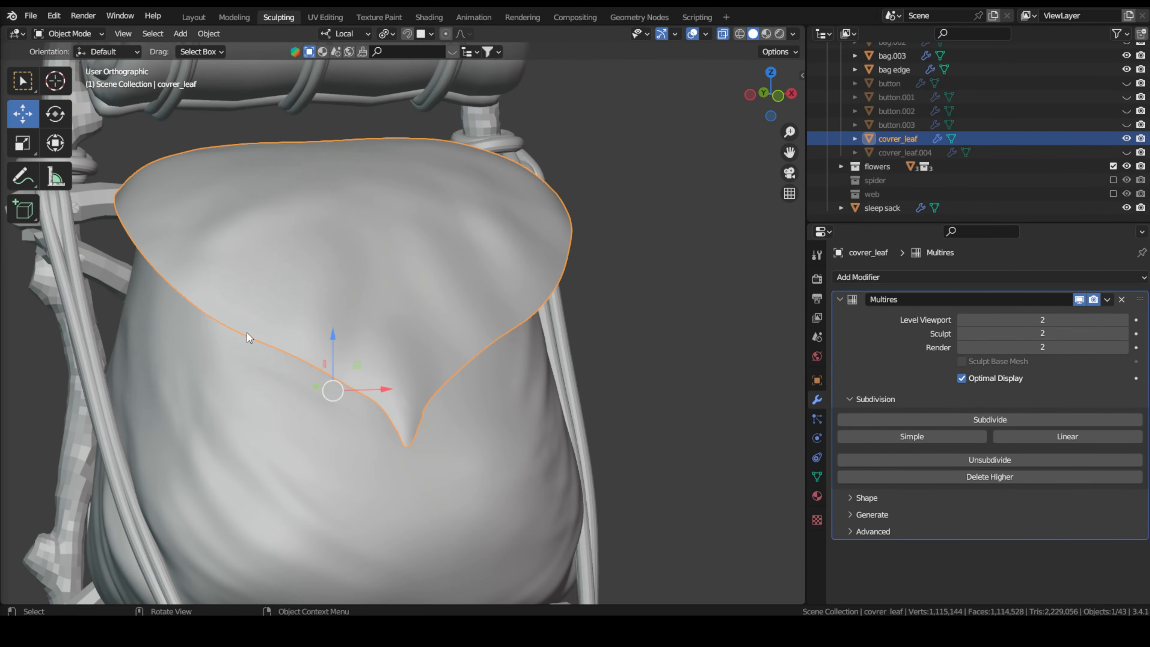
key("Tab")
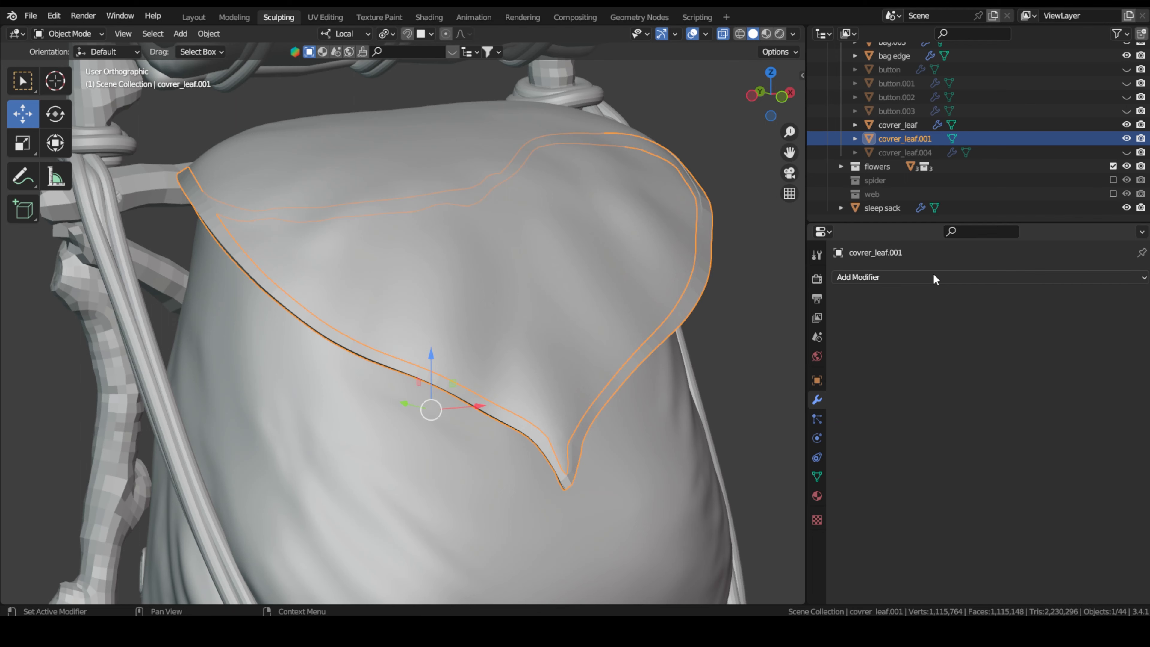
left_click(884, 276)
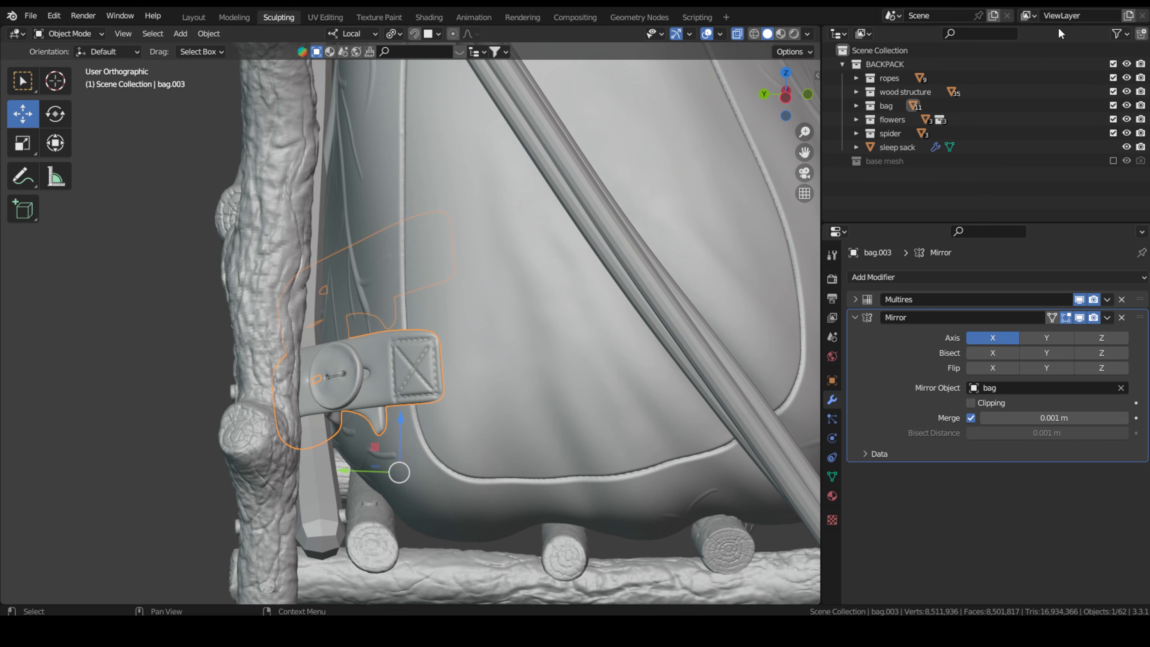
Thicken the strap plane with Solidify, apply it, then add Multiresolution subdivision.
left_click(873, 276)
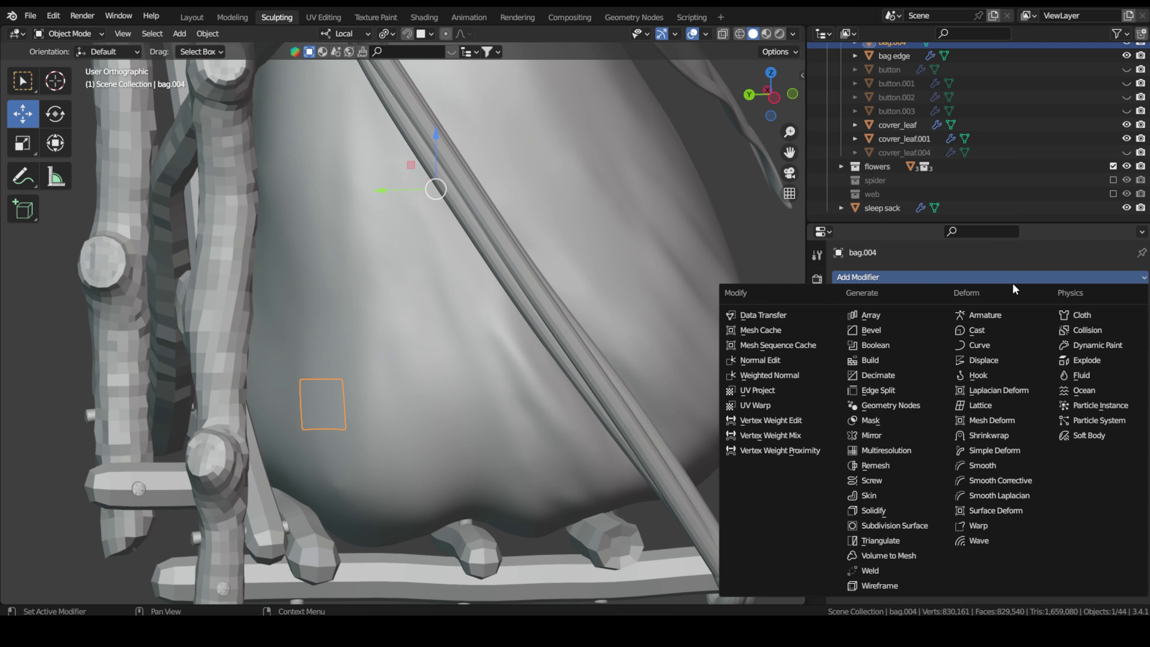
left_click(873, 510)
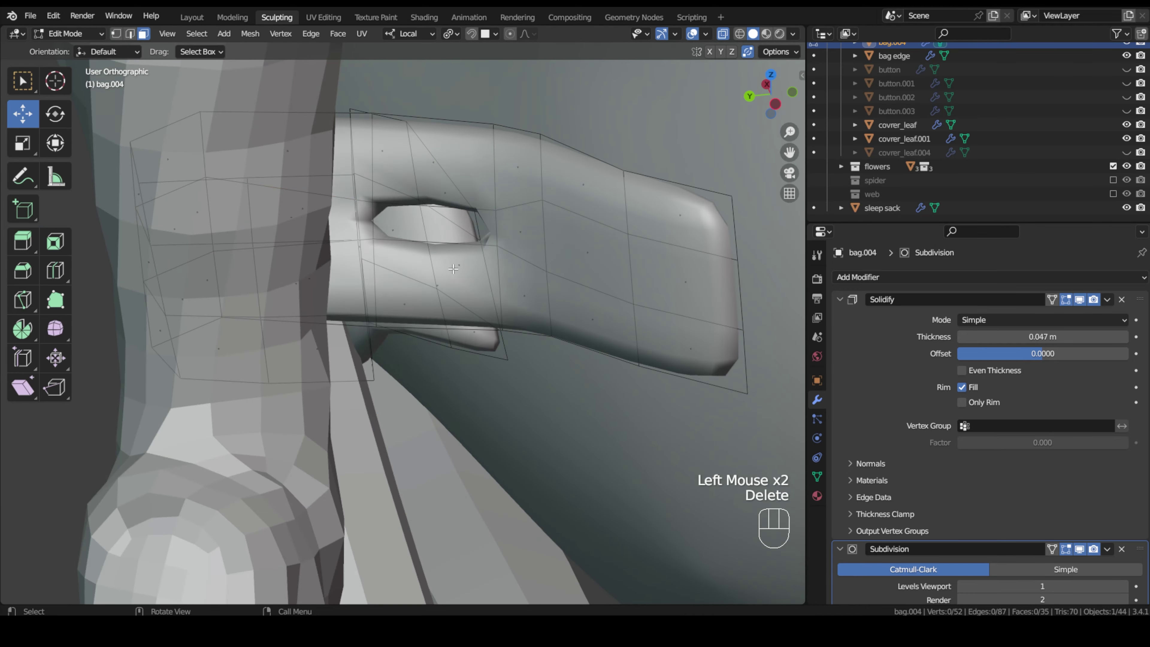
left_click(1108, 299)
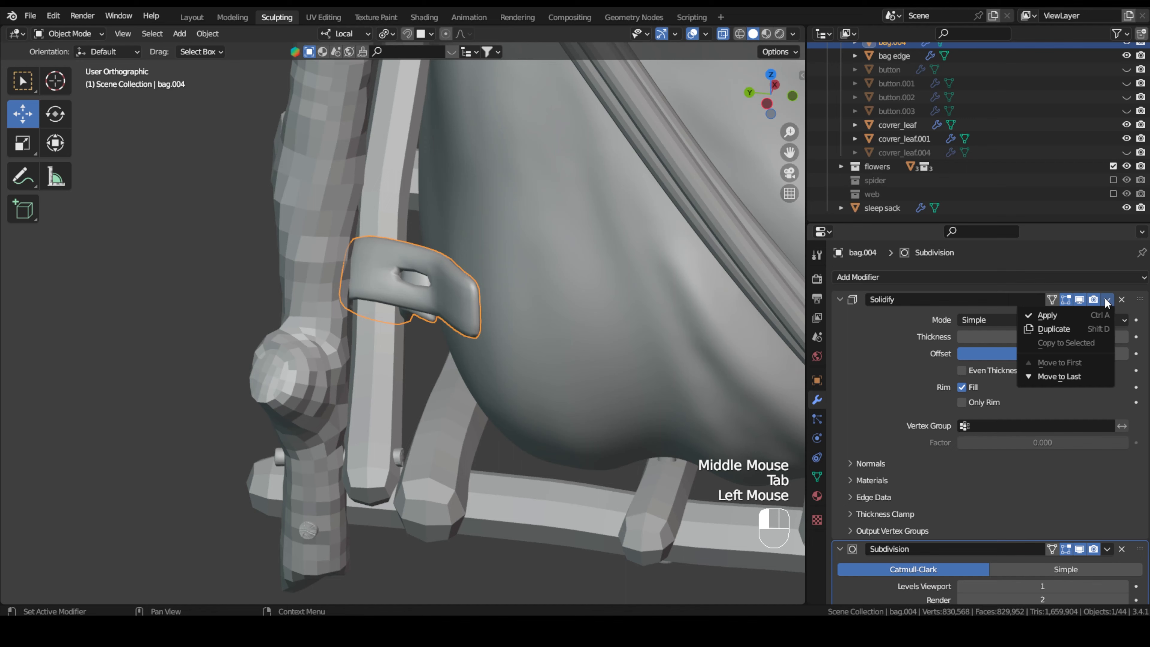
left_click(858, 277)
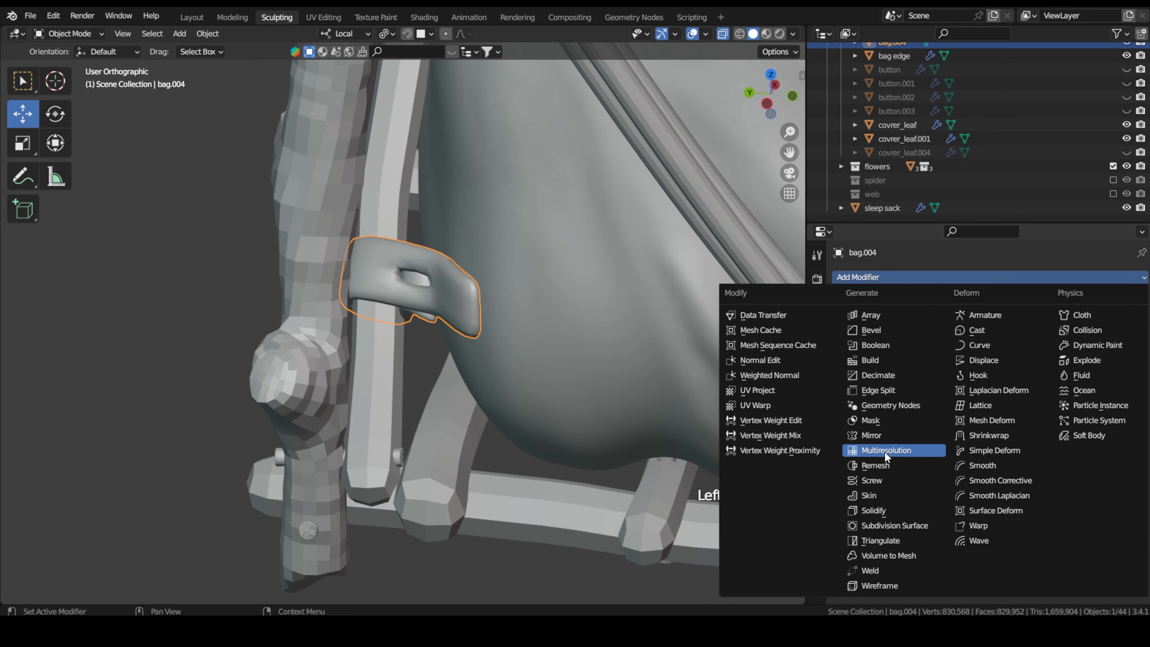
left_click(887, 451)
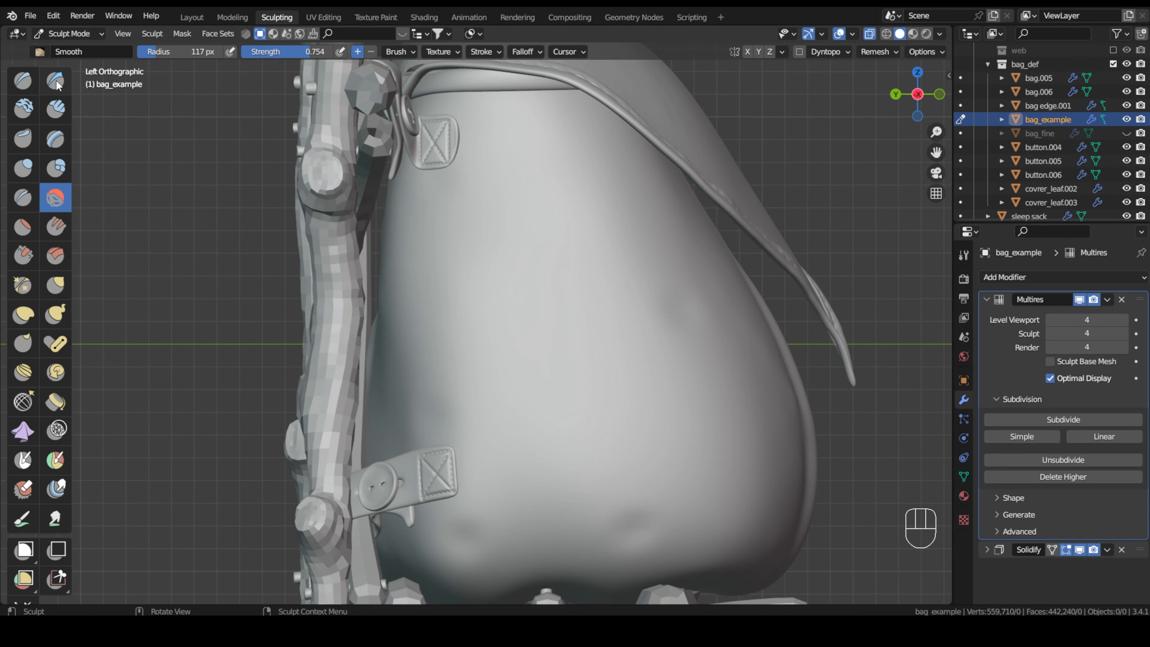
Select the Draw Sharp brush and lay a guide curve stroke for carving the bag seam.
left_click(525, 52)
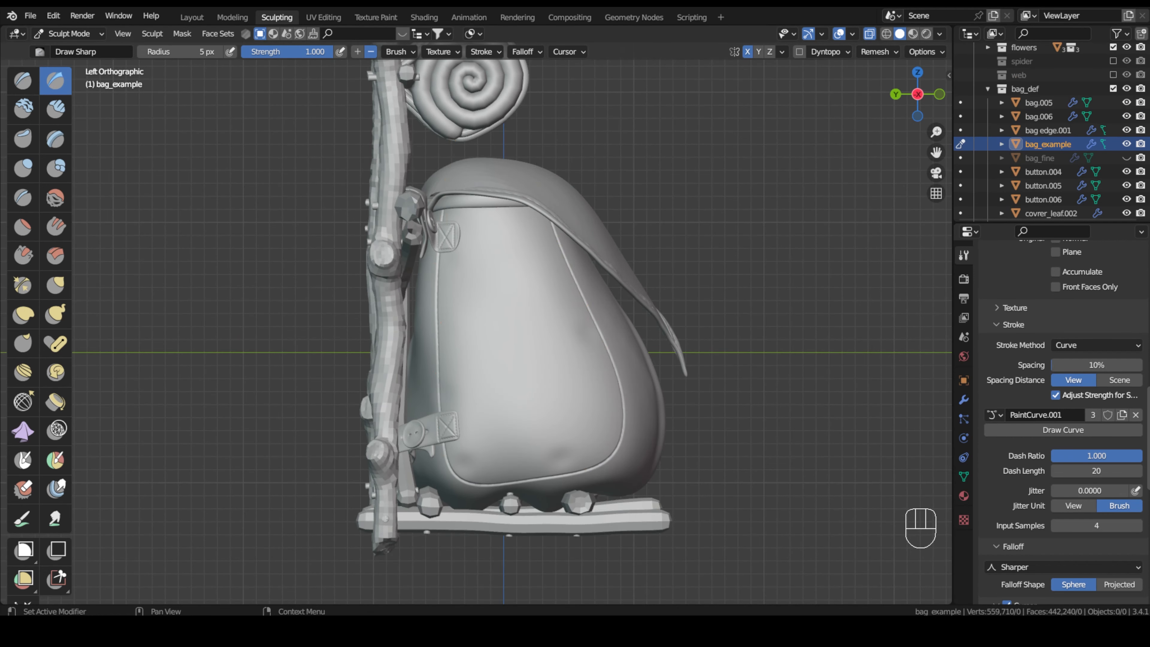
left_click_drag(514, 294, 660, 411)
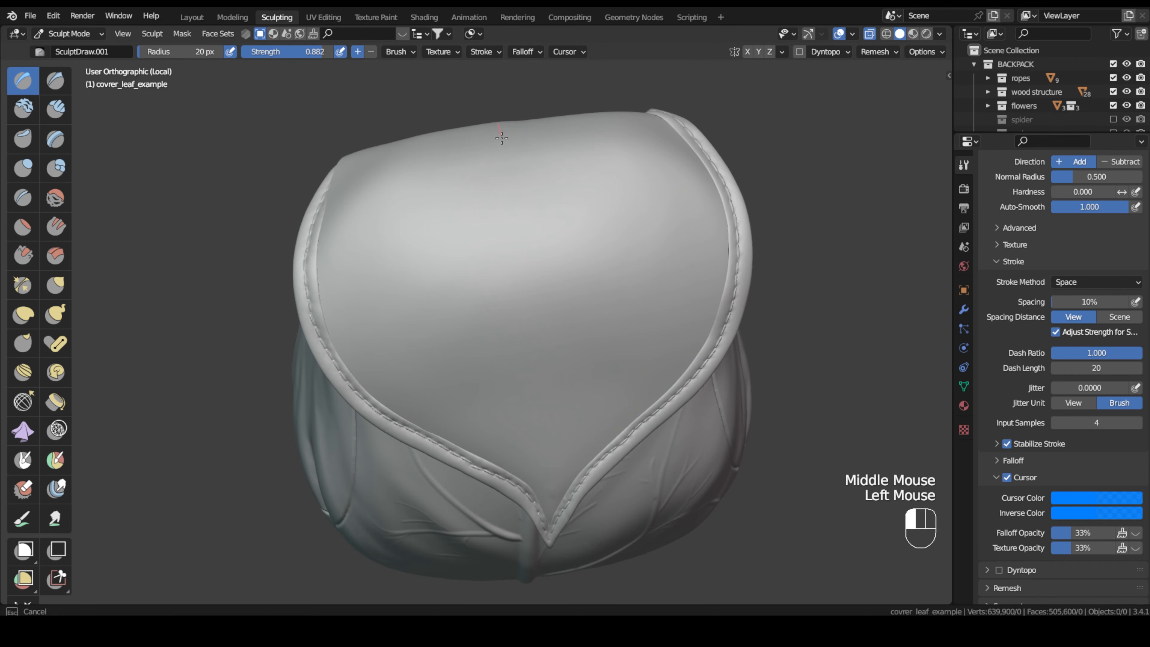
Sculpt a raised midrib down the leaf flap's centre with the Draw brush.
left_click_drag(501, 138, 534, 328)
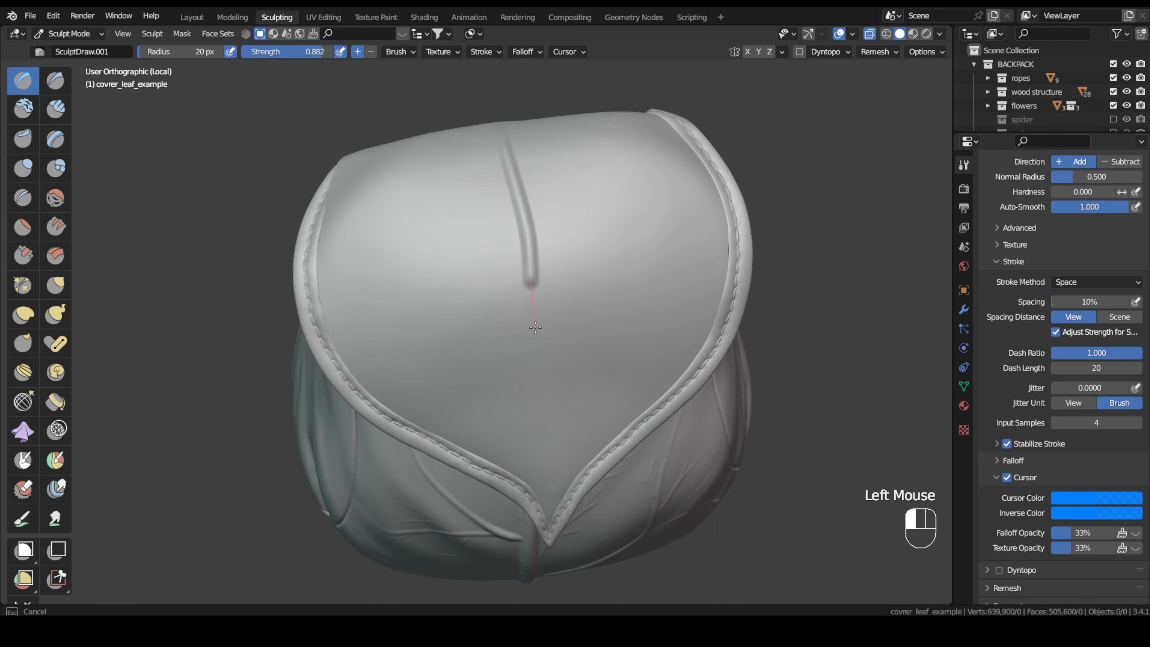
left_click_drag(534, 308, 565, 594)
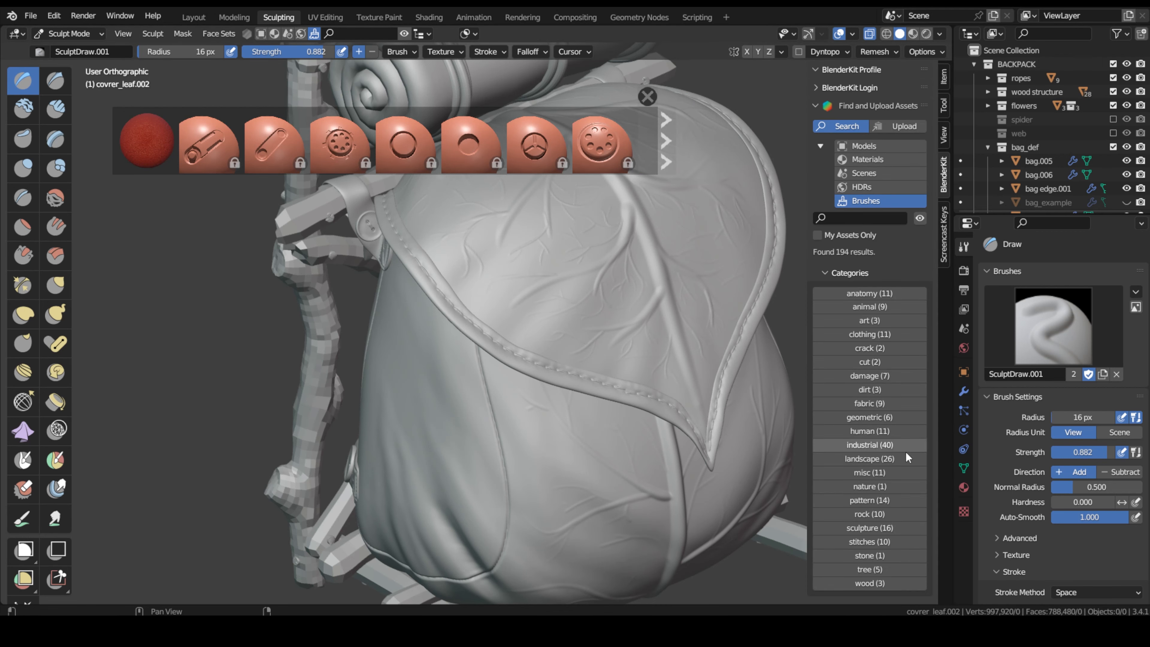
Browse from the BlenderKit stitch brushes through the Models gallery back to the home page.
left_click(870, 542)
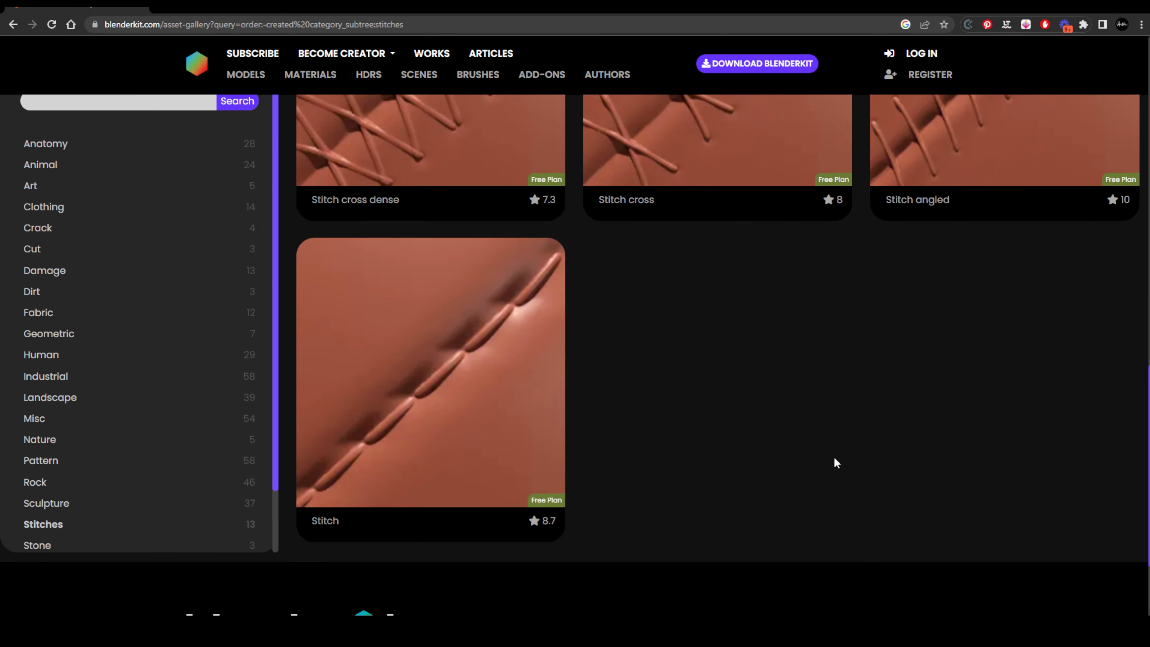
mouse_move(716, 357)
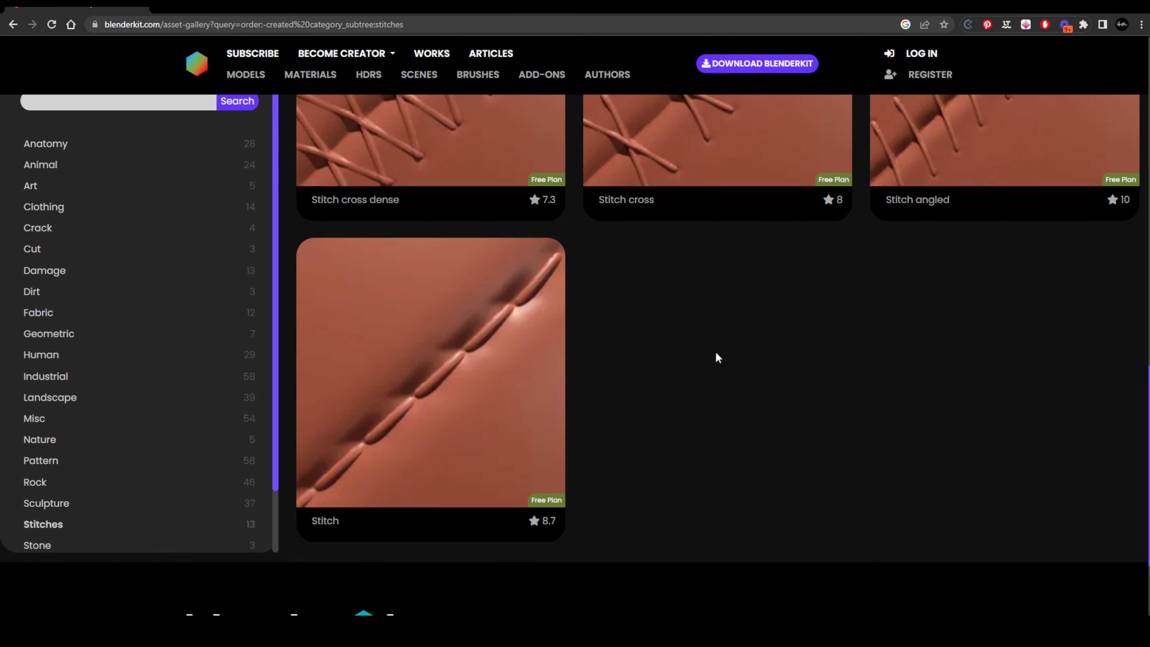
left_click(246, 75)
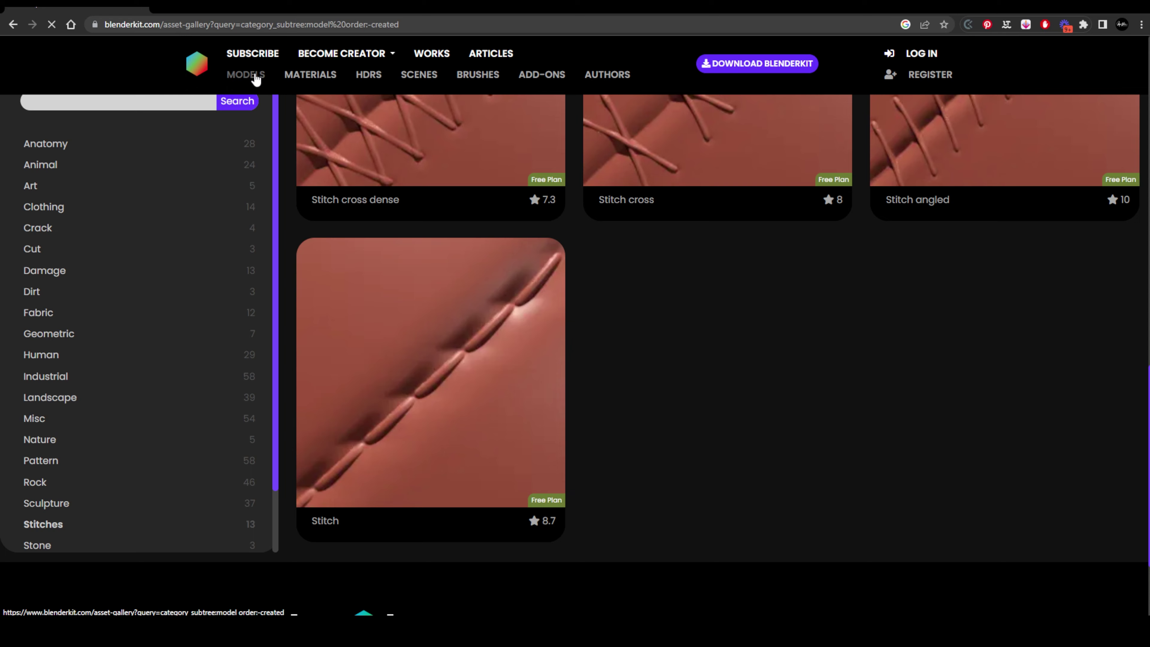
left_click(247, 74)
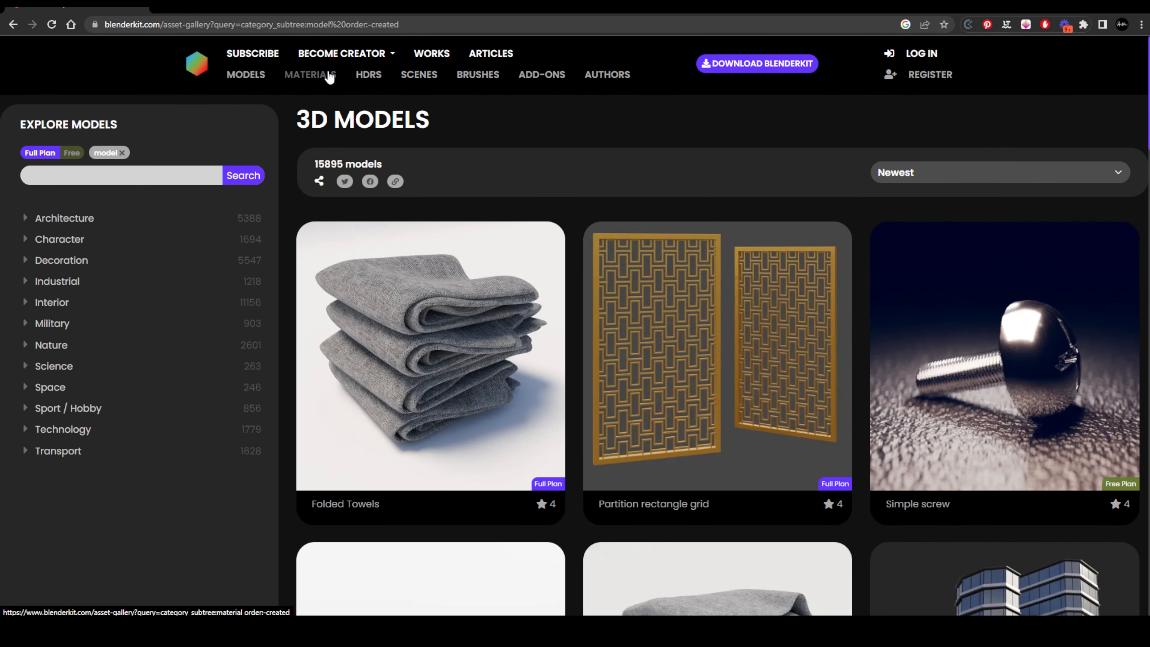
left_click(196, 63)
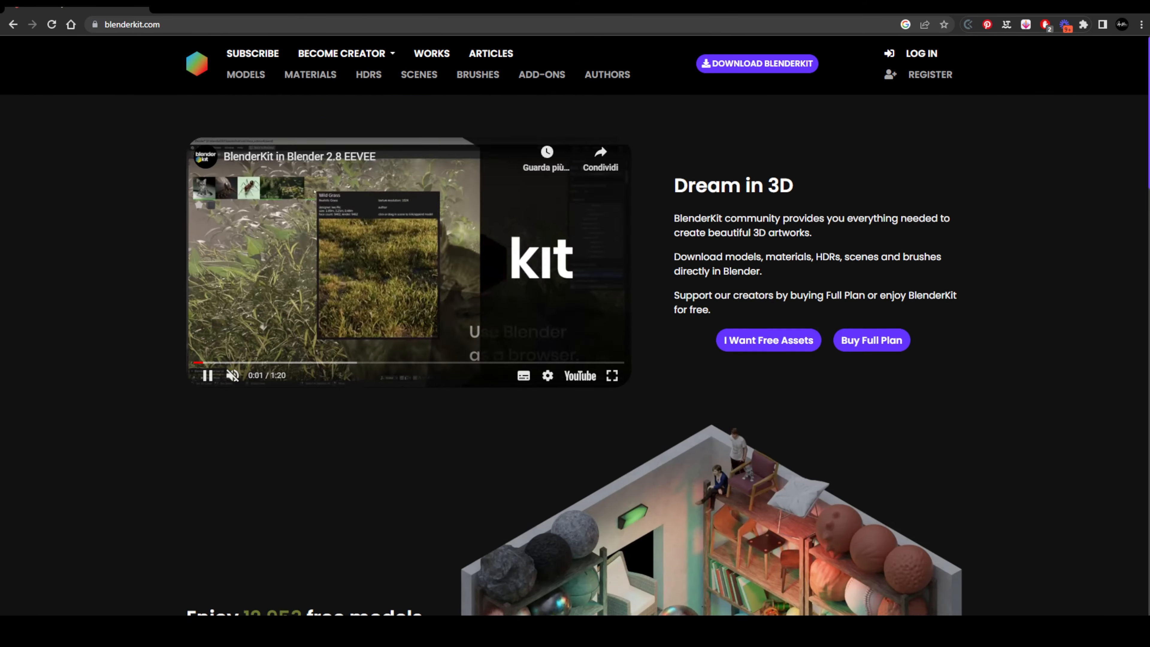
scroll("down", 3)
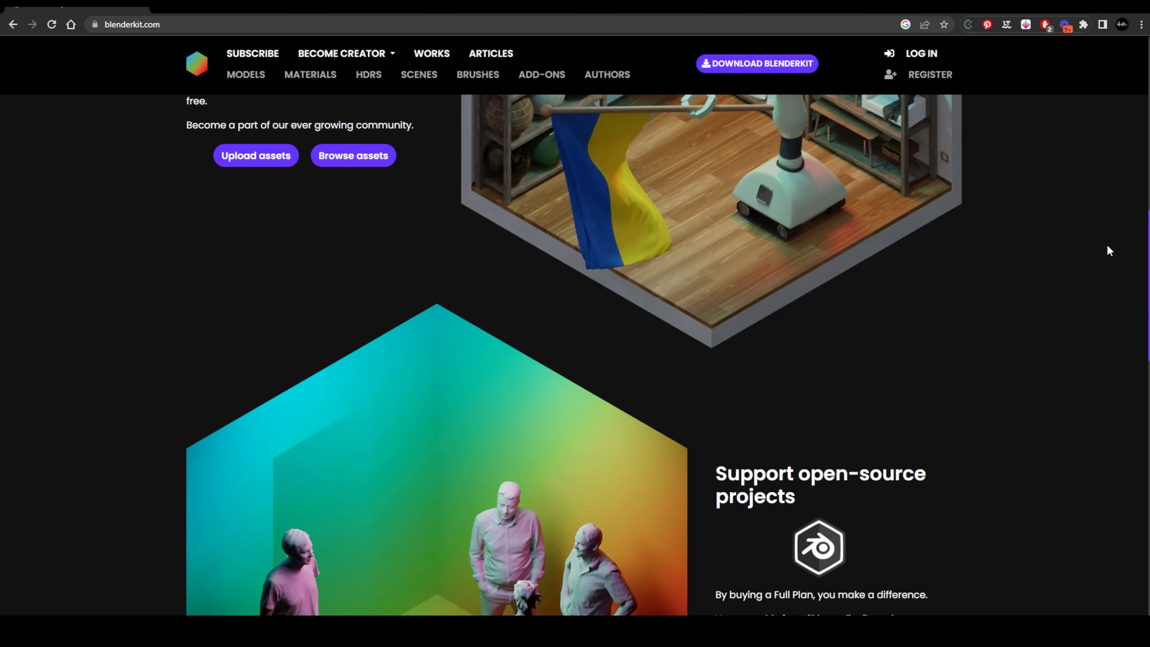
scroll("down", 3)
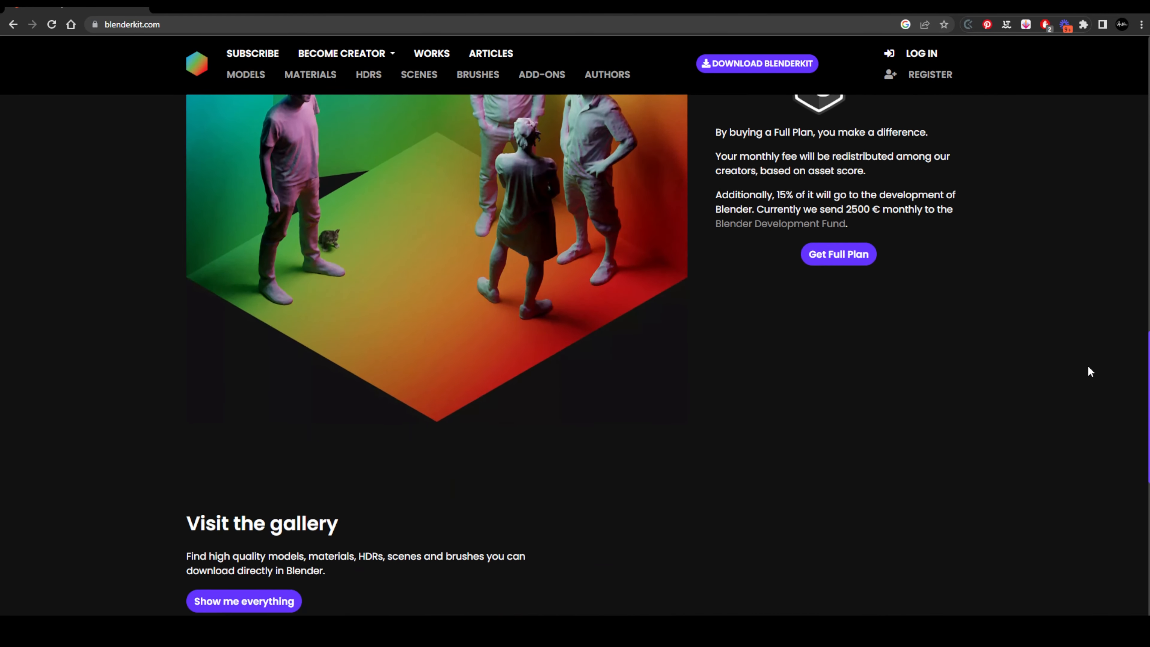
scroll("down", 3)
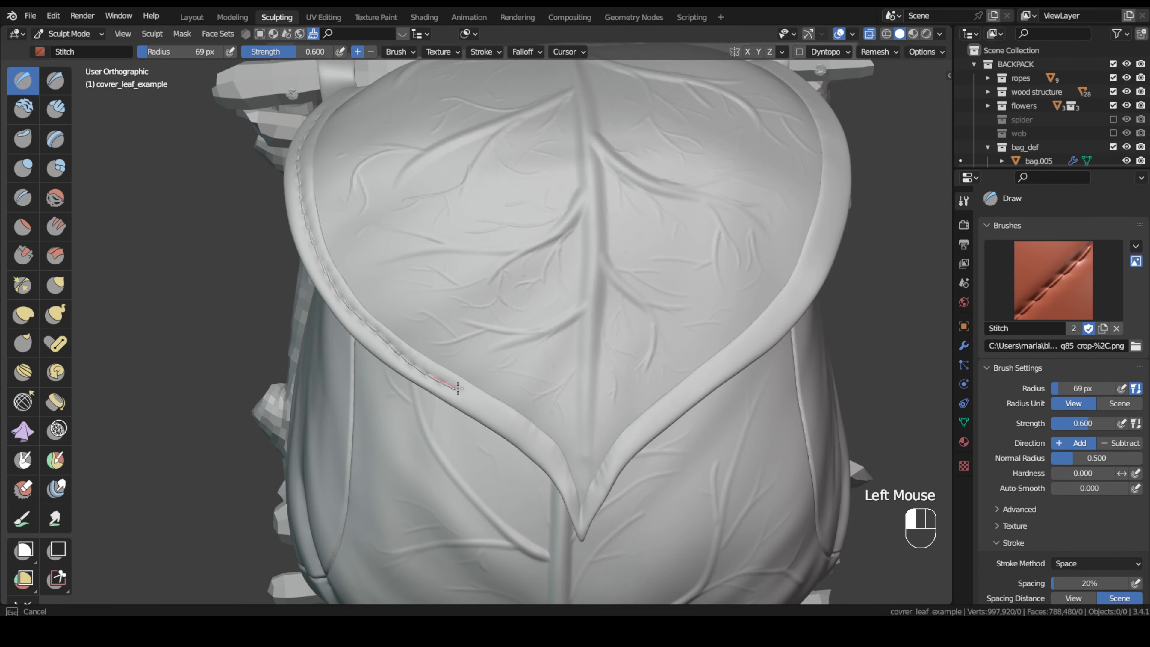
Stroke a stitched seam along the leaf flap's lower edge toward its tip.
left_click_drag(454, 385, 578, 506)
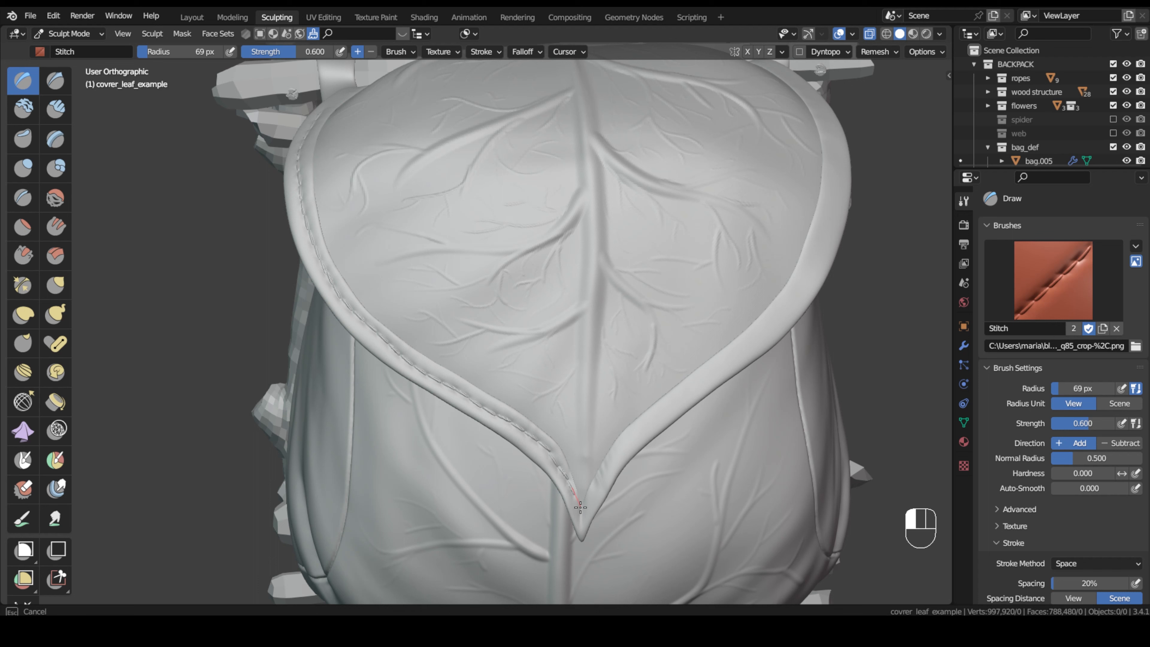
left_click_drag(579, 507, 664, 409)
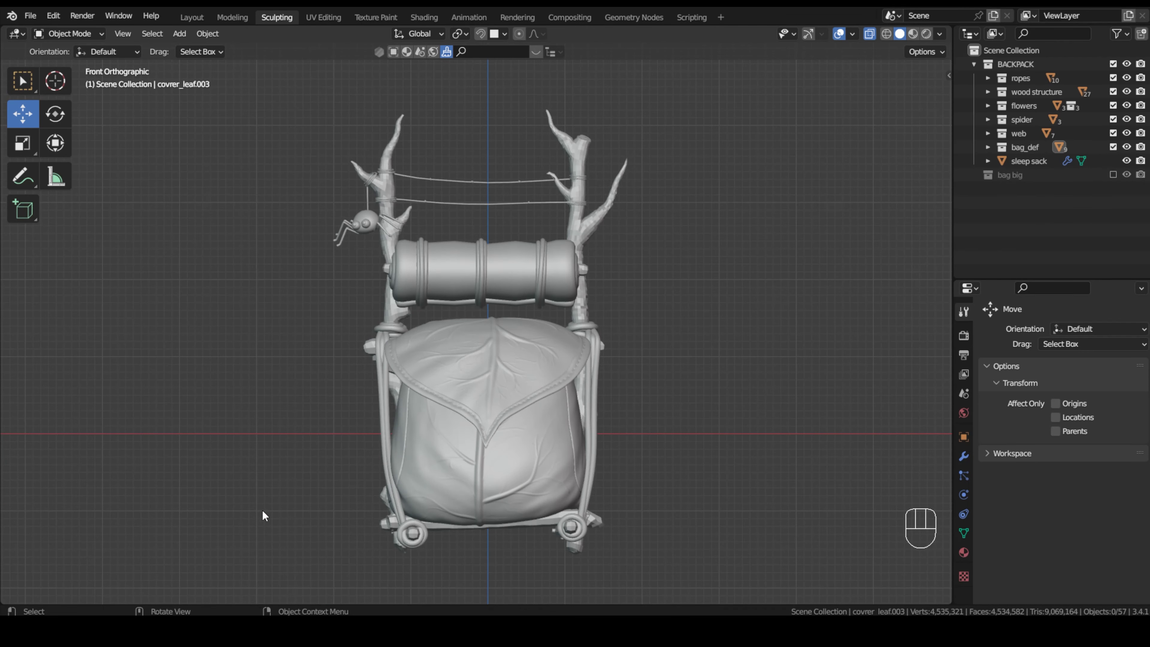
mouse_move(158, 309)
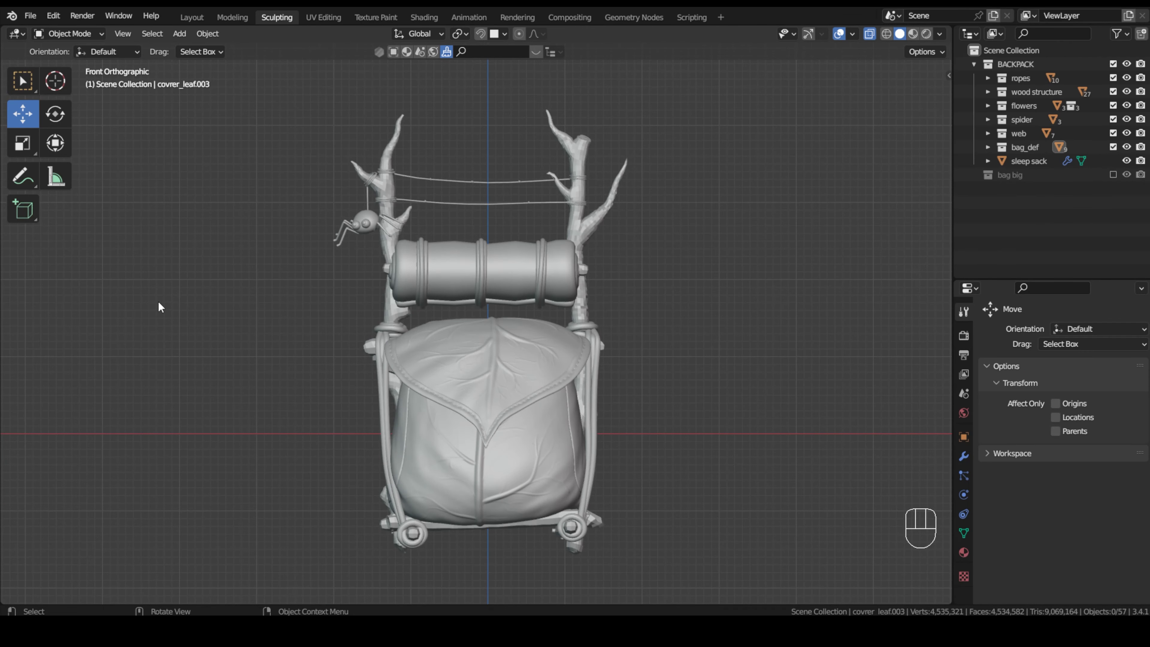
mouse_move(152, 312)
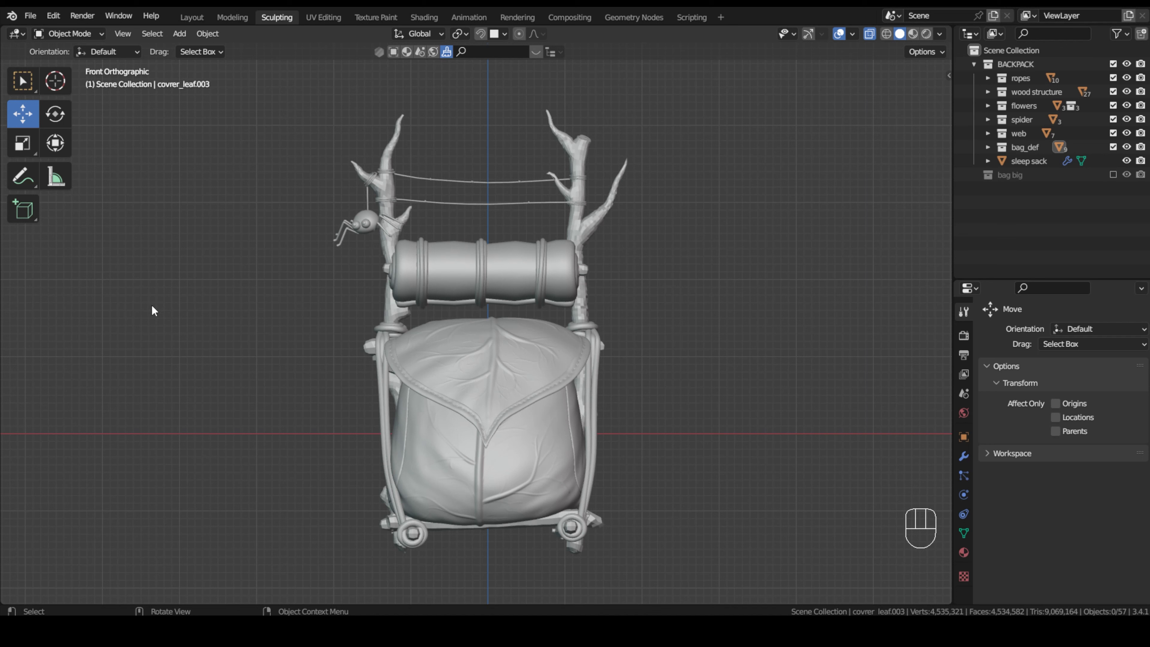
mouse_move(153, 315)
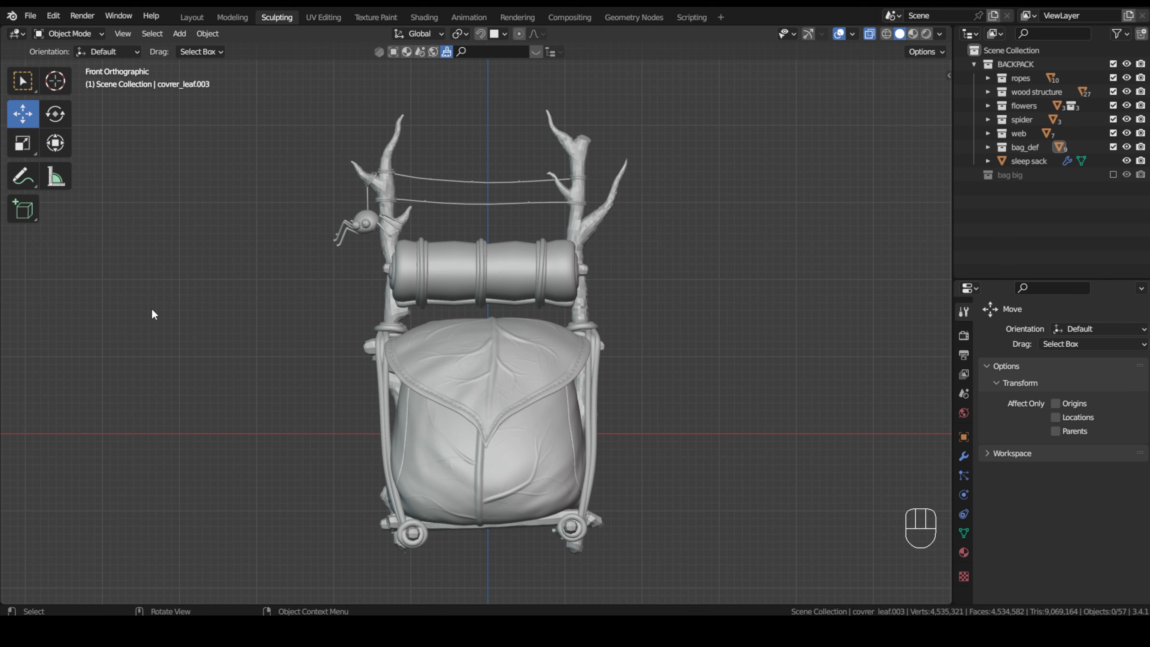
mouse_move(151, 321)
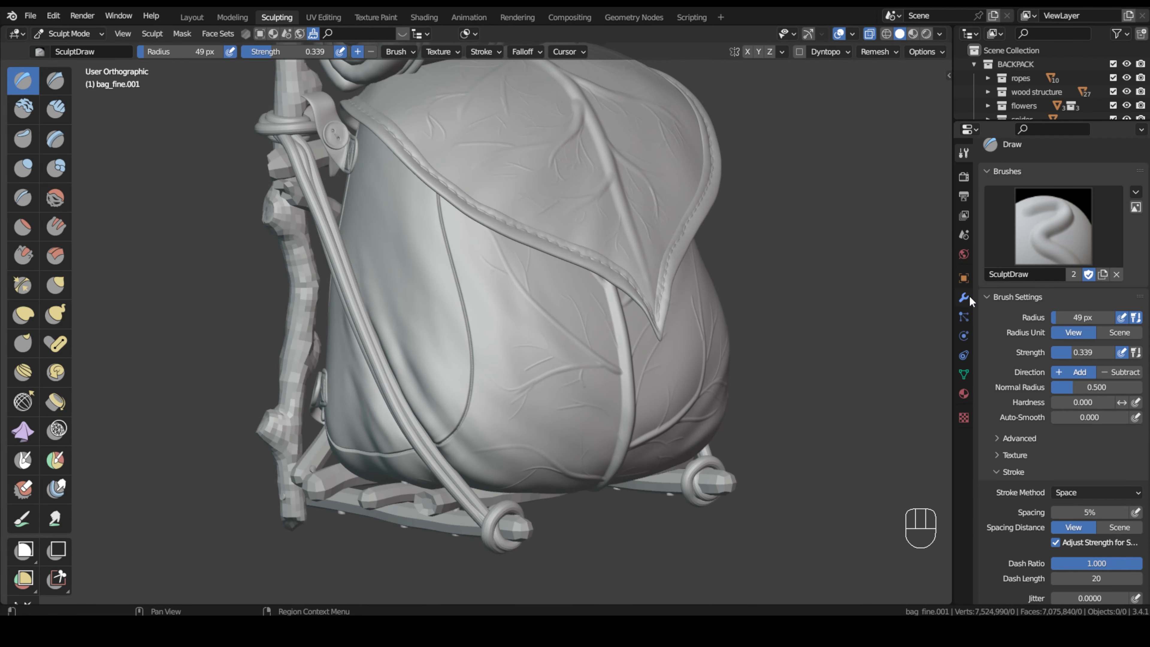
Show the Modifier Properties for the selected wooden piece.
left_click(964, 297)
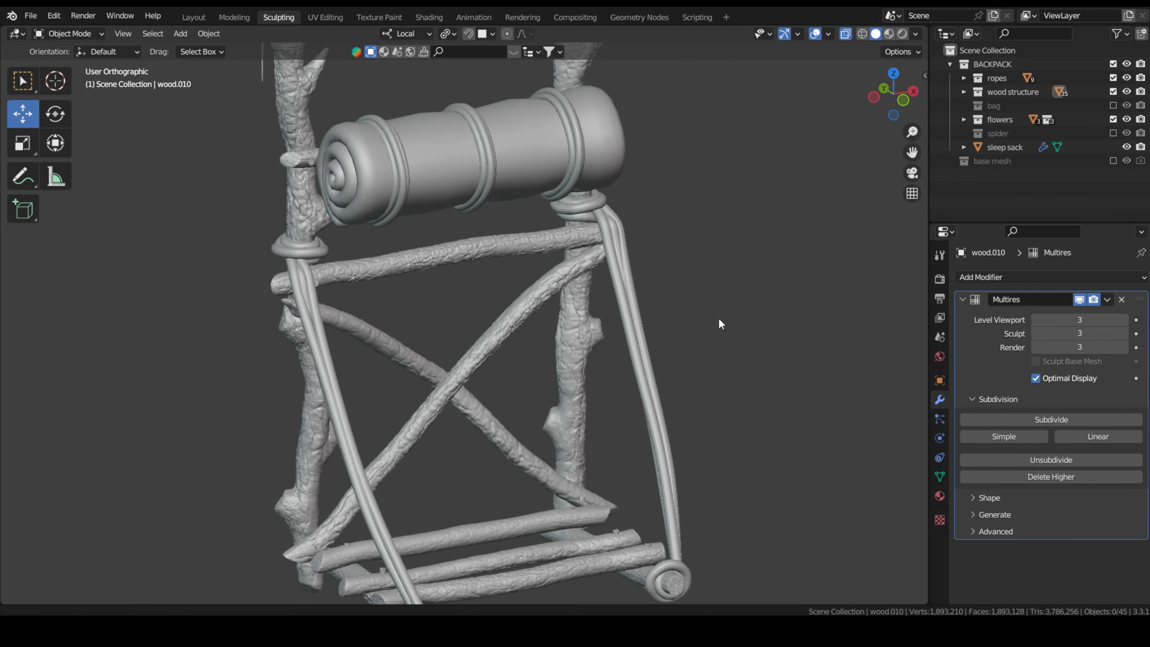
Select wood.010 to inspect its Multires modifier at level 3.
left_click(69, 34)
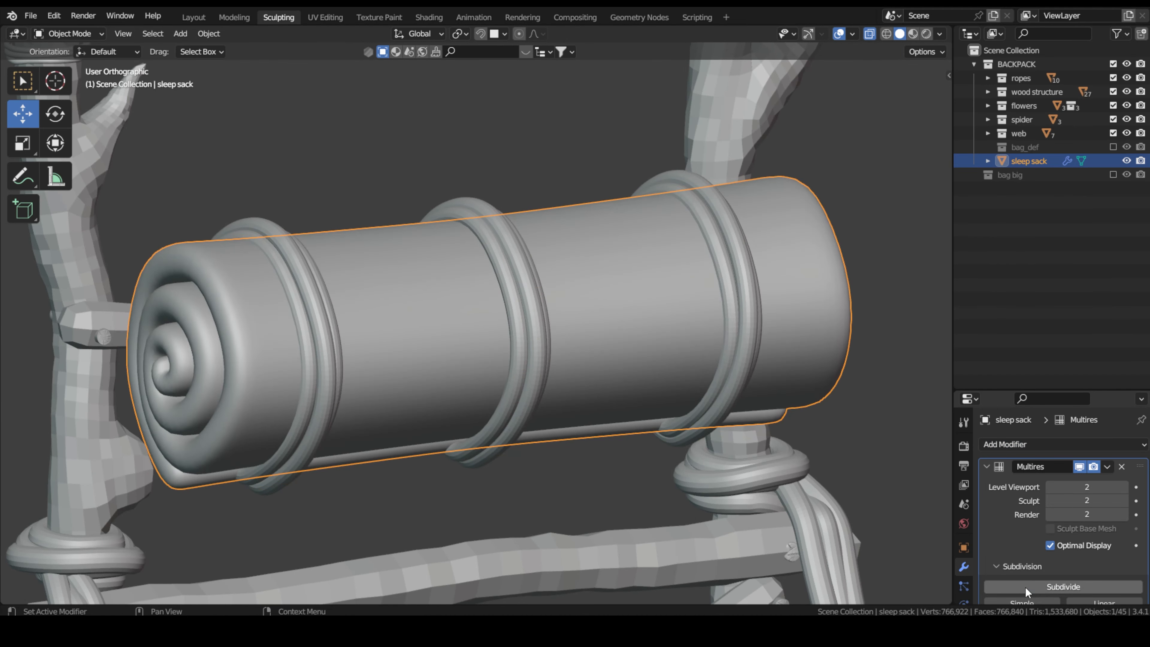
Subdivide the bedroll's Multires and stitch along the spiral curve on its rolled end.
left_click(1063, 587)
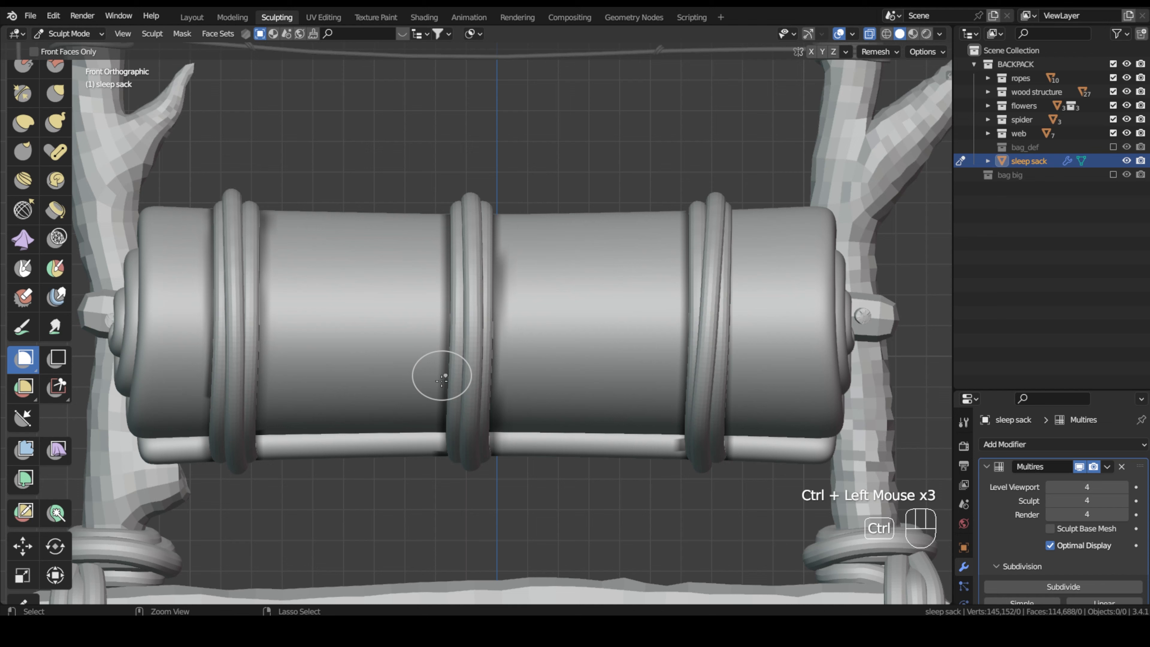
key("KP_1")
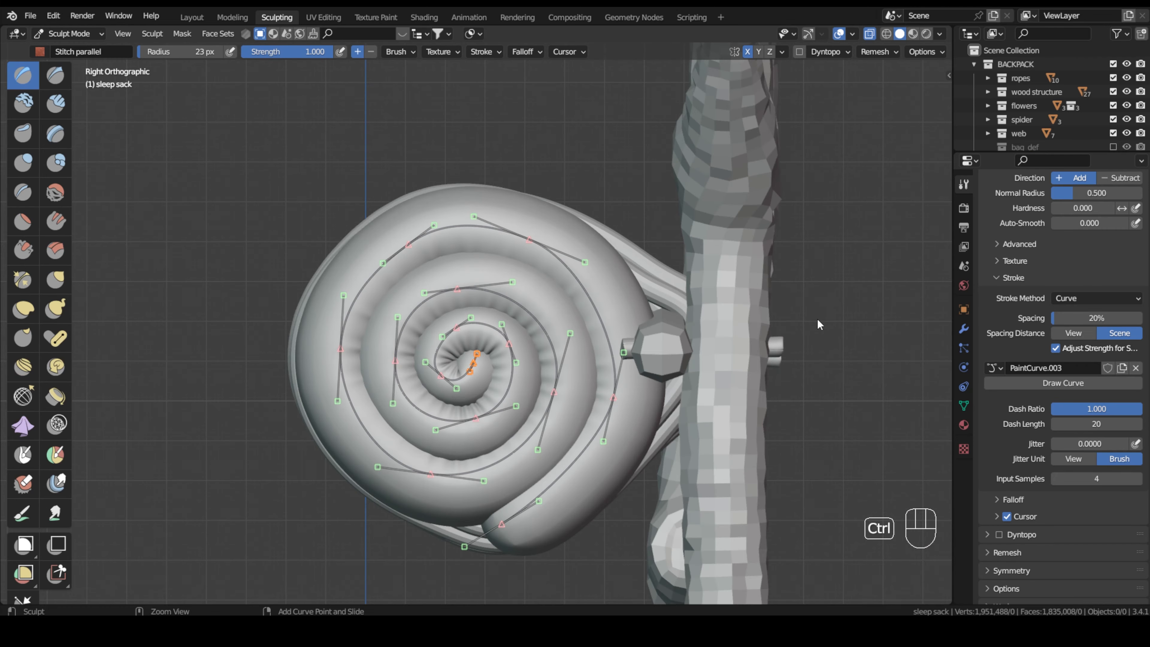
left_click(474, 363)
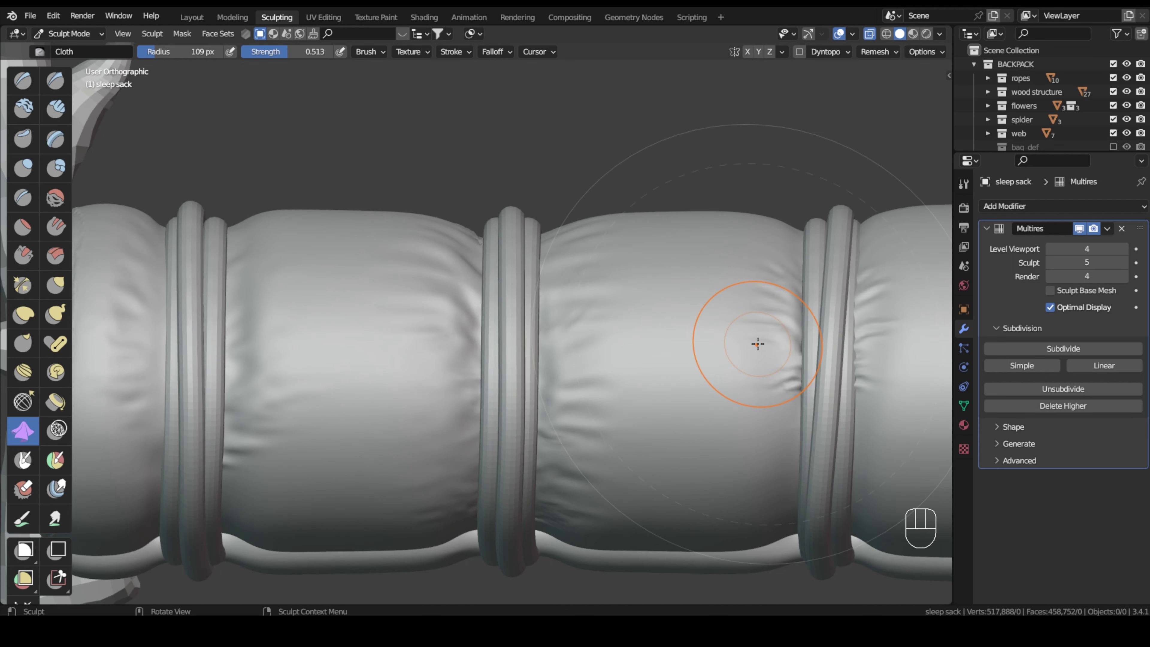
Sculpt cloth wrinkles into the bedroll fabric between its straps.
left_click_drag(758, 343, 787, 415)
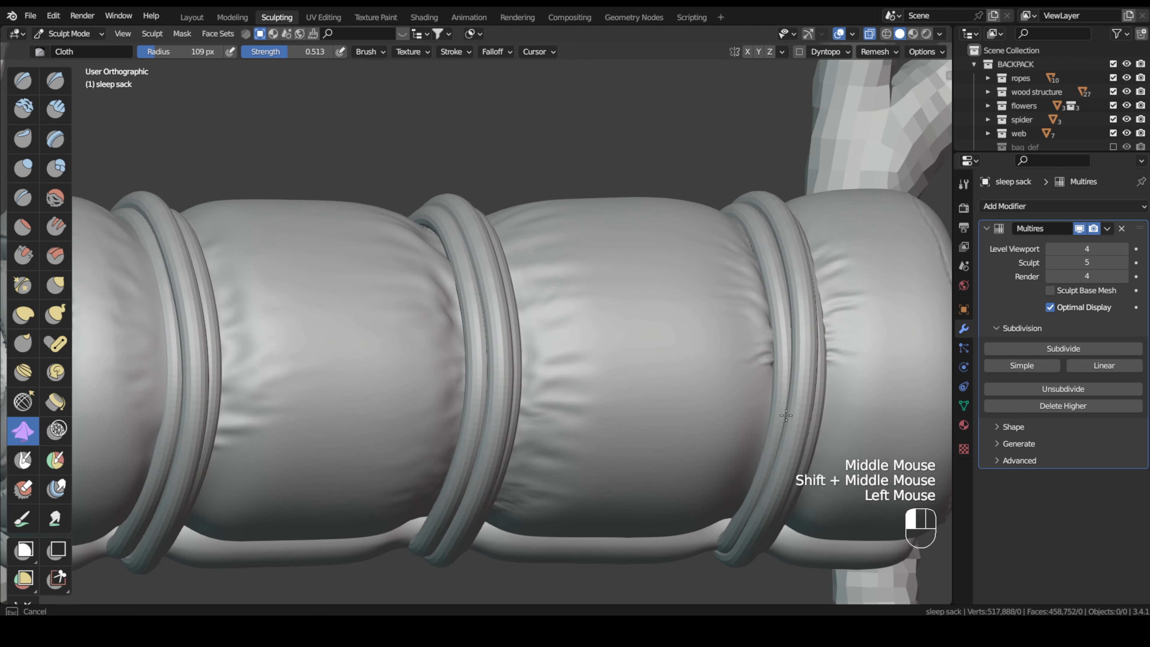
mouse_move(765, 459)
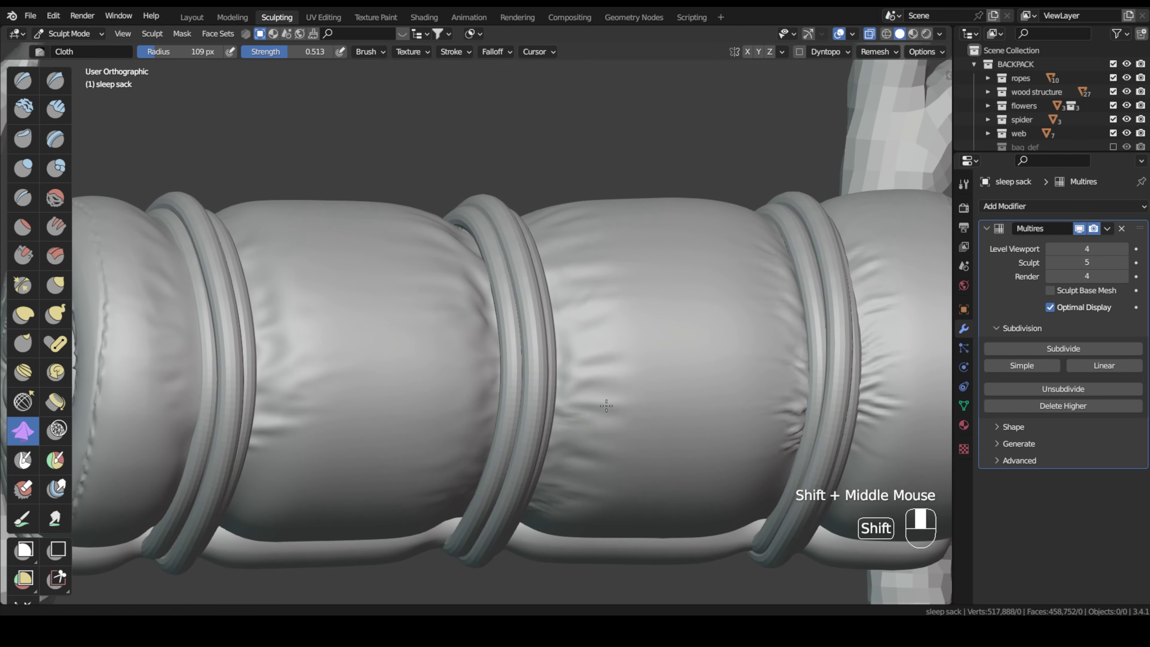
left_click_drag(605, 406, 597, 360)
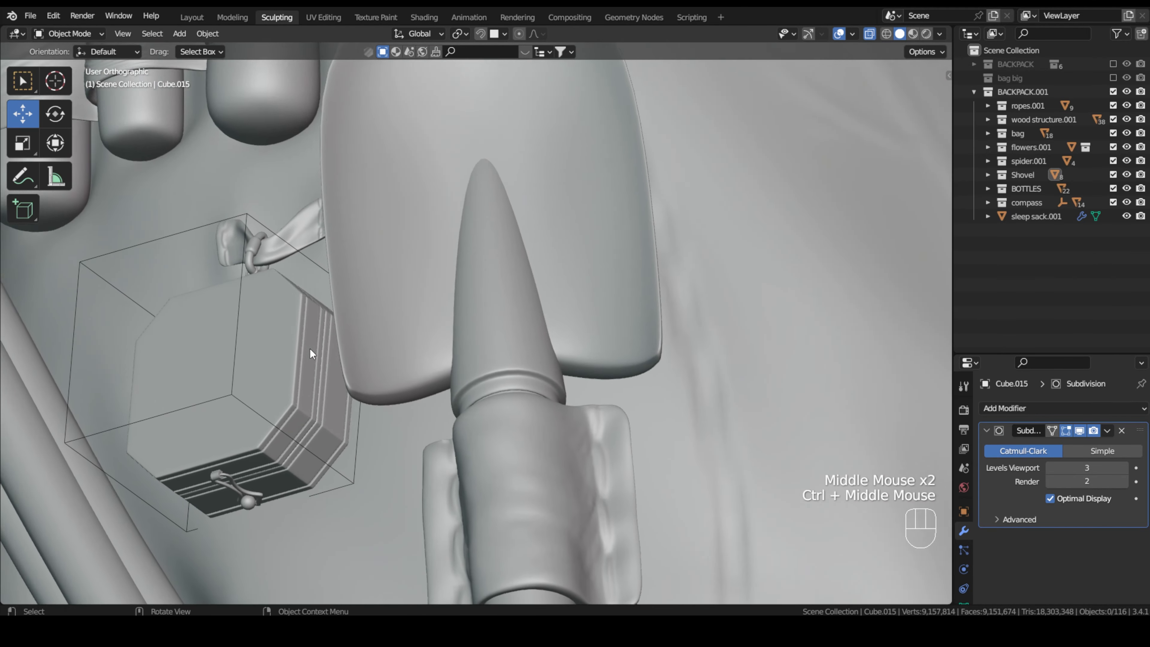
Select the small box beside the appended shovel in the backpack scene.
left_click(312, 354)
type("pampass")
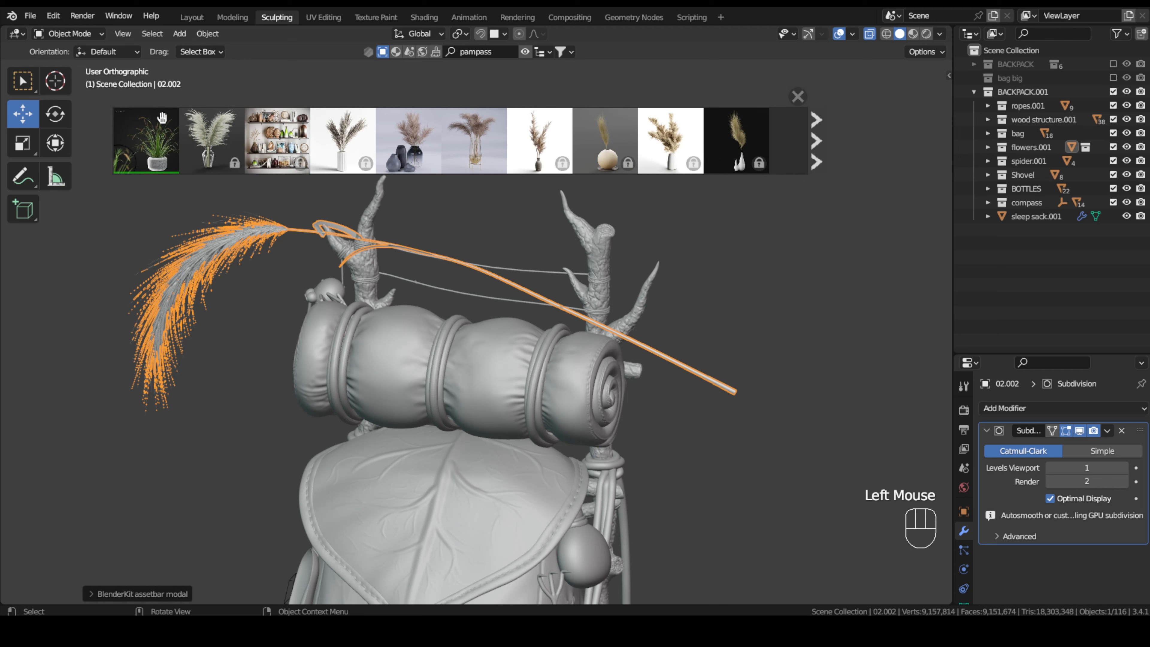
mouse_move(147, 147)
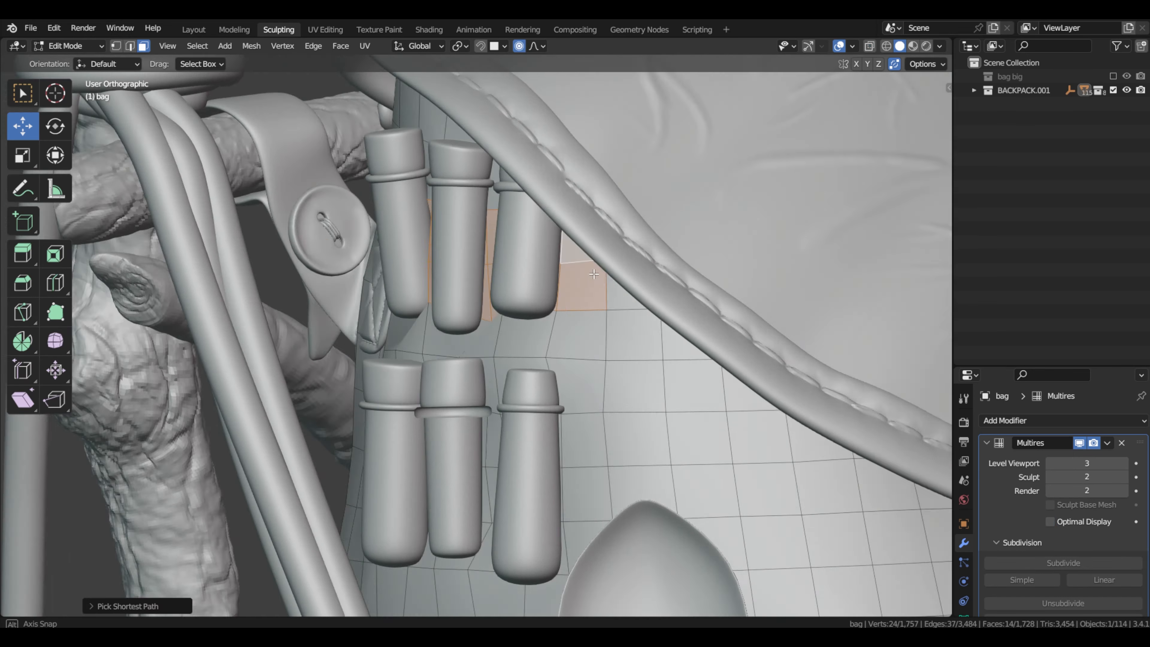
Separate the selected bag faces into their own object and add Solidify and Multires modifiers.
key("P")
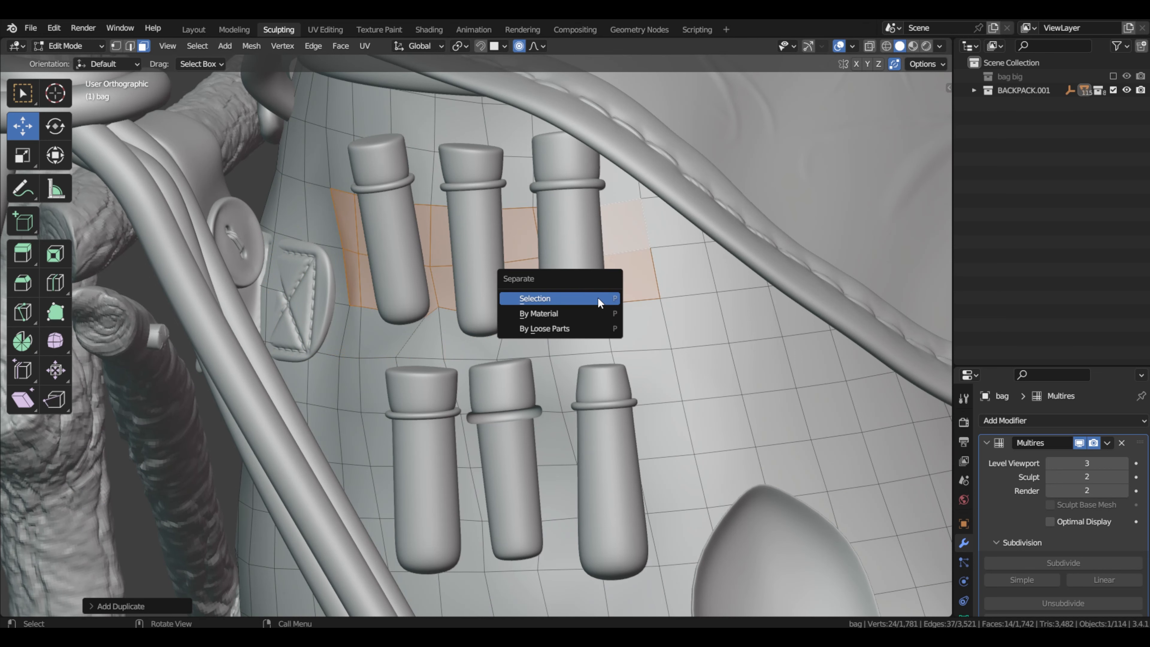
left_click(535, 298)
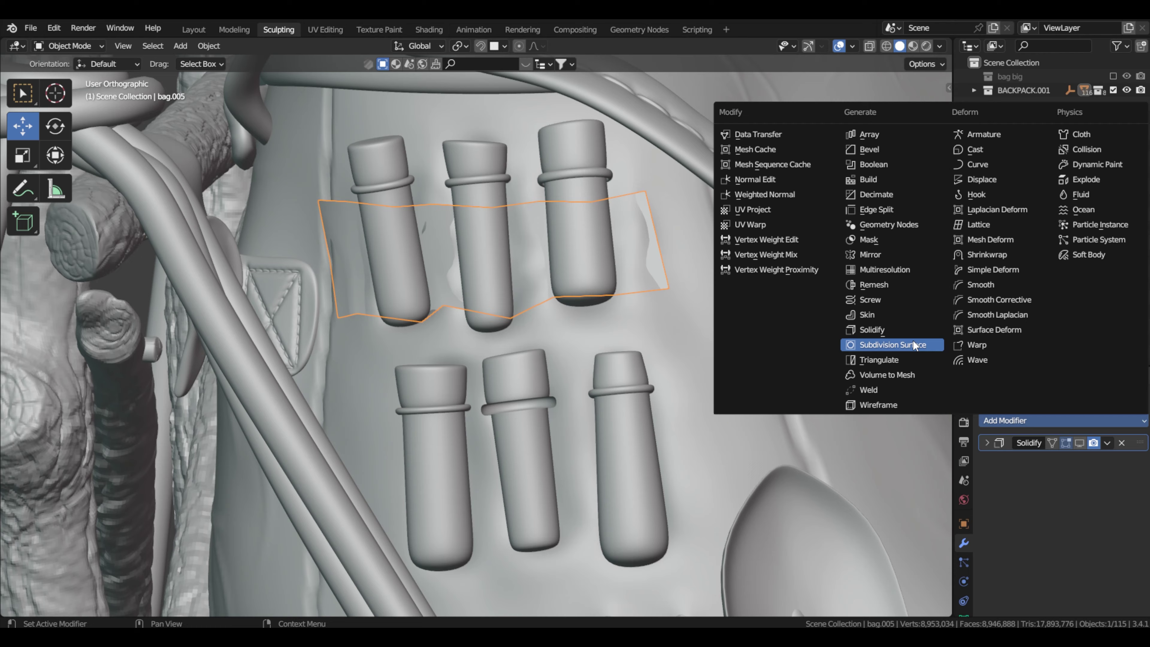
left_click(894, 345)
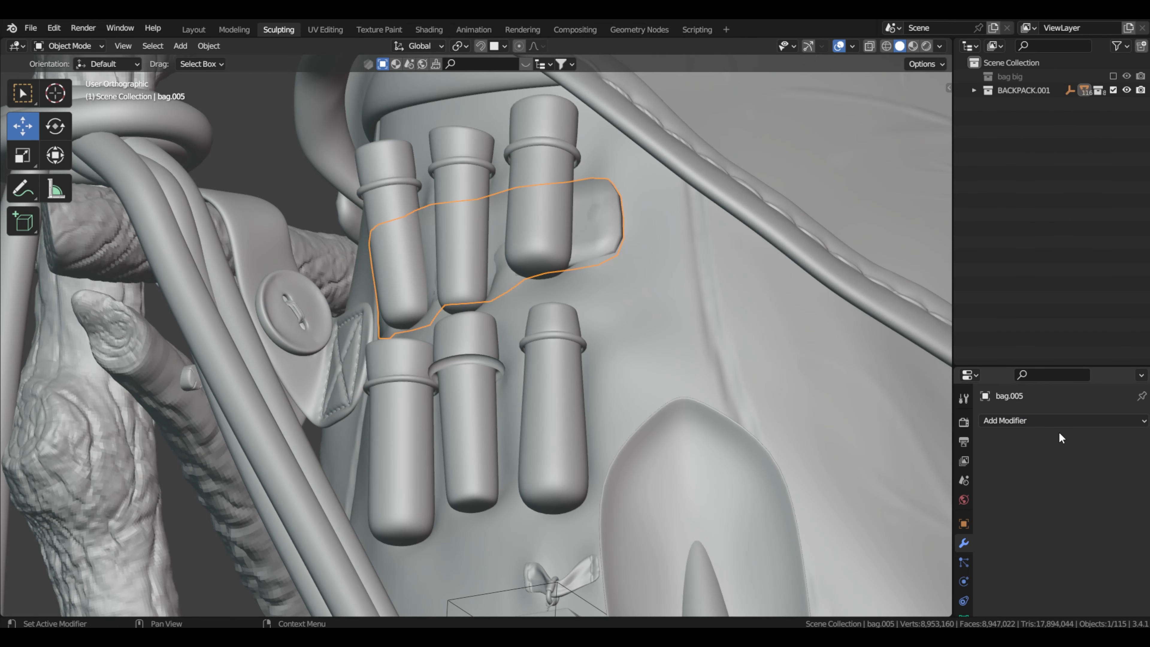
left_click(1005, 421)
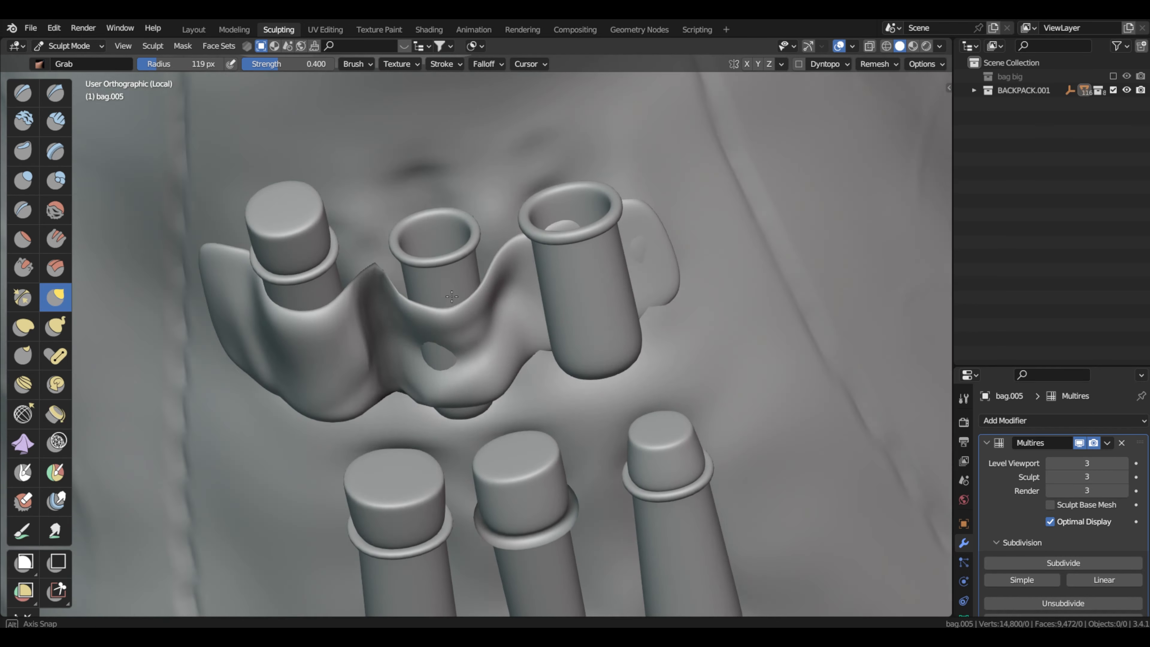
Grab the strap fabric over the bottles into a snug band.
left_click_drag(452, 297, 525, 394)
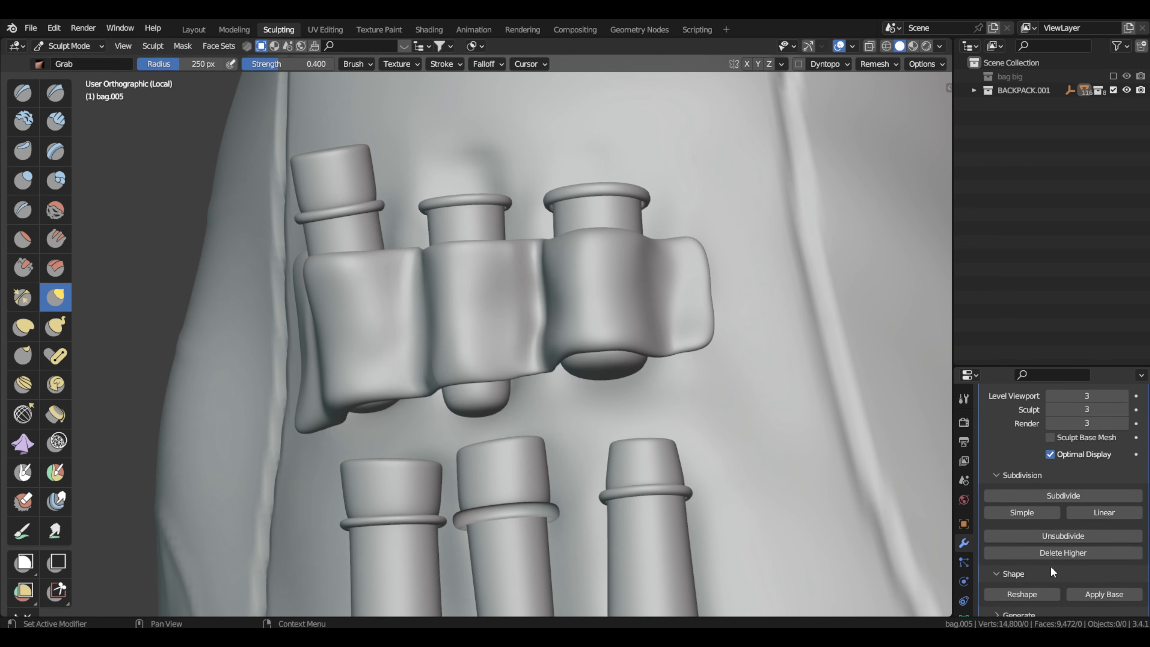
left_click(964, 311)
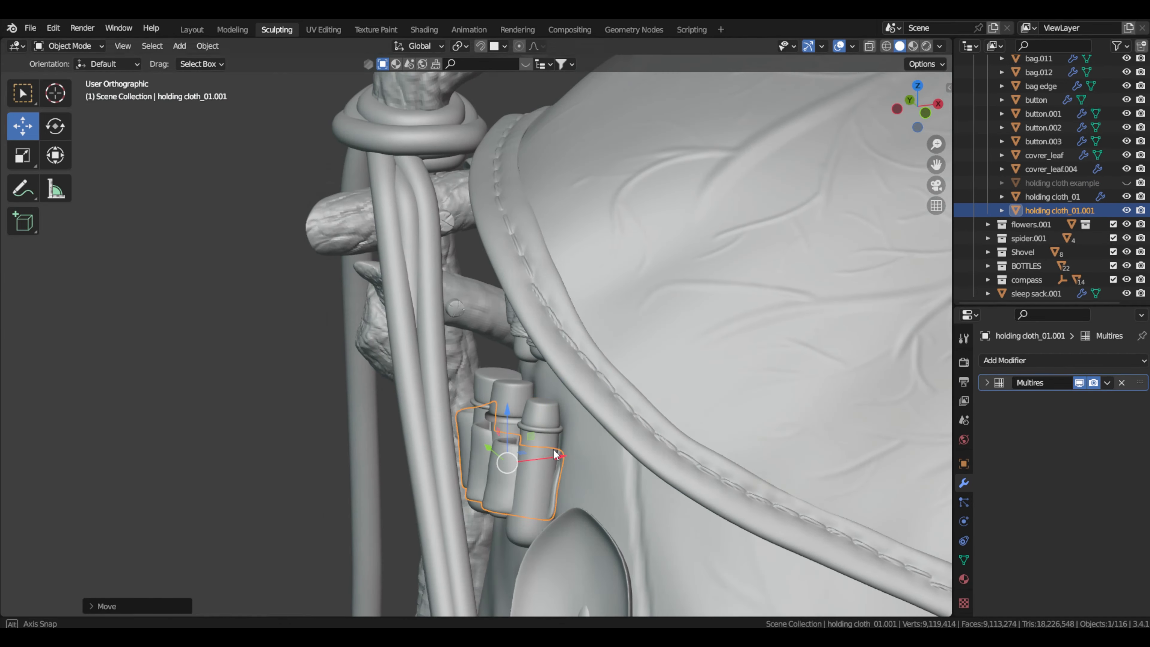
Add a Hair particle system with 2000 strands to the spider's body_old object.
left_click_drag(554, 453, 587, 372)
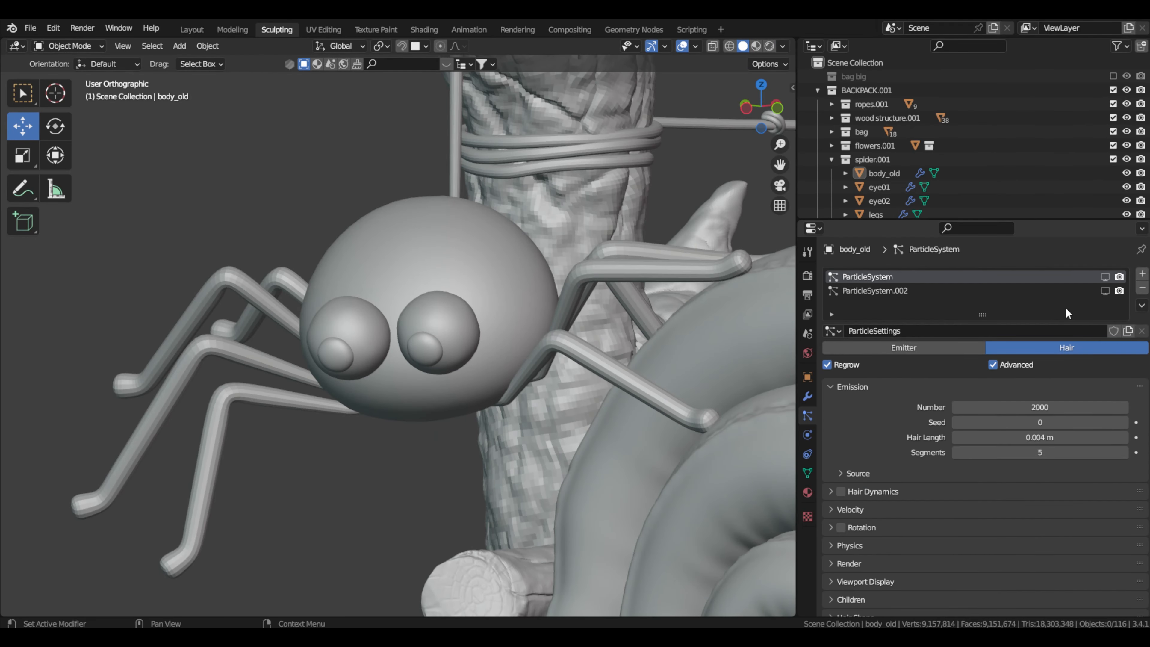
Review the fur's Children settings (500 simple child strands) and Hair Shape panel.
left_click(1104, 277)
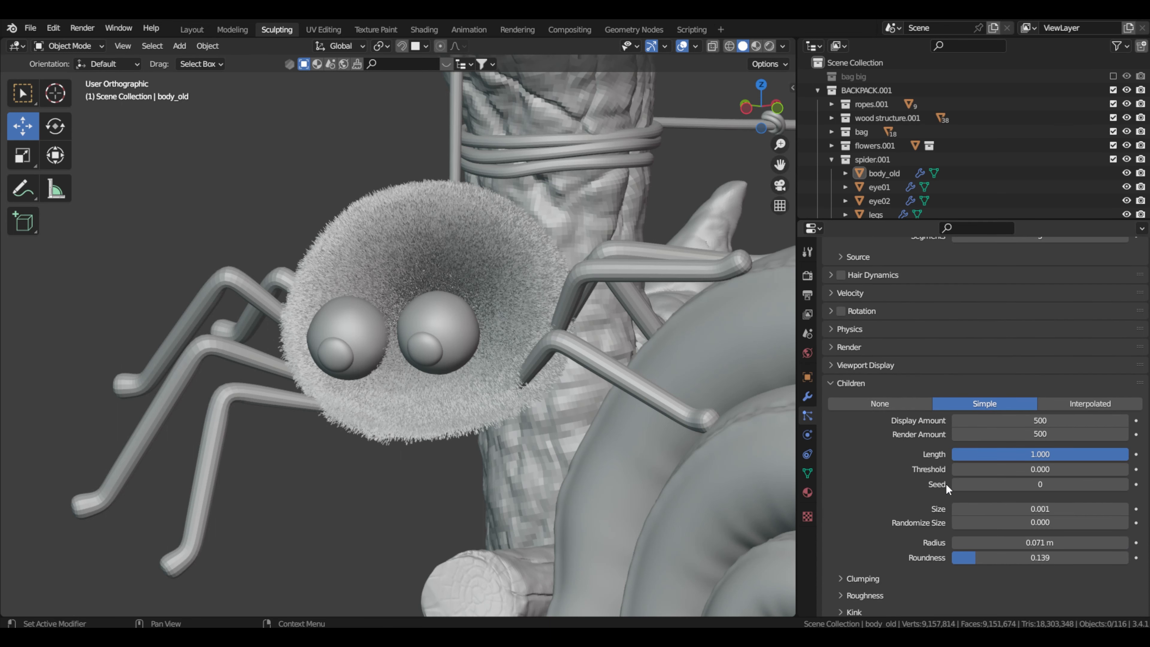
mouse_move(889, 524)
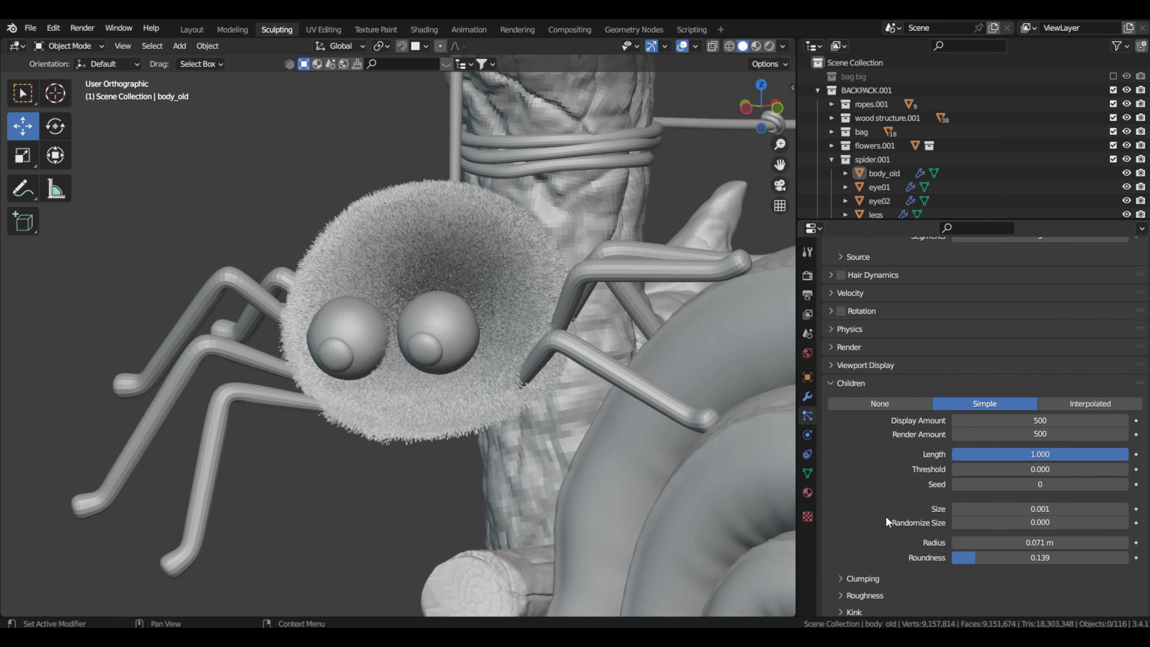
scroll("down", 3)
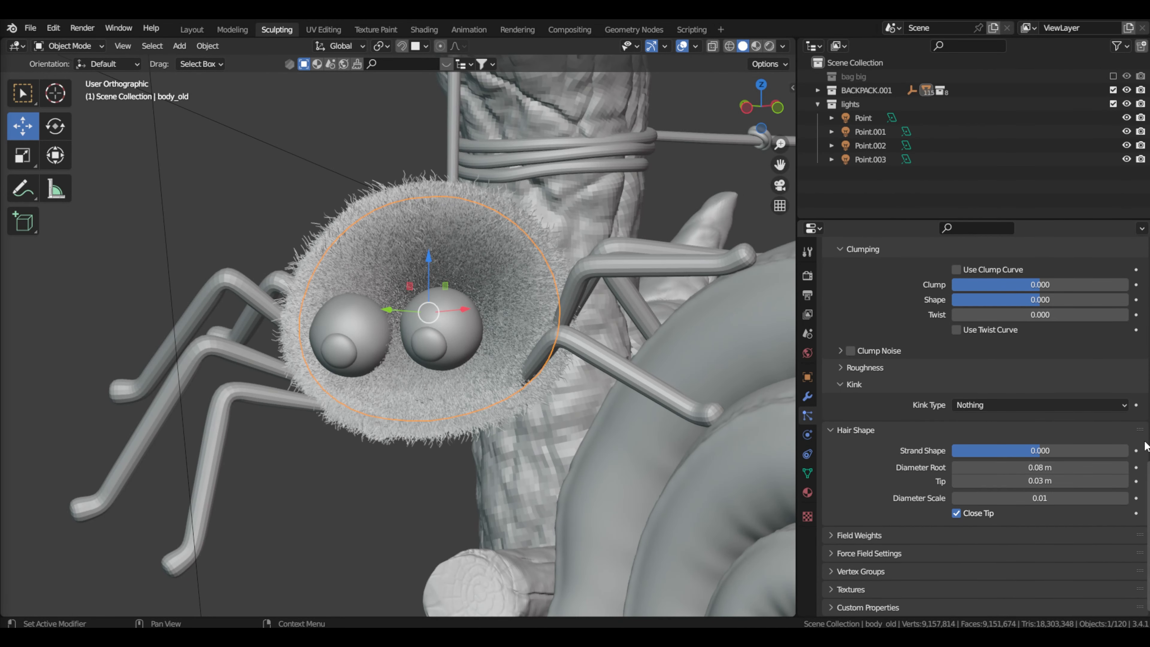
mouse_move(897, 506)
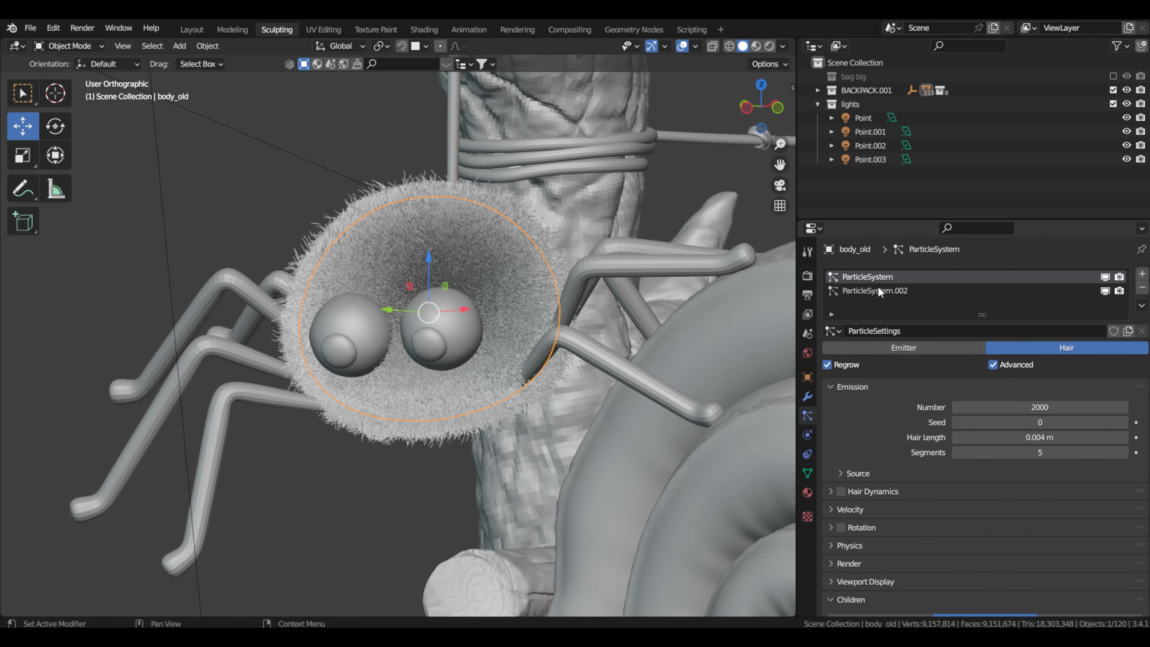
Switch to ParticleSystem.002's 200 long bristles, review Children and Clumping, and enter Particle Edit.
left_click(875, 291)
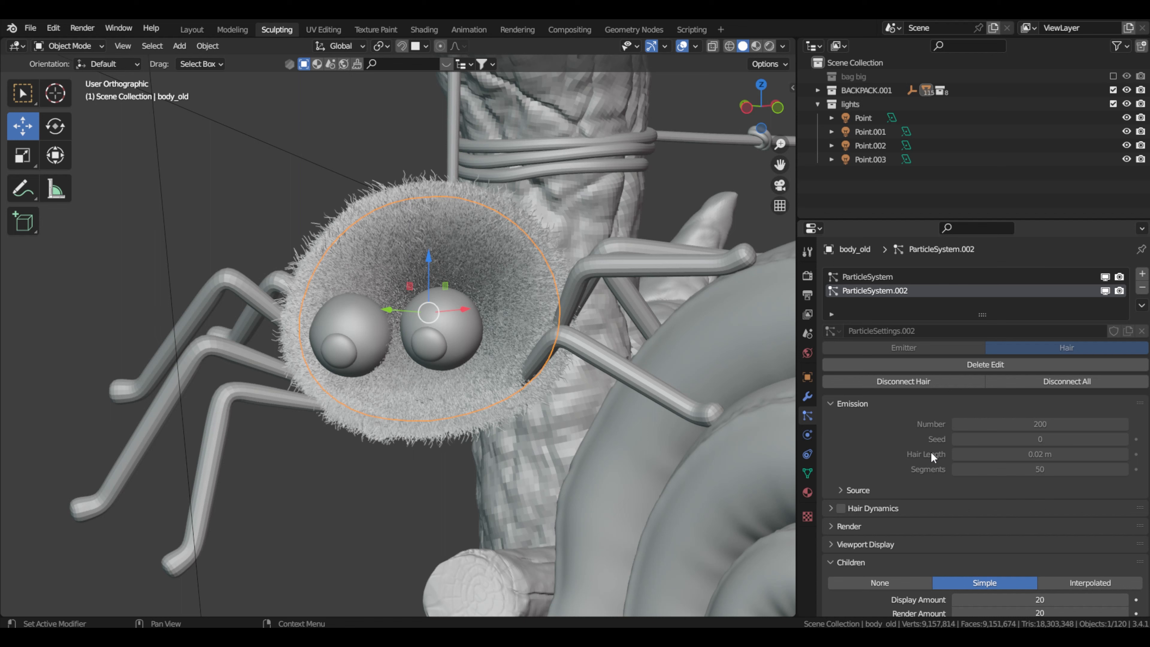
scroll("down", 3)
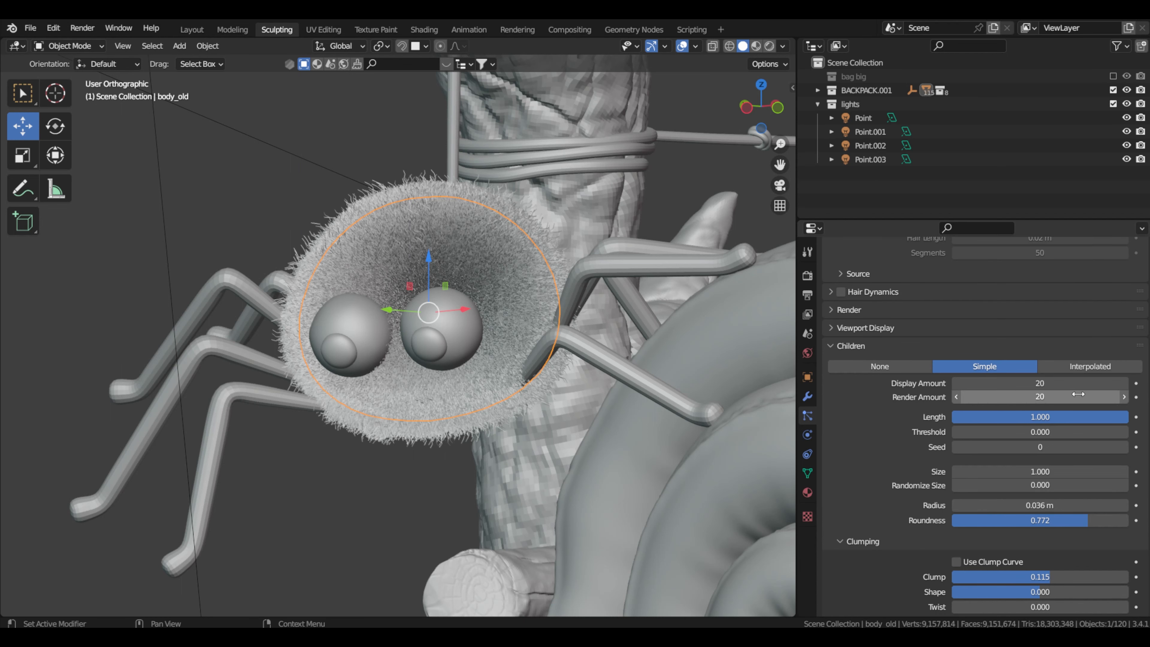
mouse_move(882, 469)
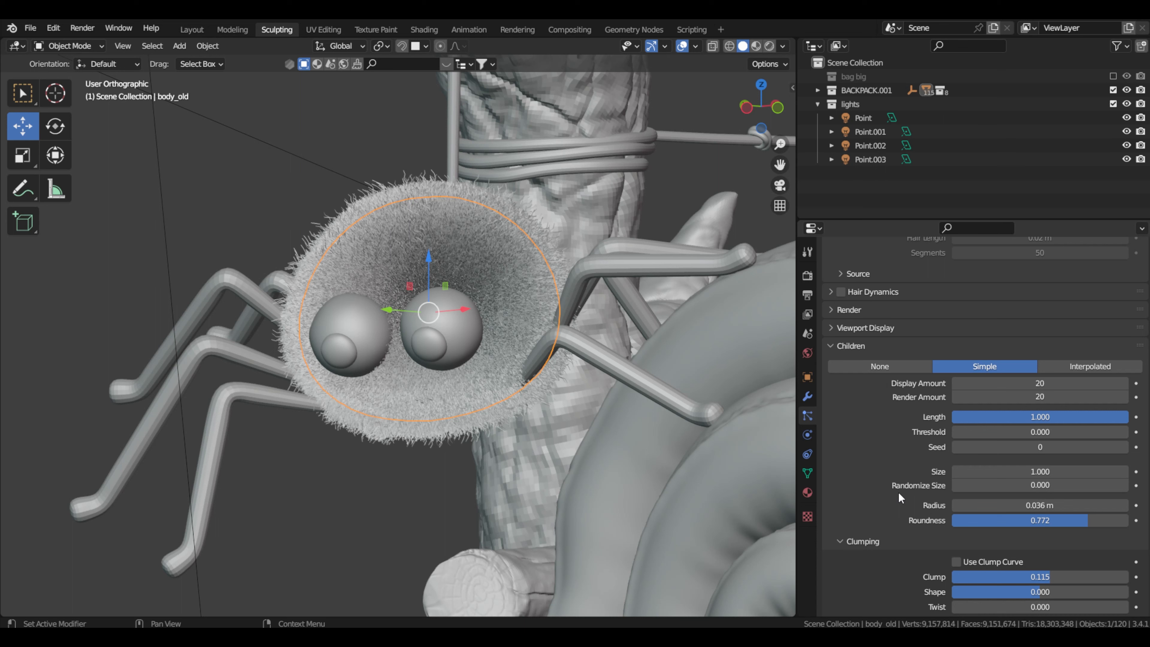
scroll("down", 3)
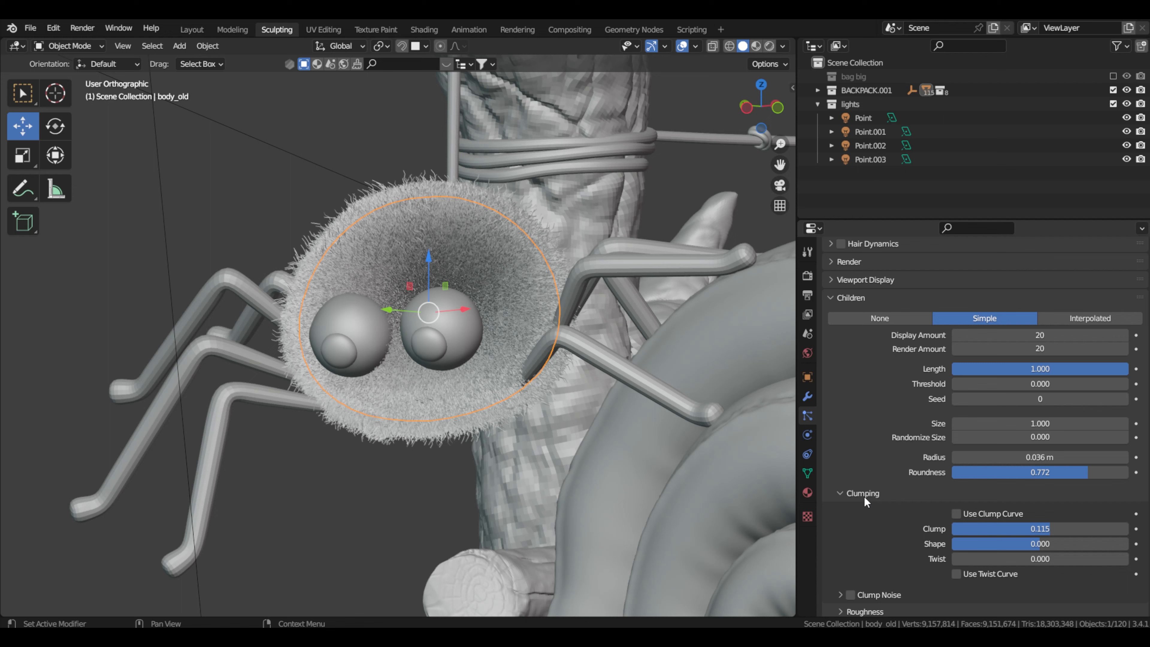
scroll("down", 3)
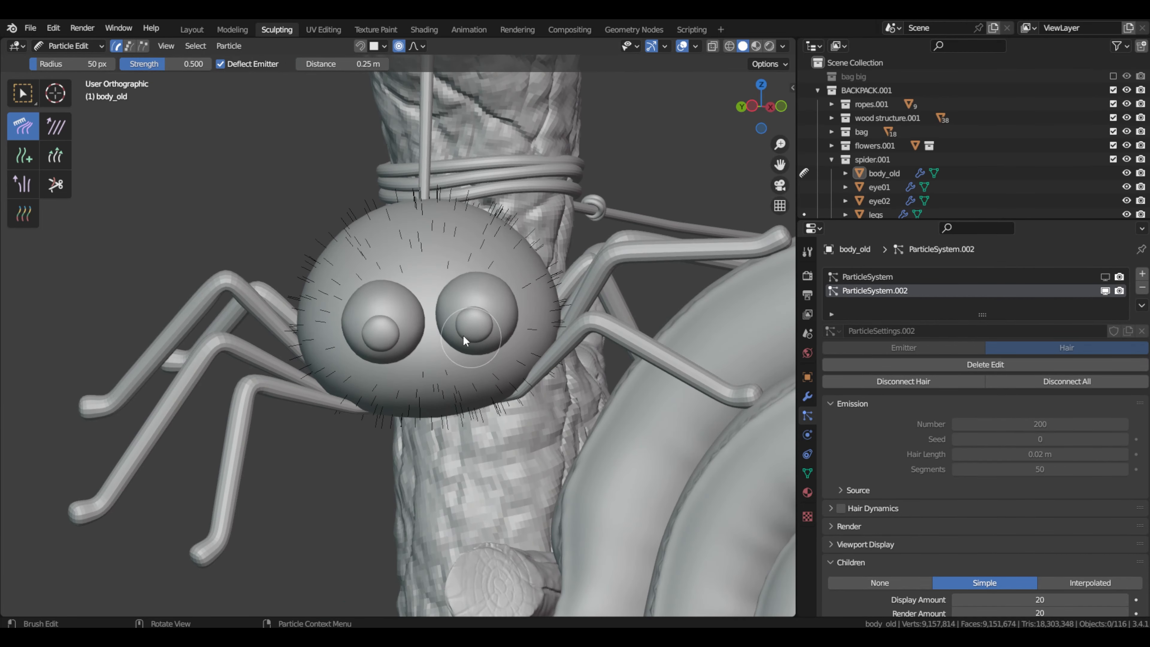
Compare the textured backpack in the Layout and UV Editing workspaces.
left_click(192, 29)
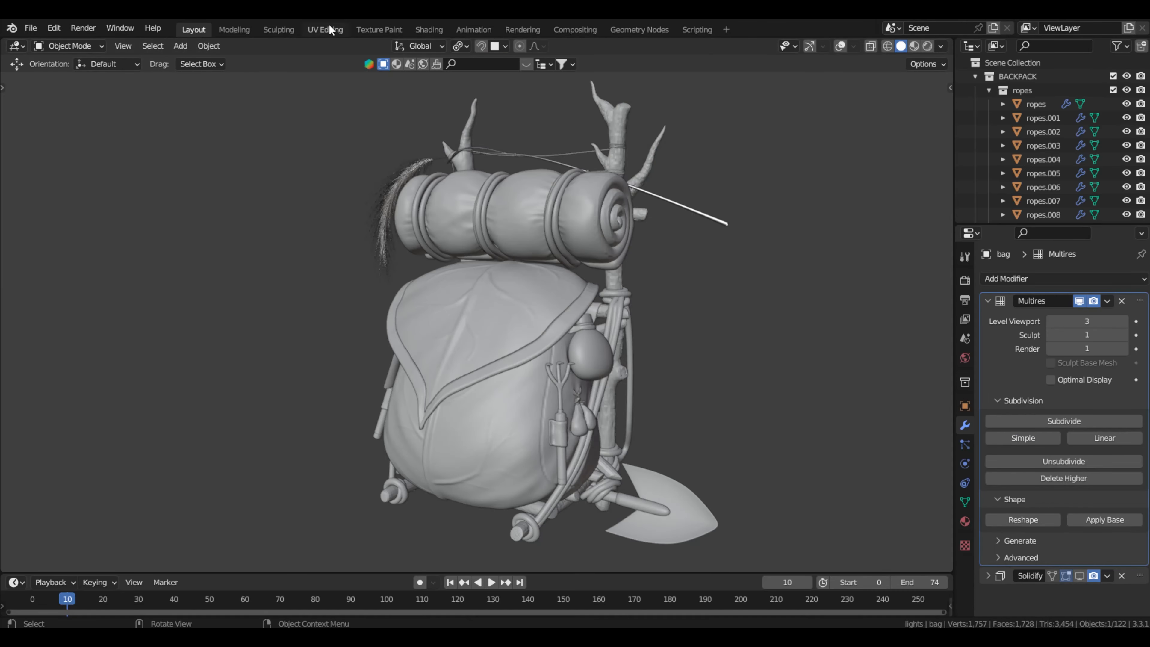
left_click(326, 30)
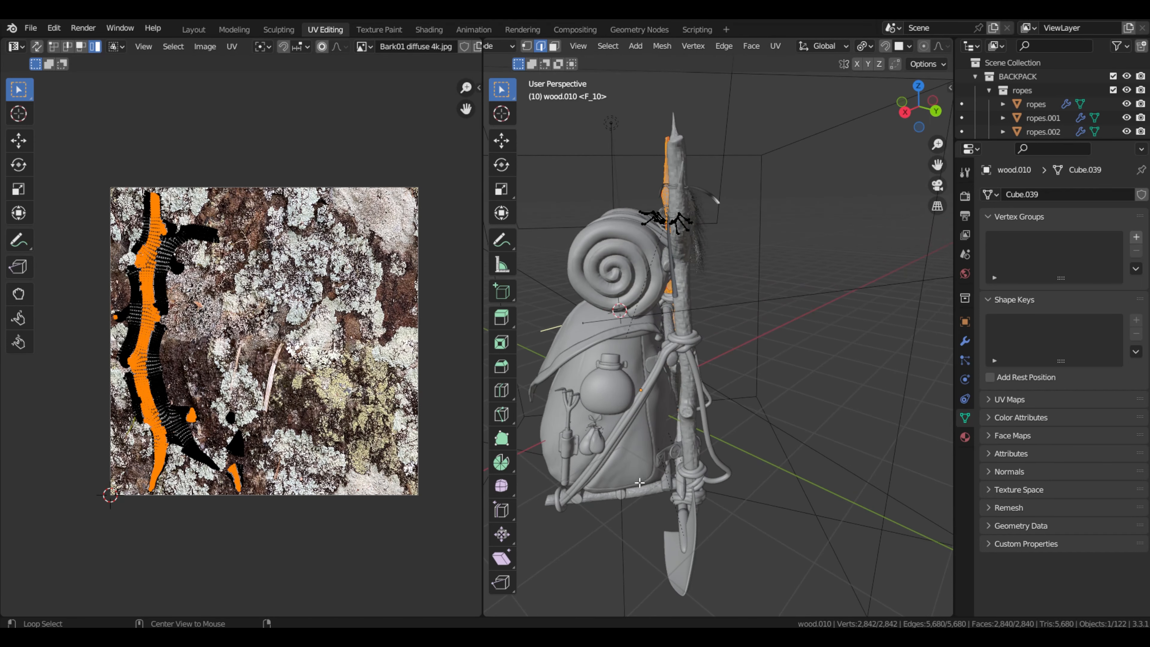
left_click(194, 29)
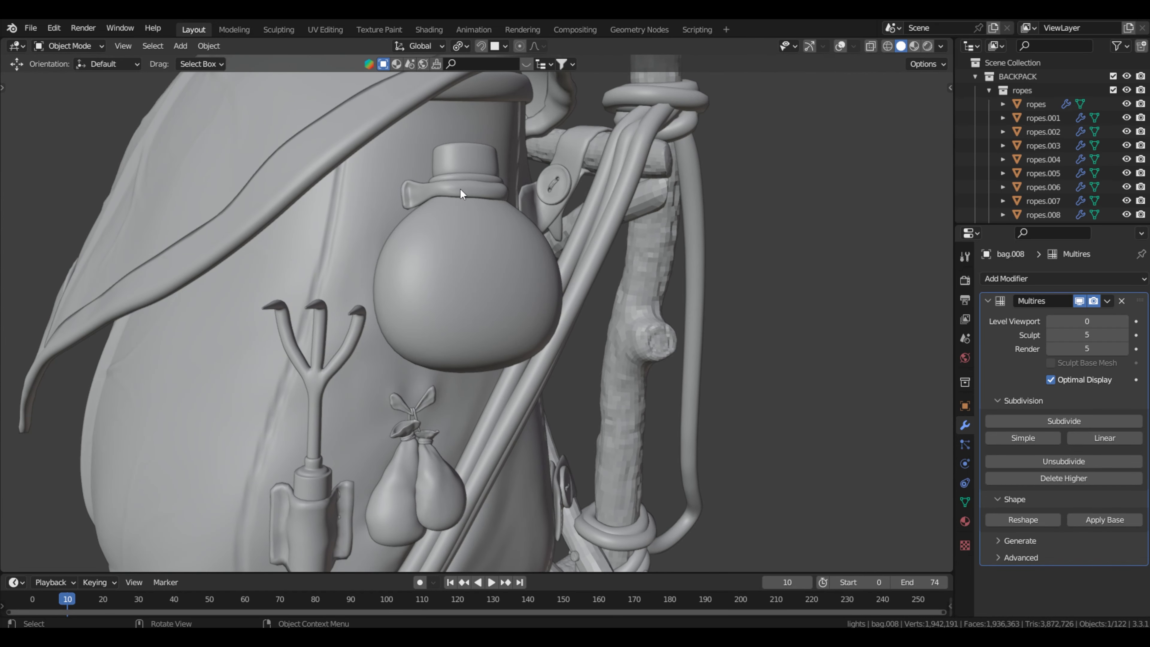
left_click(326, 30)
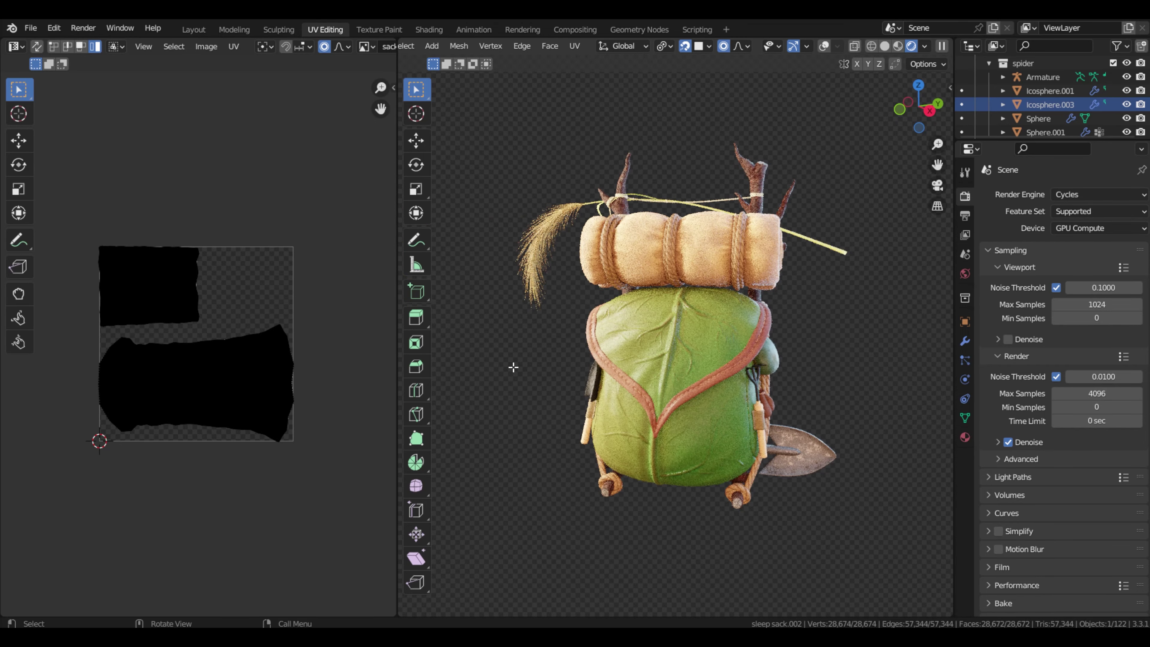
Check ambientCG rope textures, then bring up the bag's normal map in Texture Paint.
left_click(193, 30)
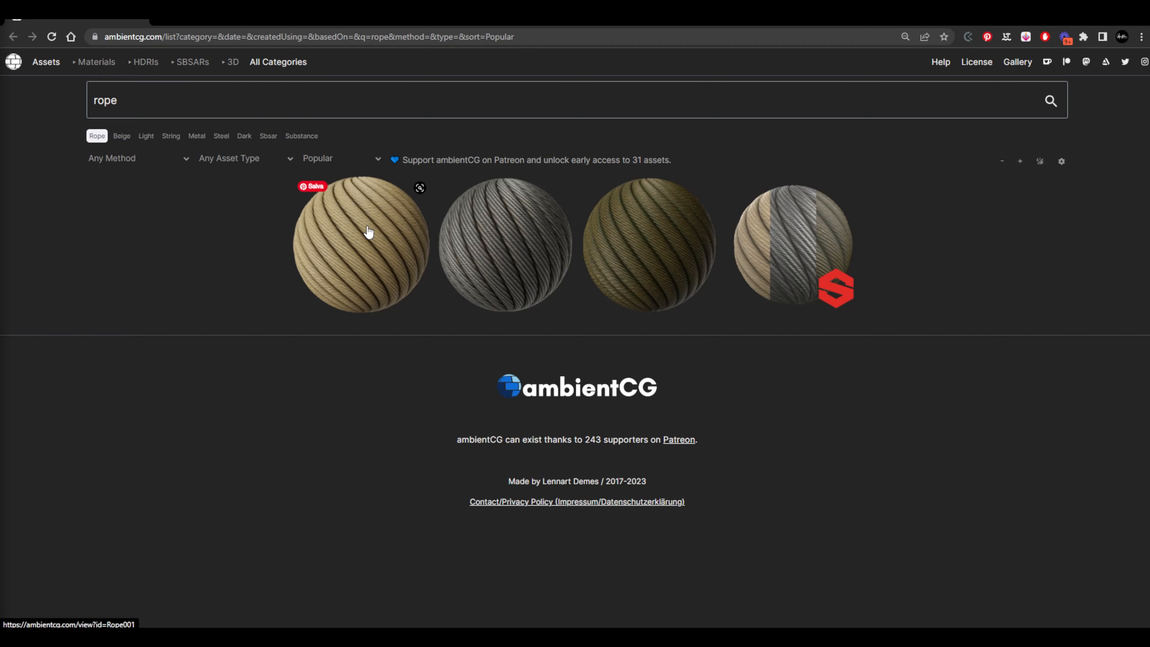
left_click(369, 231)
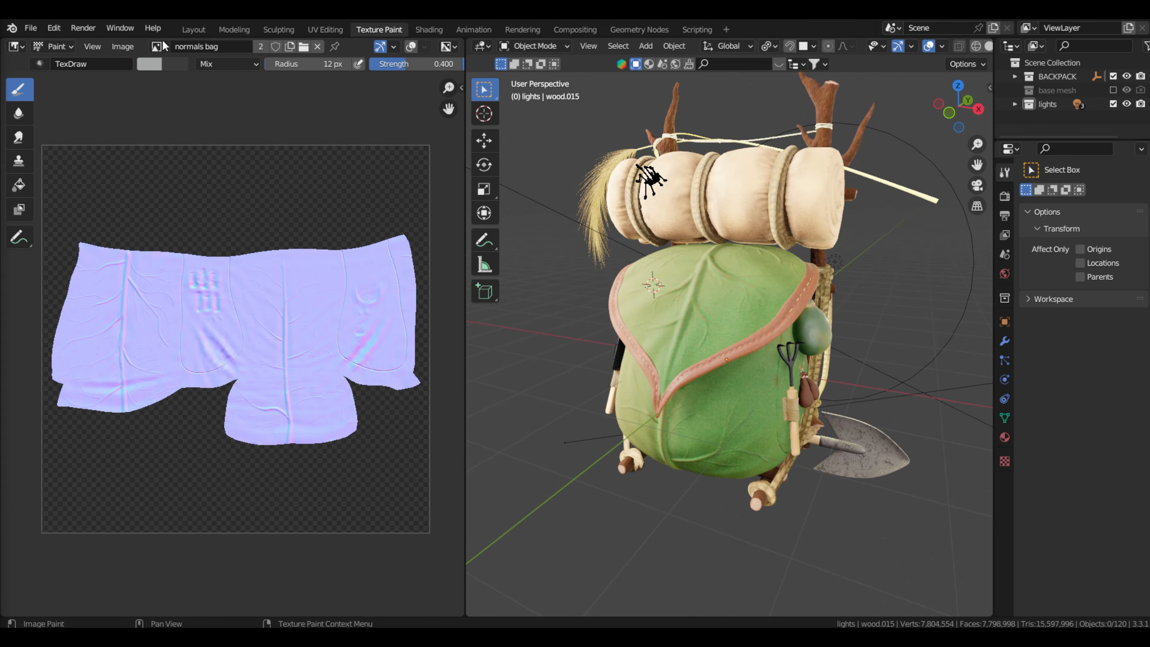
Show the displace_bag image in the texture painting image view by searching 'dis'.
left_click(155, 46)
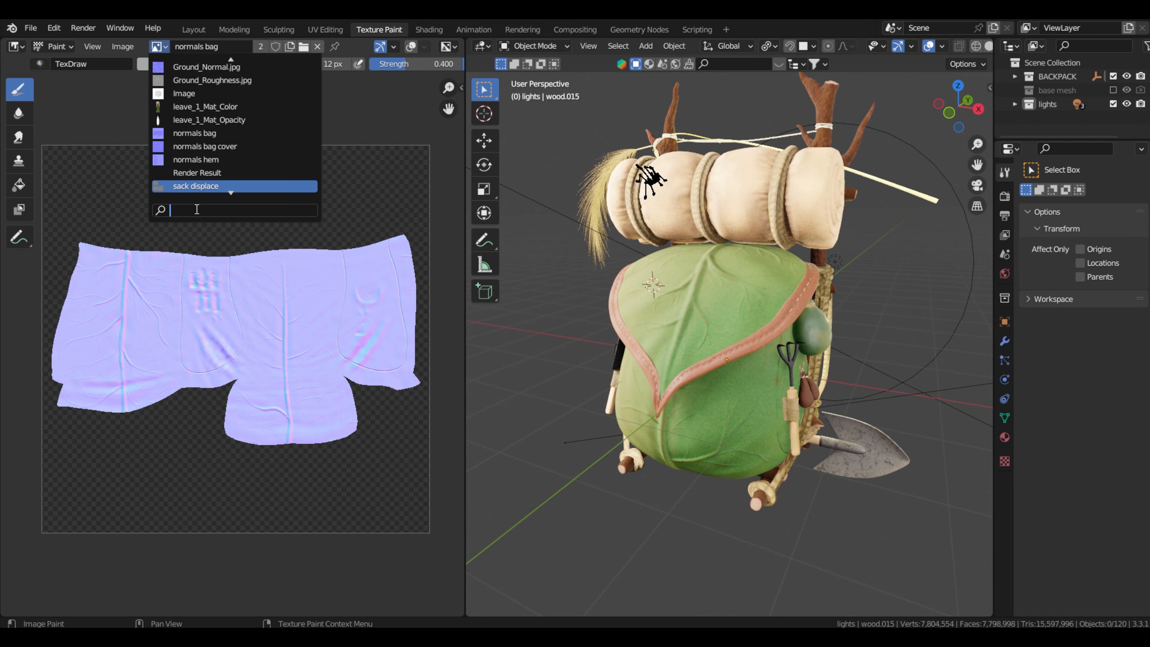
type("dis")
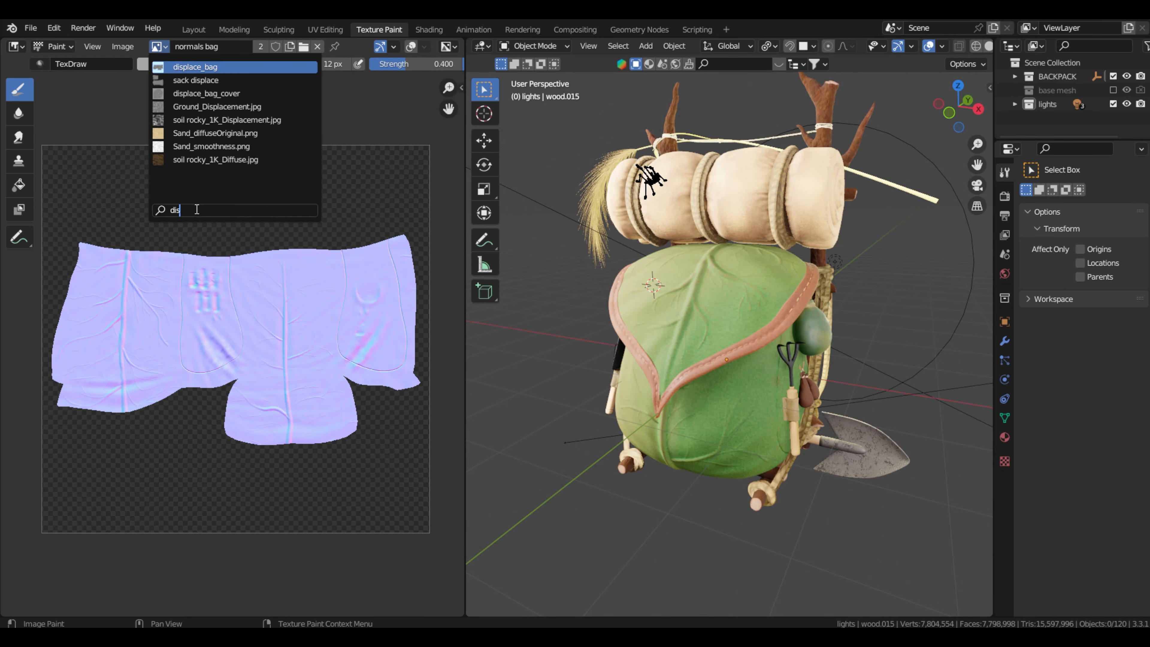
left_click(196, 68)
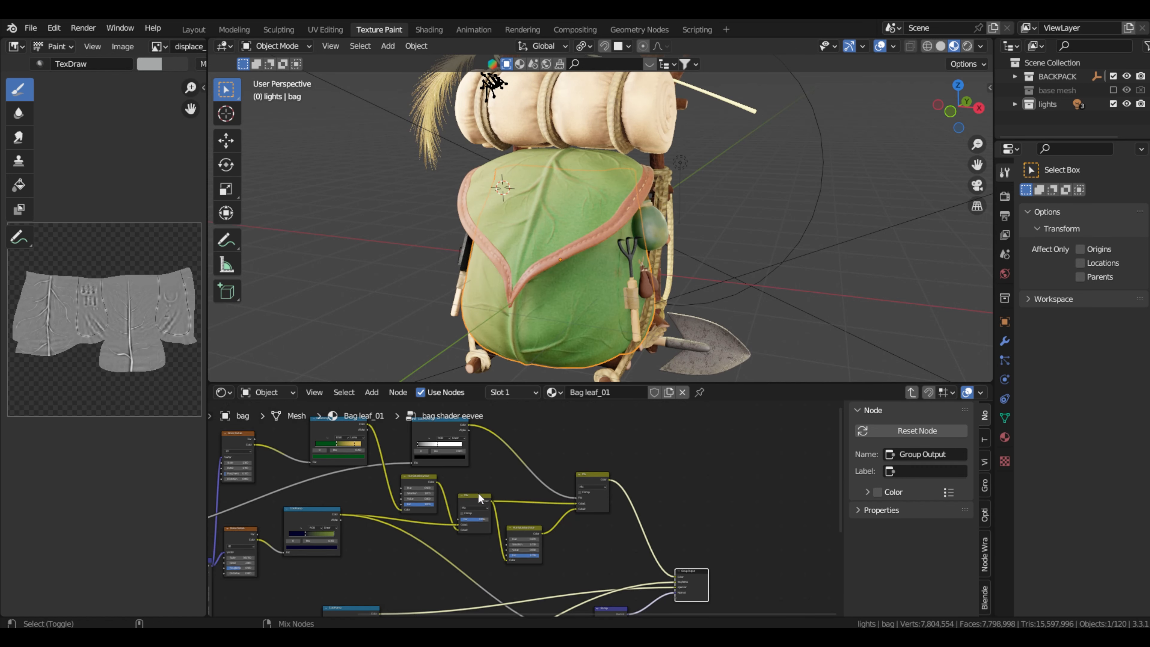
Select the Hue Saturation Value node, then load the final staging scene with lights, camera and empty.
left_click(474, 496)
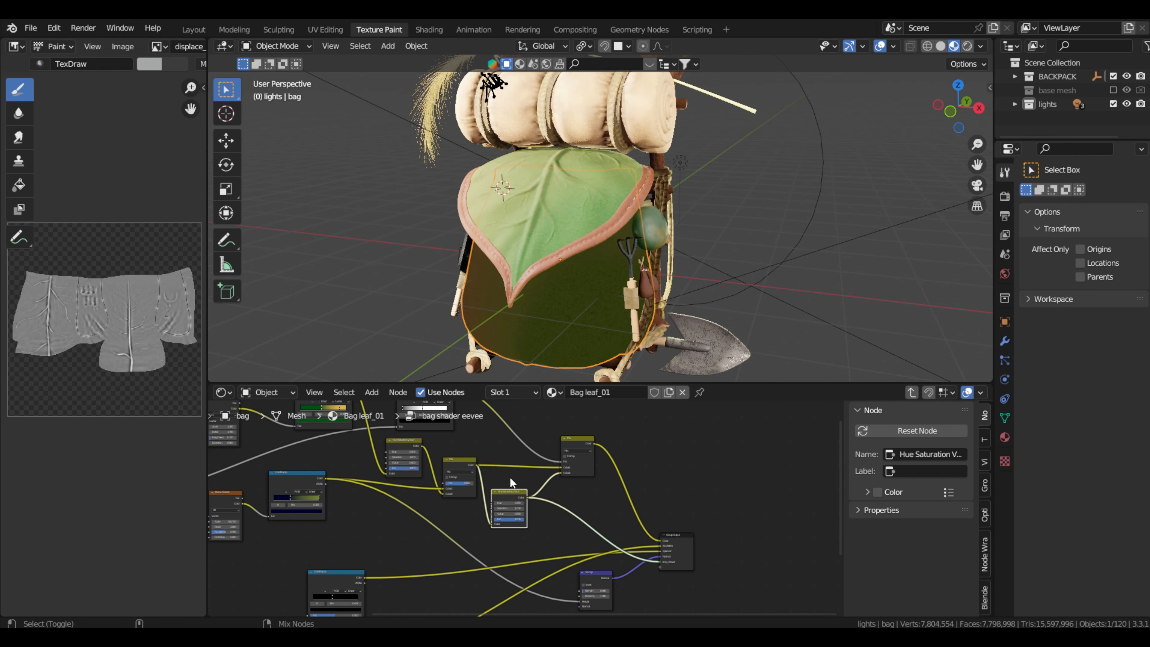
left_click(279, 30)
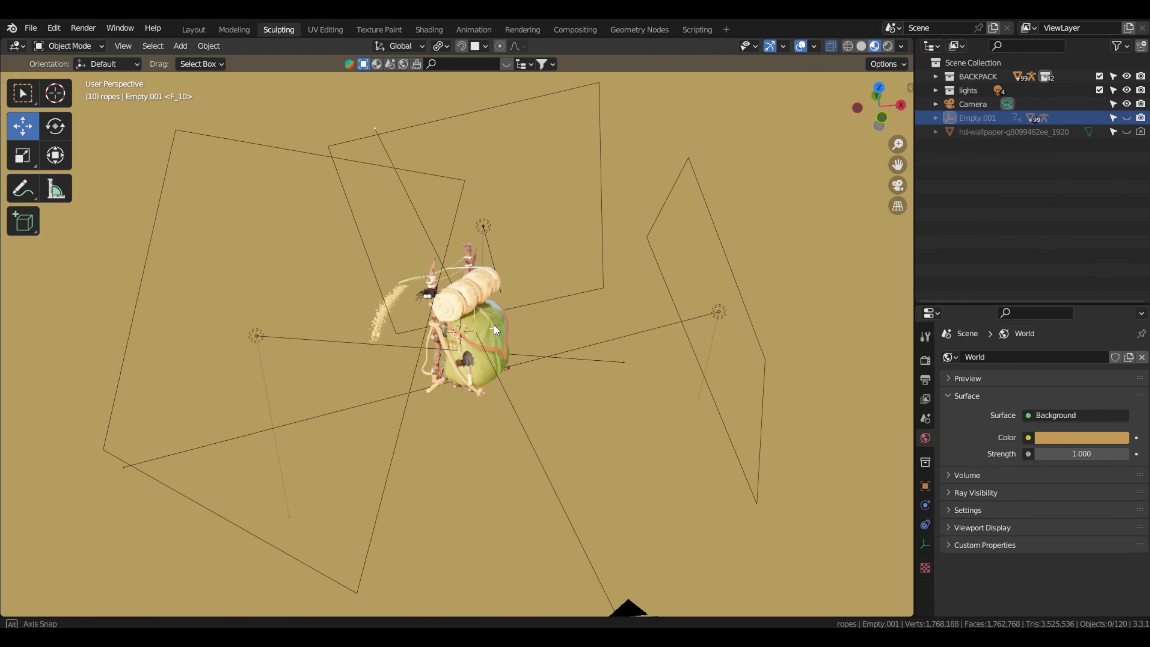
Split the viewport so the left shows a Rendered camera view while moving Empty.001.
left_click_drag(495, 330, 686, 323)
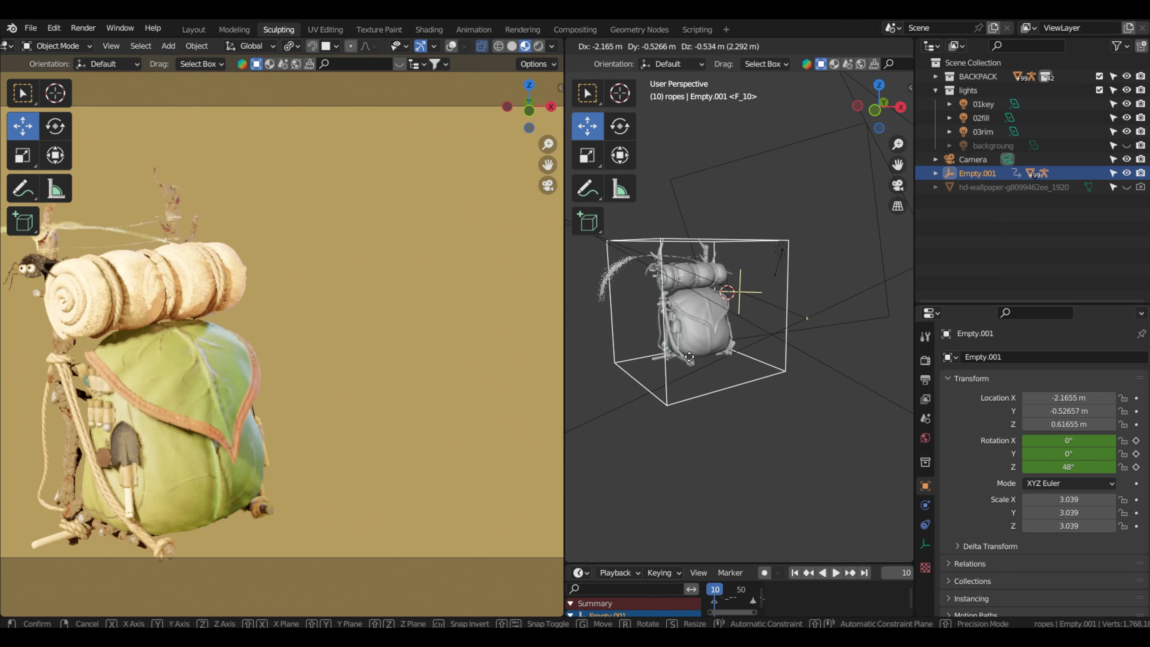
Enlarge the Dope Sheet to see the empty's keyframes and play the turntable spin.
left_click_drag(688, 357, 722, 337)
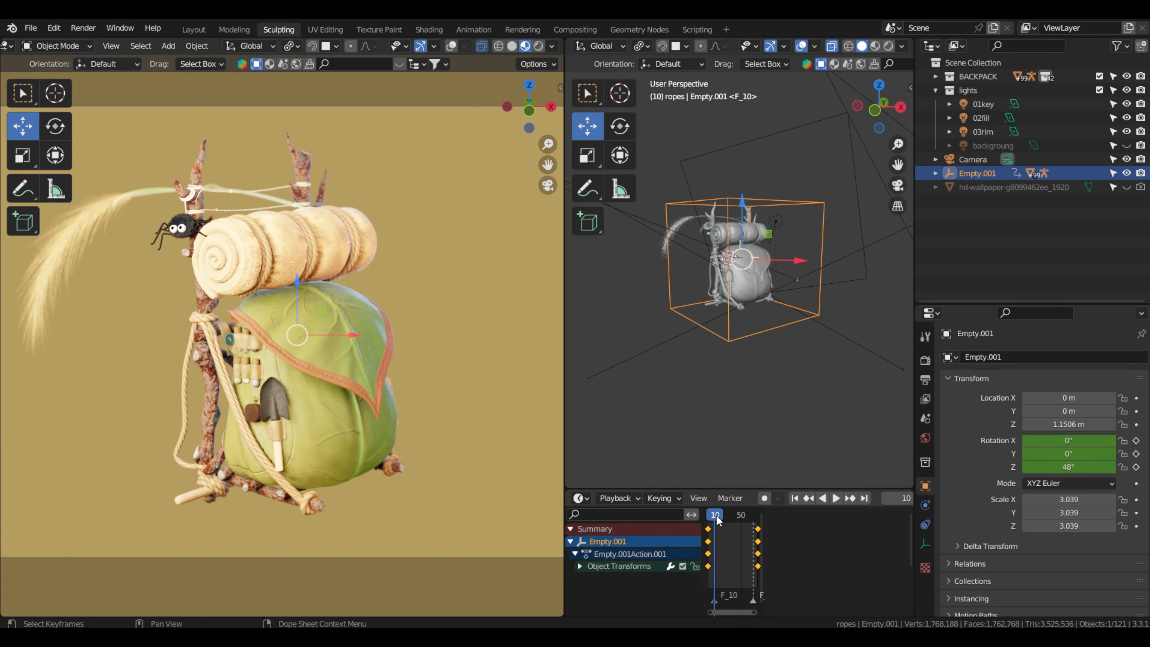
left_click(836, 499)
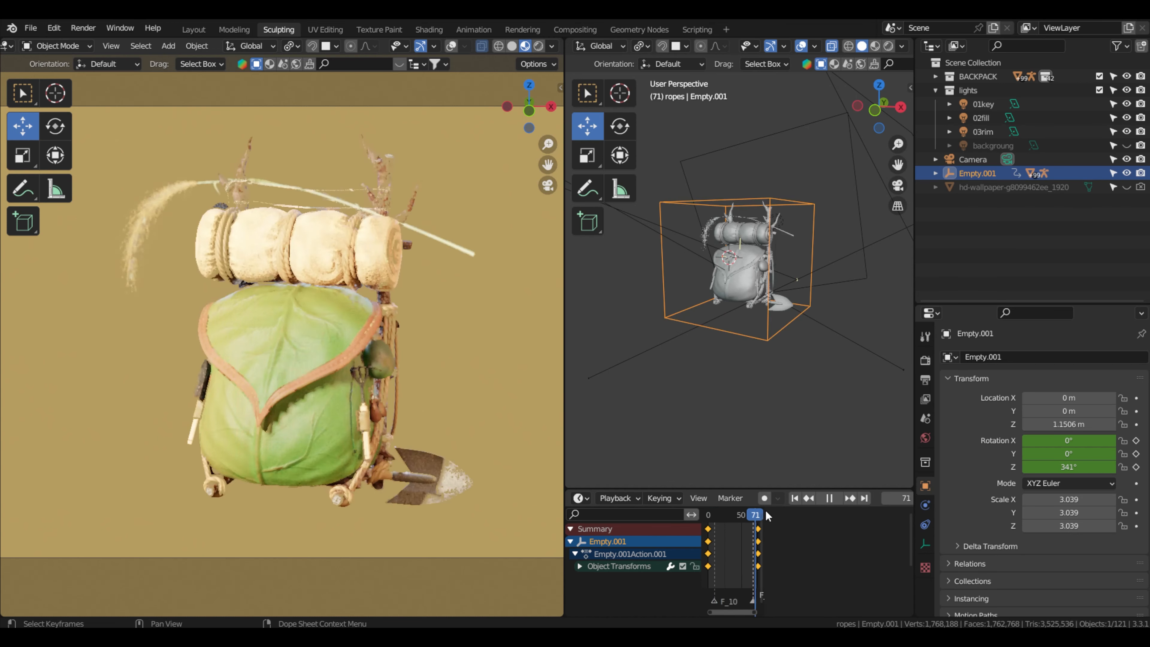